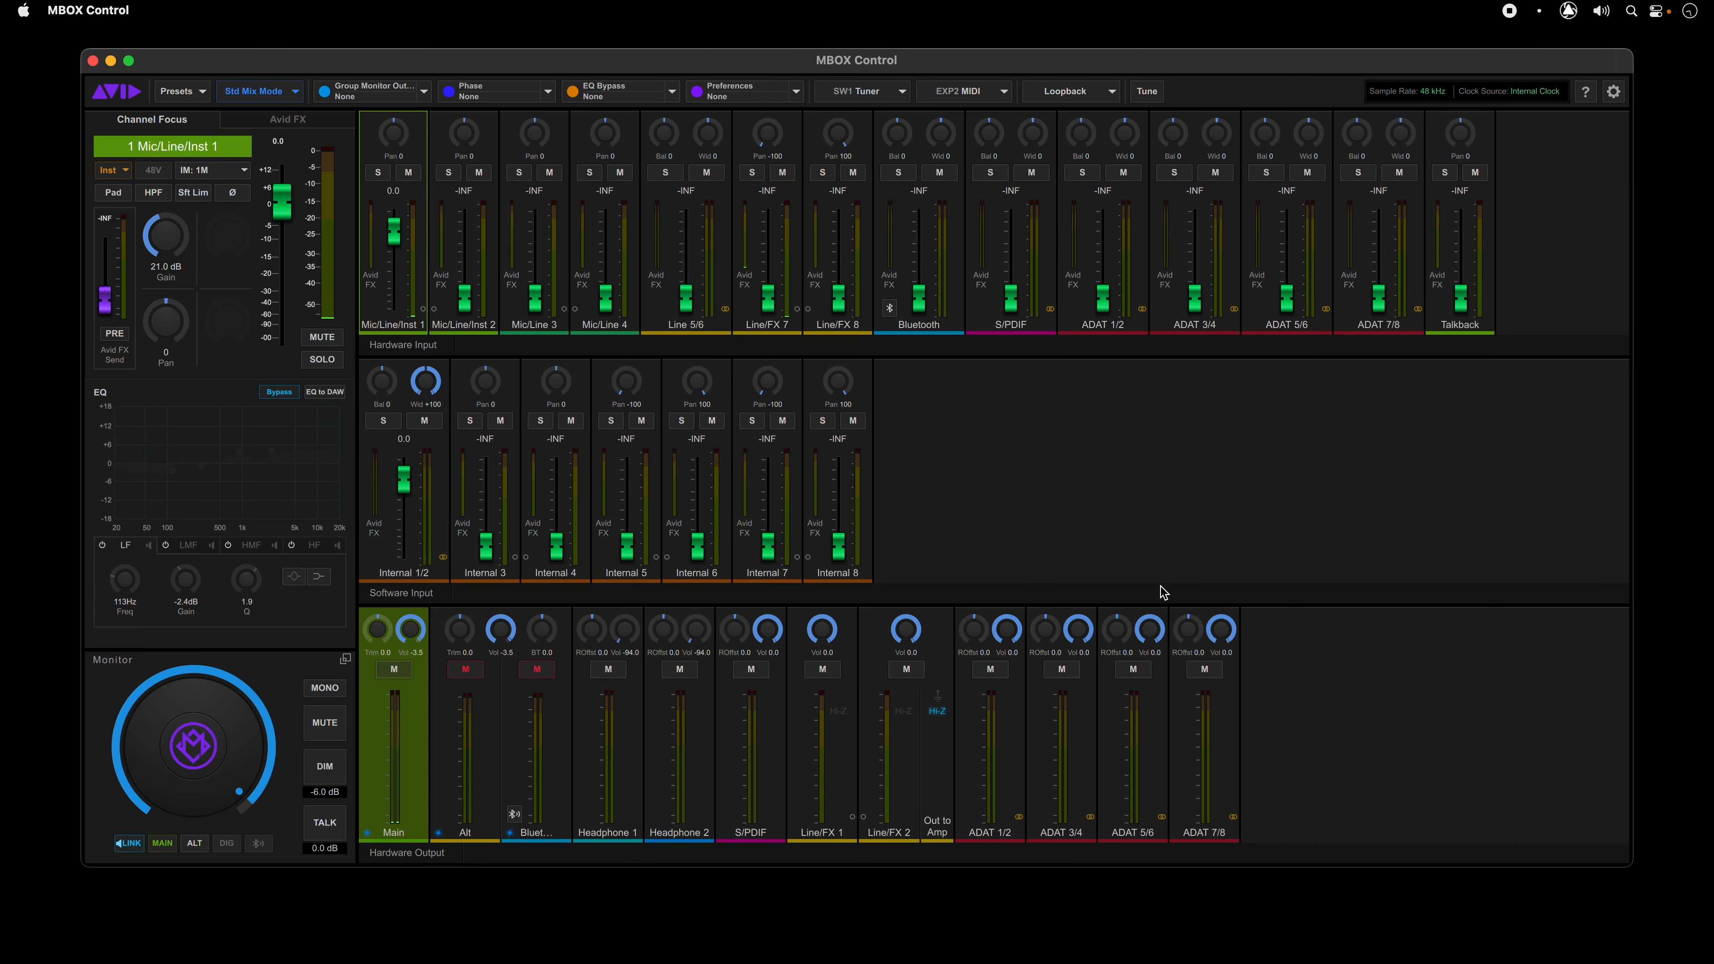
pyautogui.moveTo(1014, 74)
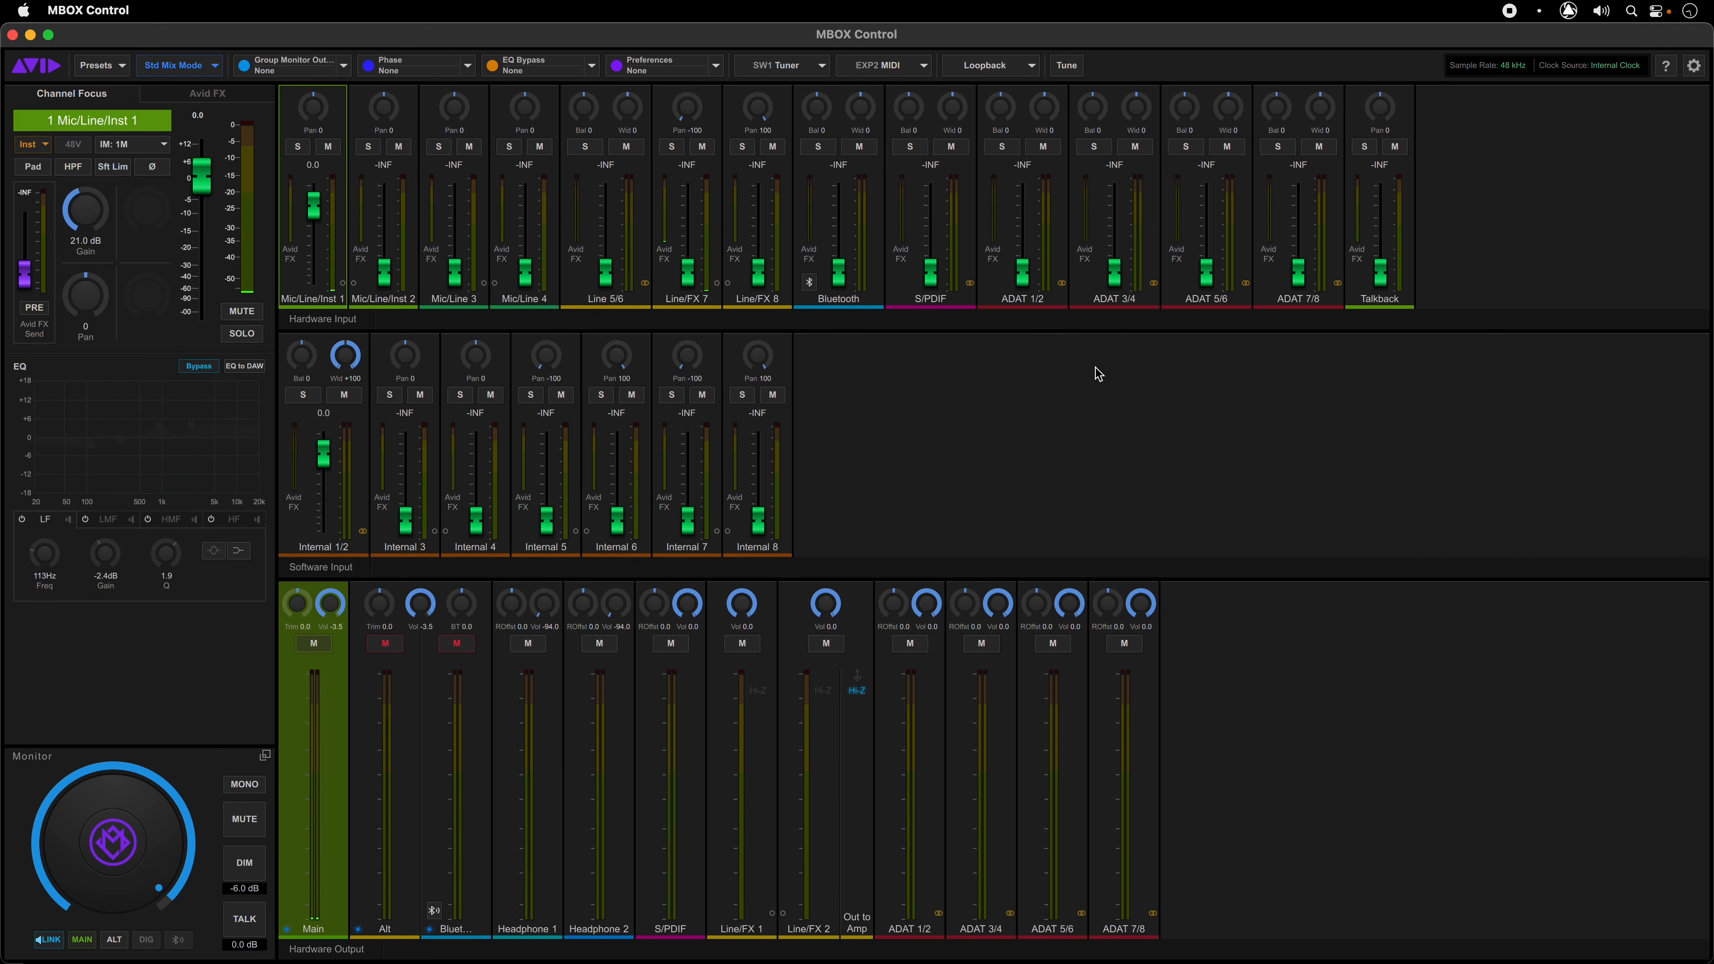
pyautogui.moveTo(1155, 412)
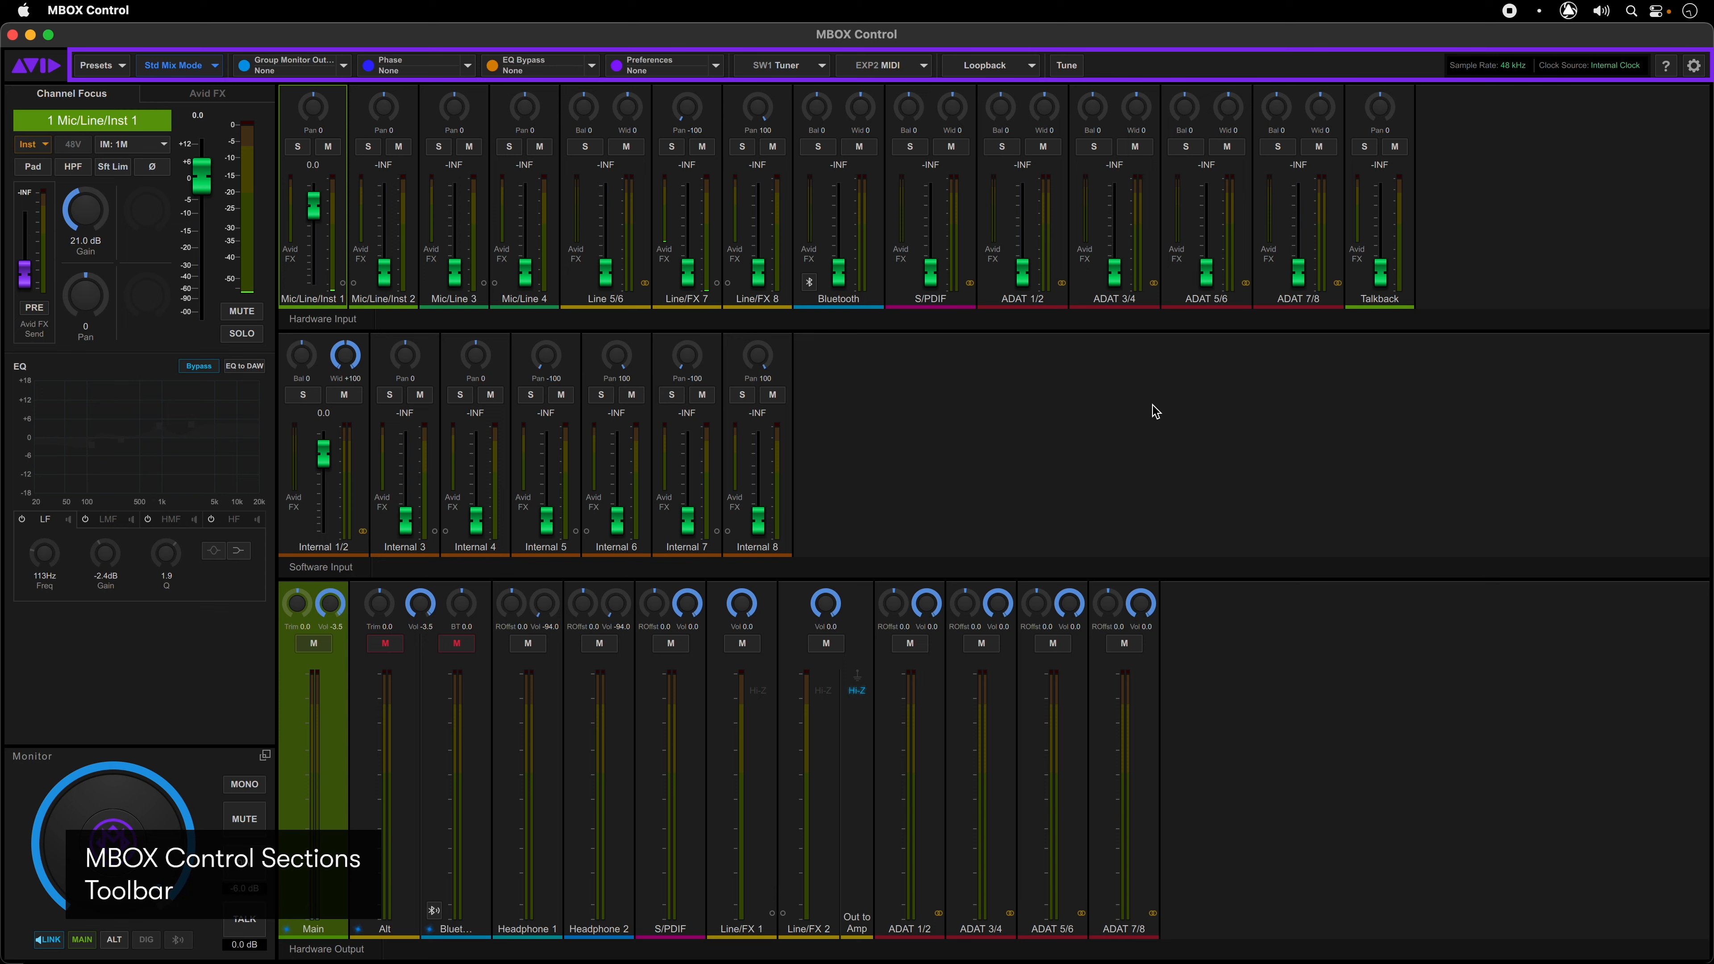
# Step: Maximize the MBOX Control window so all input and output strips are visible
pyautogui.click(99, 64)
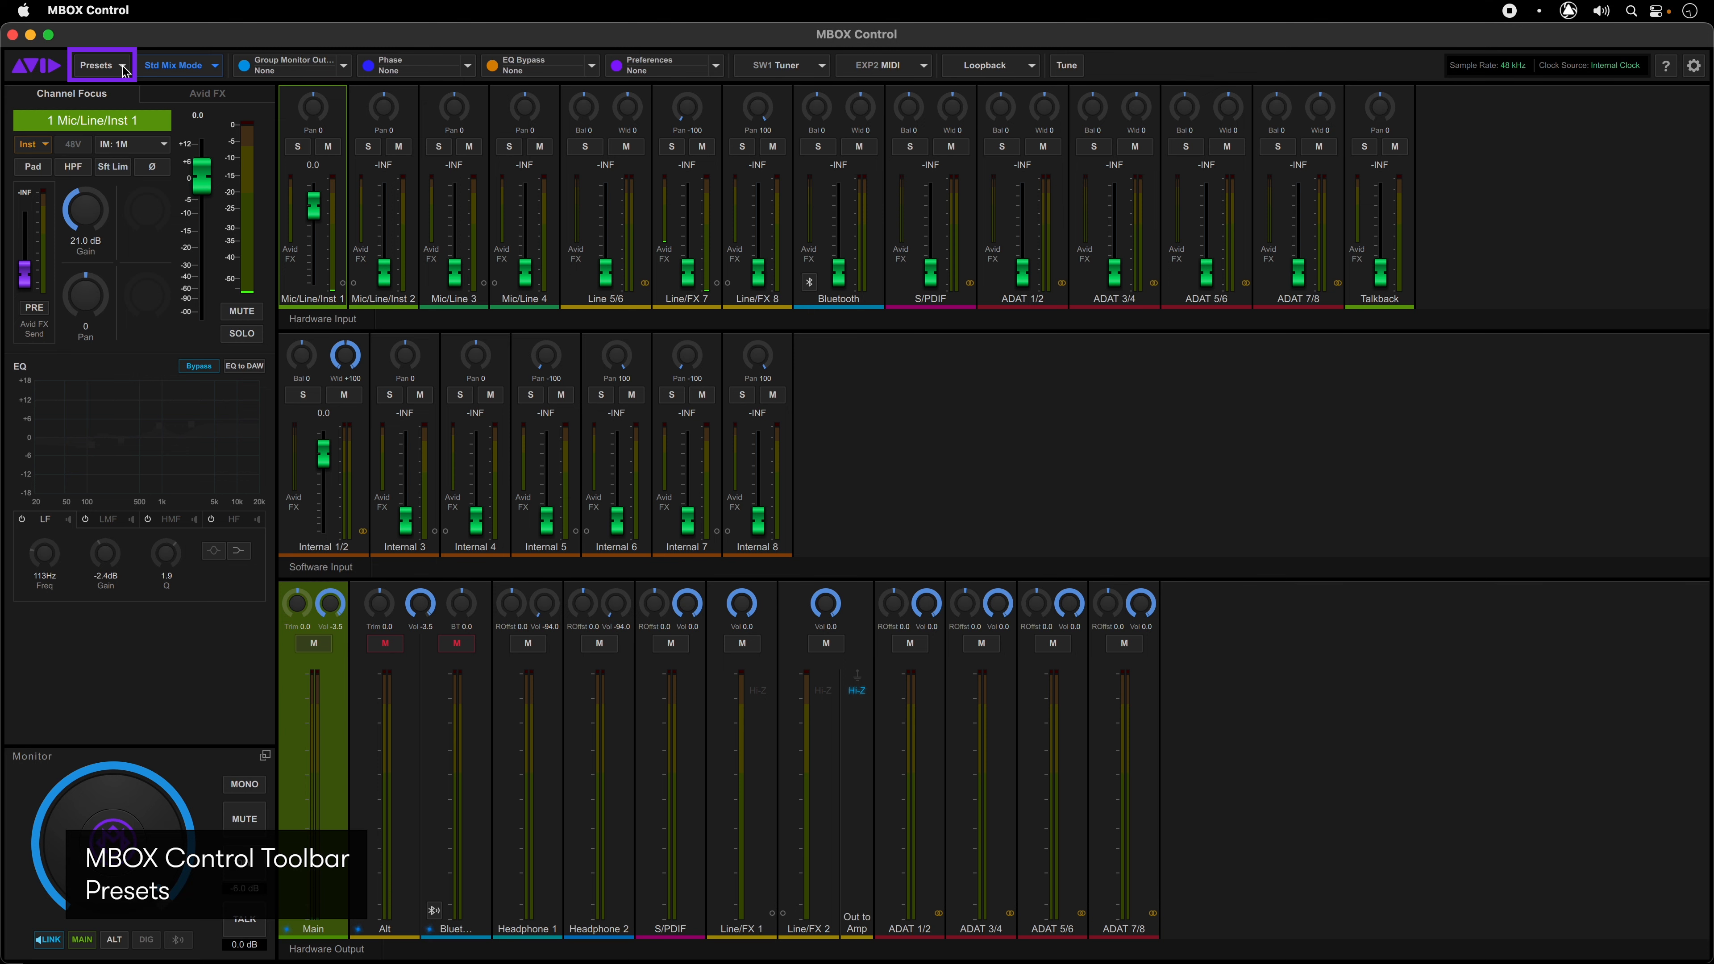
# Step: Show the Presets manager on the User tab listing presets 1, 2, 3, AES Start and Switch settings
pyautogui.click(99, 64)
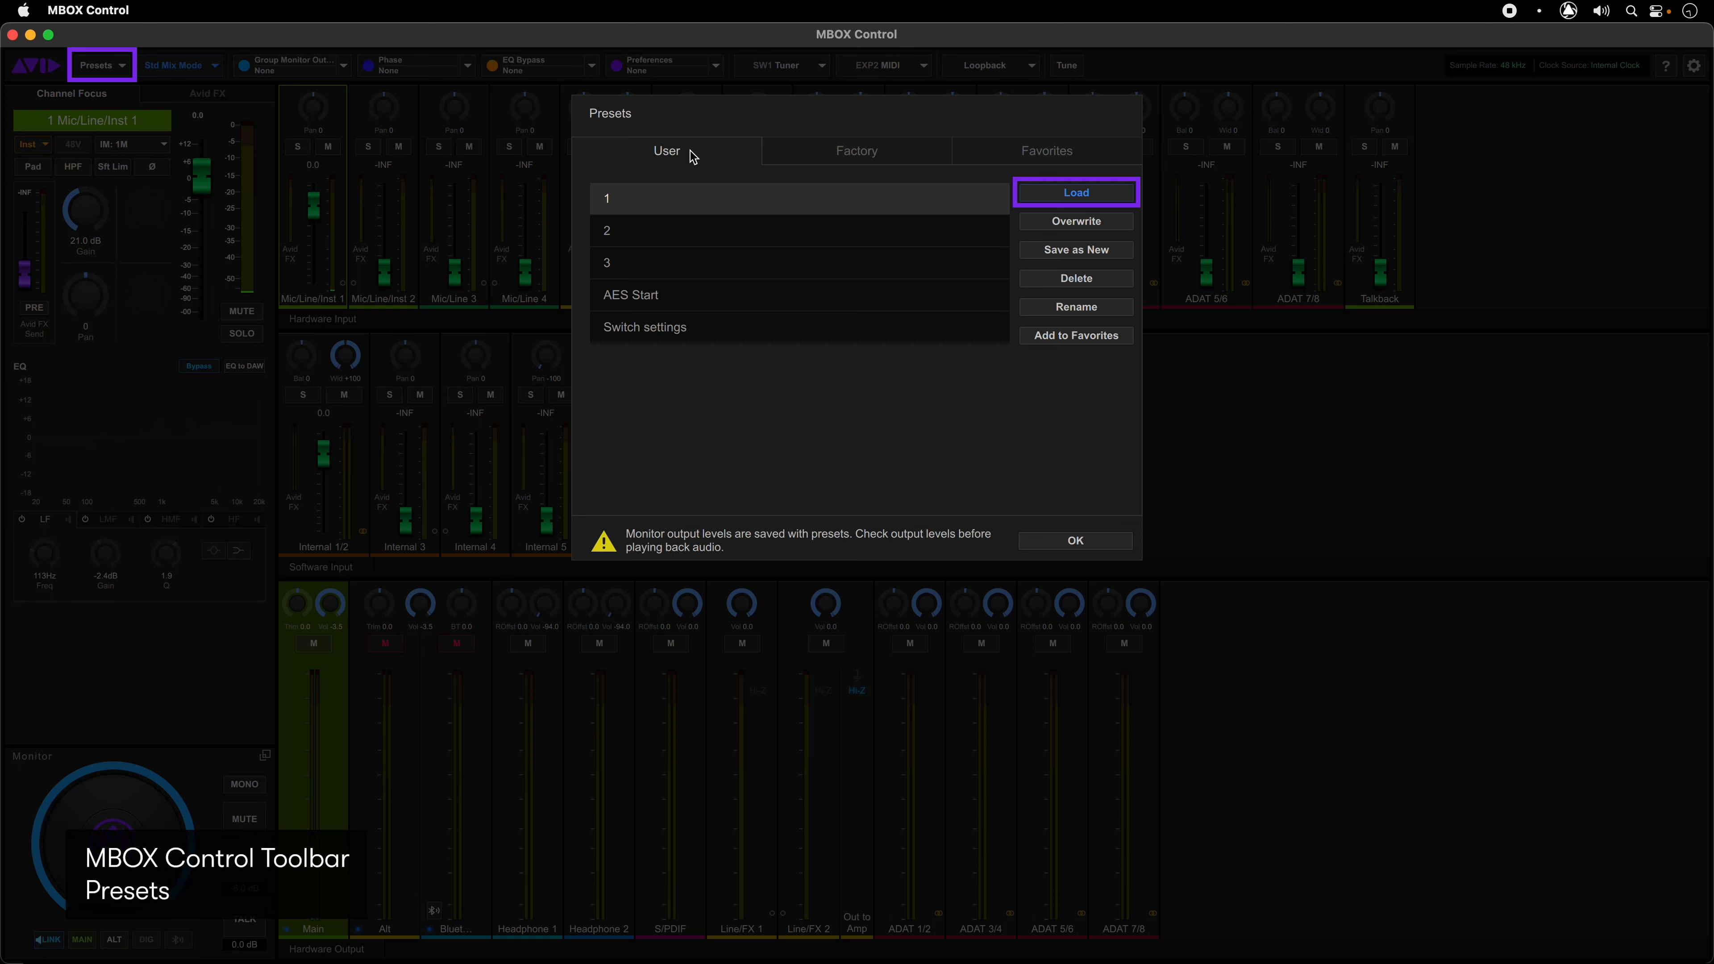
pyautogui.click(1075, 220)
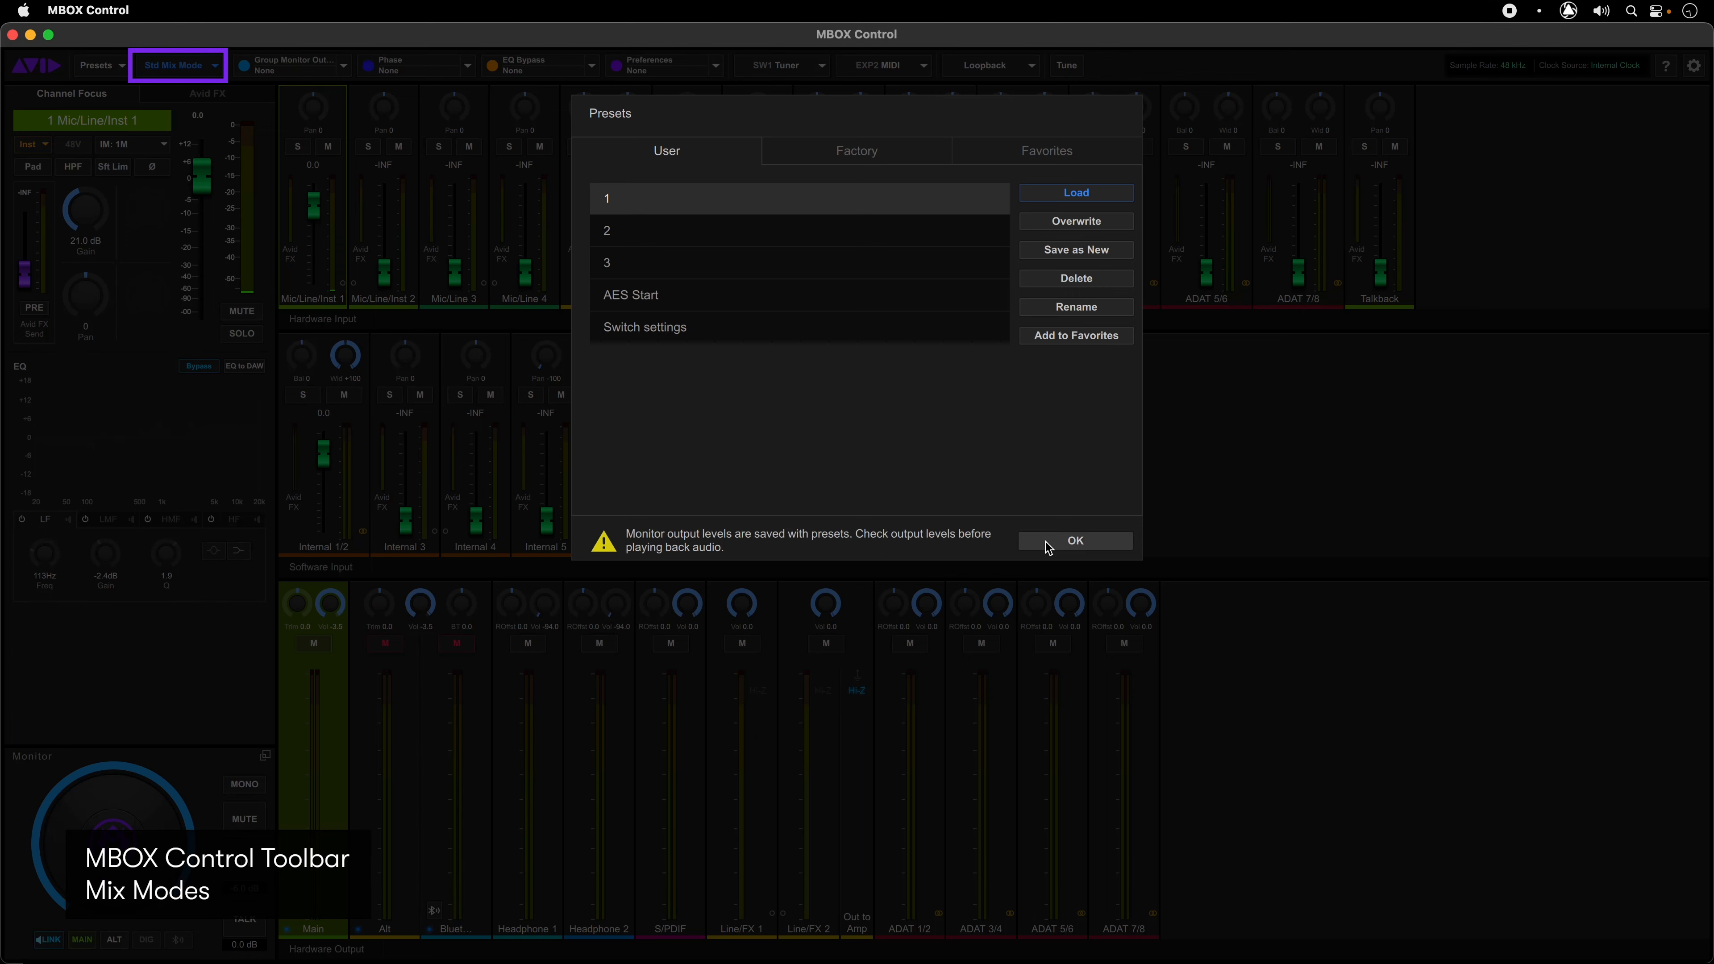
# Step: Close the Presets manager and bring up the Mix Mode options
pyautogui.click(1072, 541)
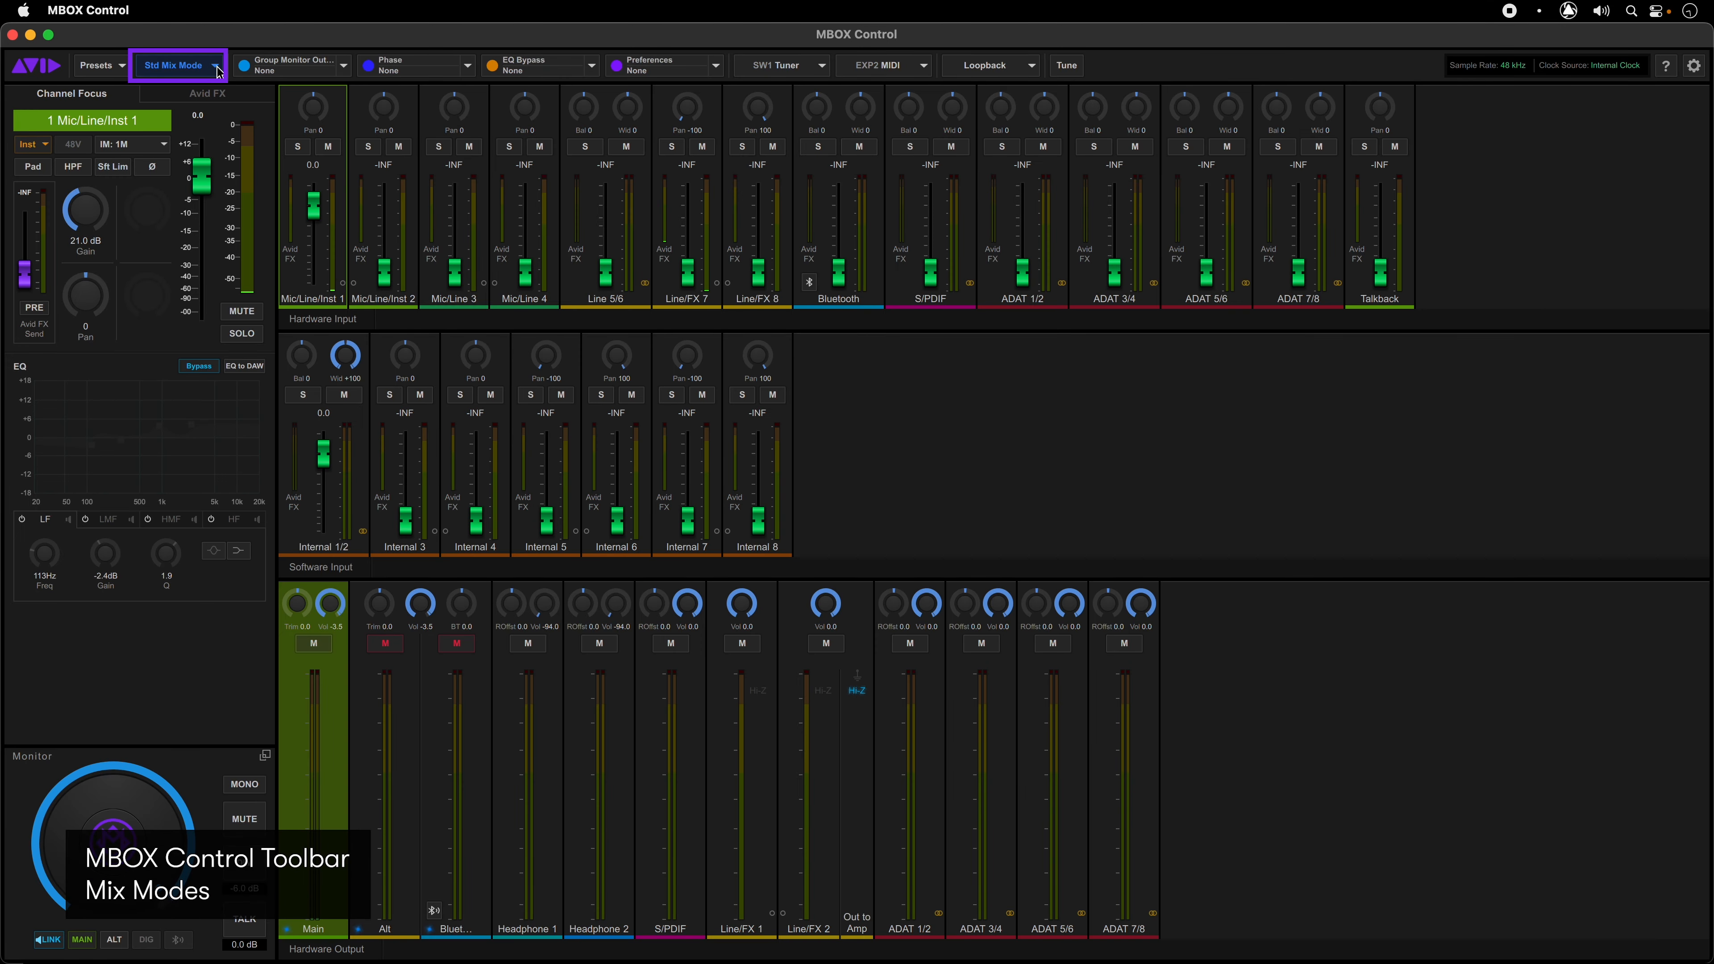
pyautogui.click(175, 64)
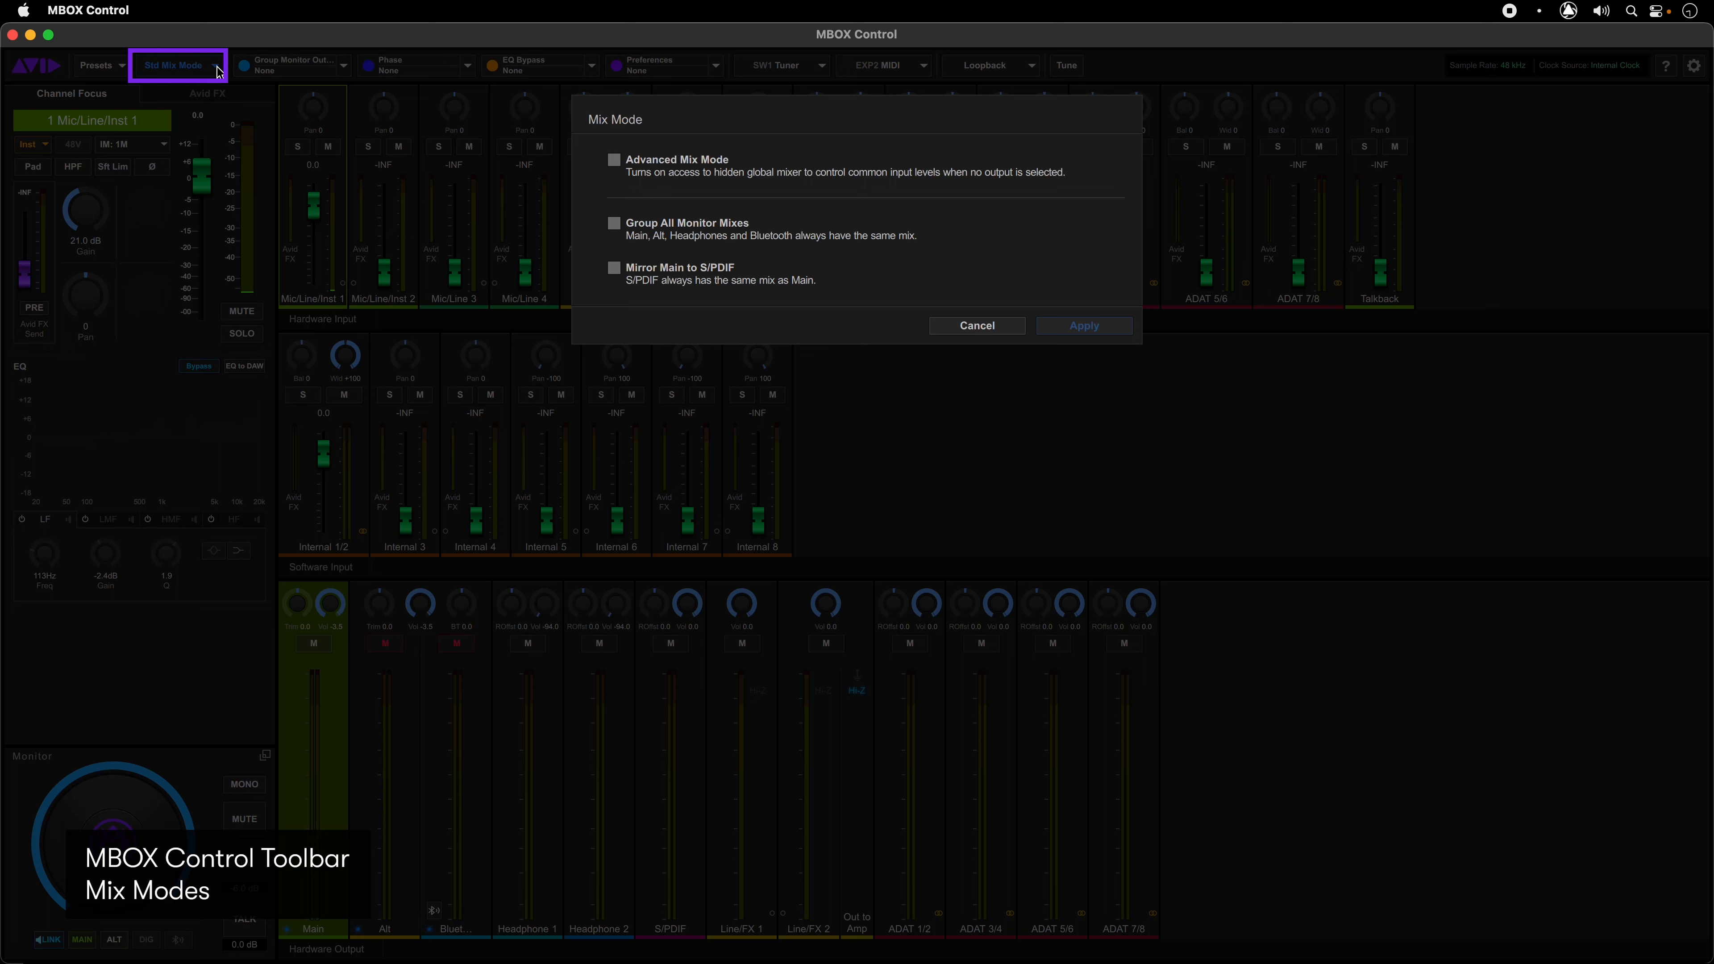
pyautogui.moveTo(536, 175)
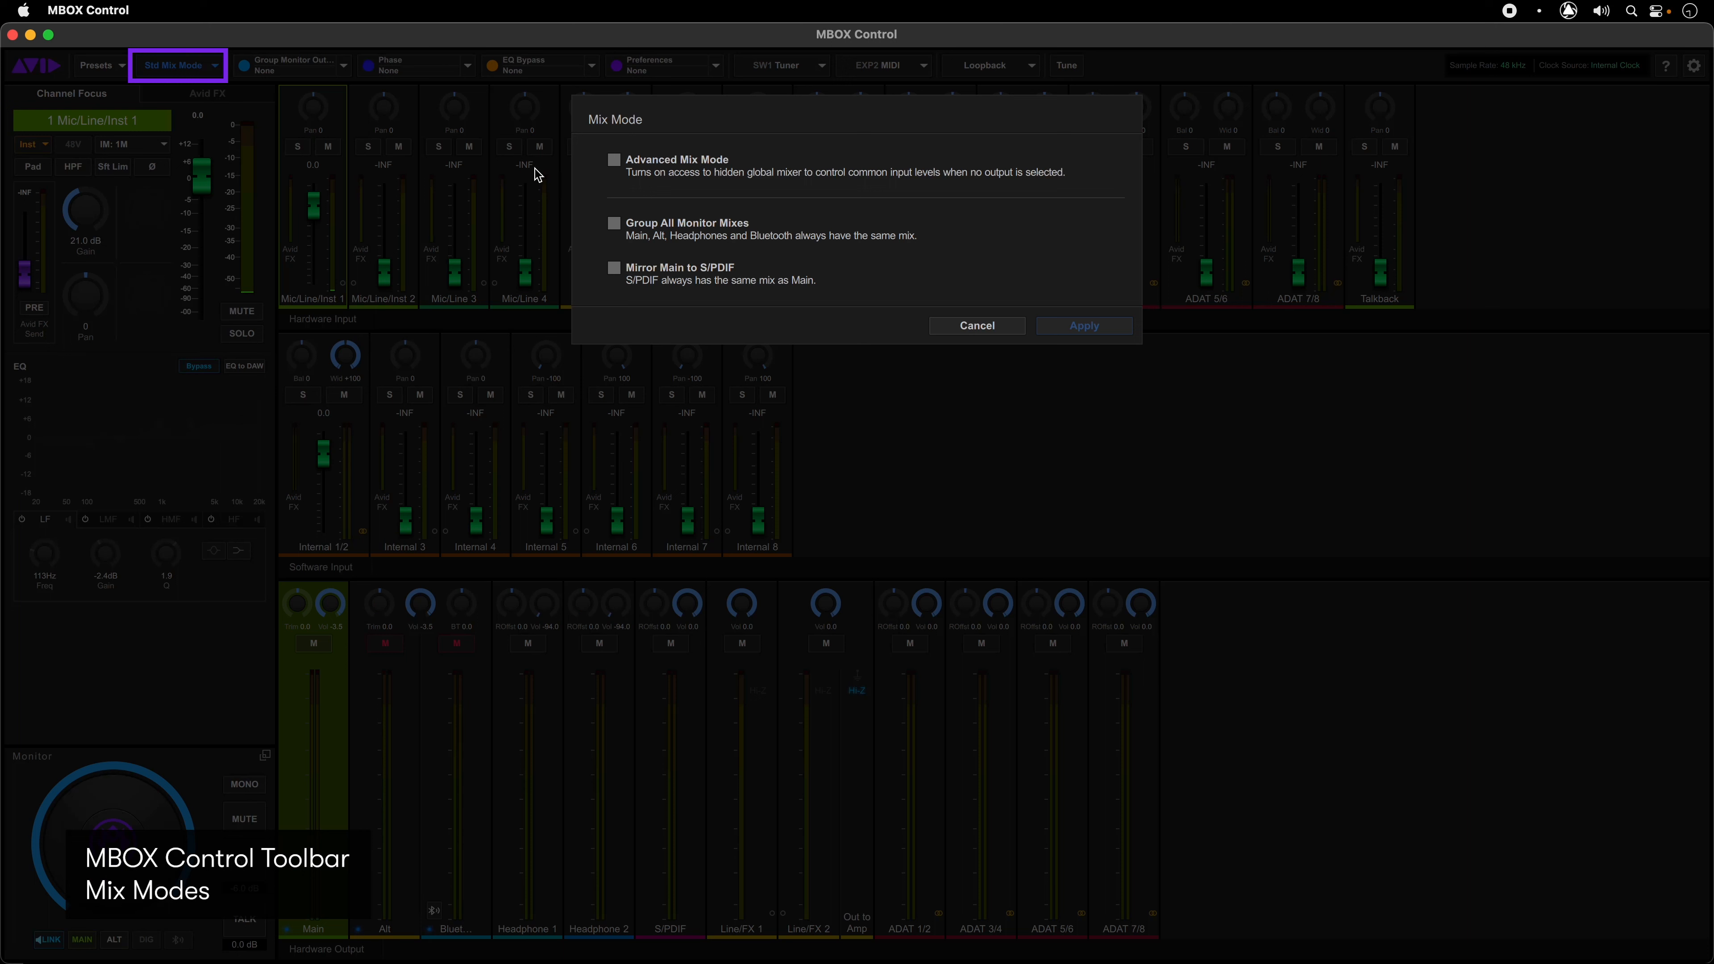
pyautogui.moveTo(587, 187)
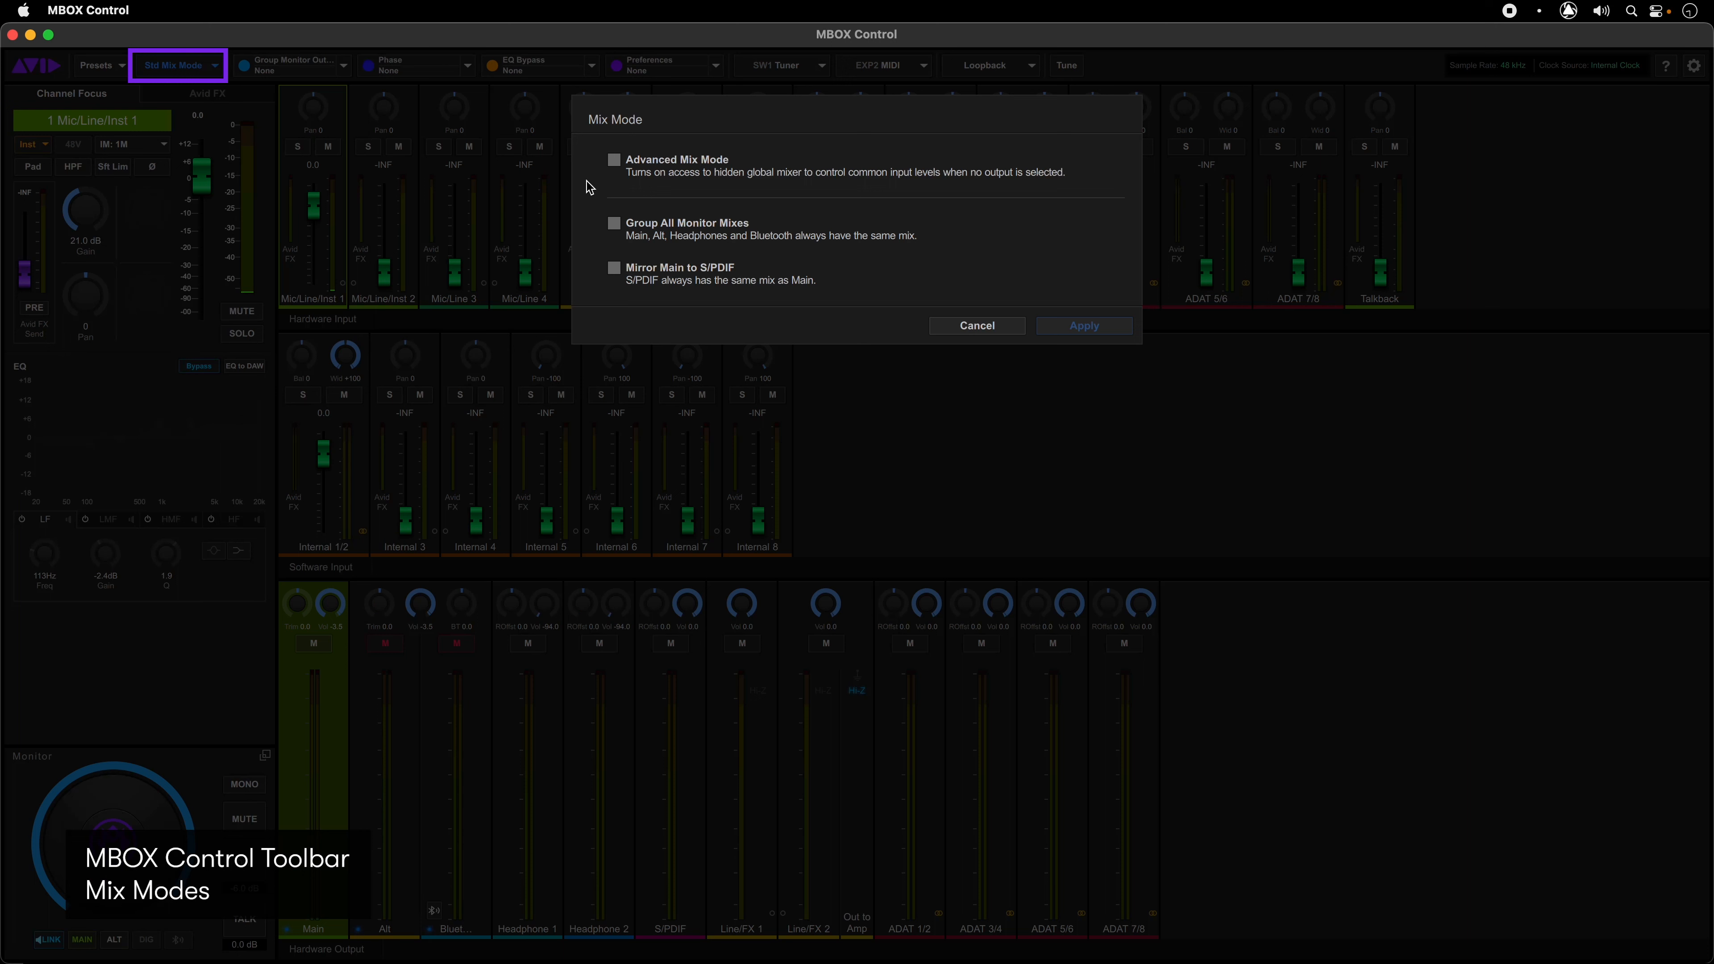
# Step: Try Advanced, Group All Monitor Mixes and Mirror Main to S/PDIF, leaving each unchecked
pyautogui.click(613, 160)
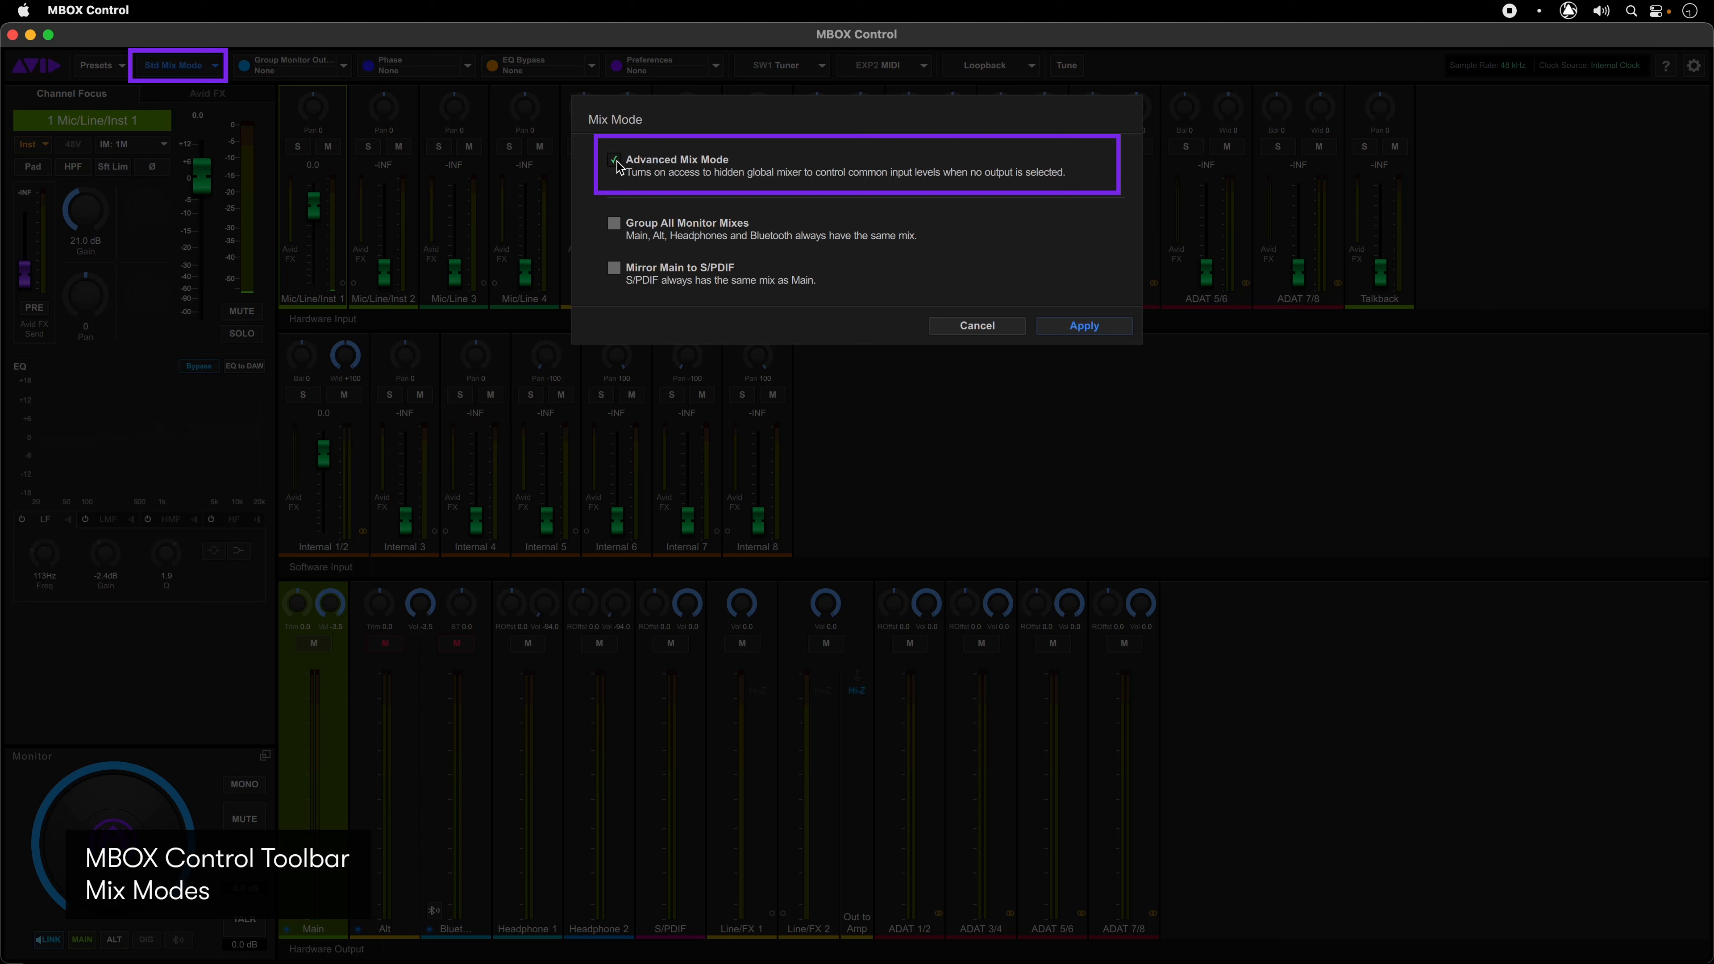
pyautogui.click(614, 161)
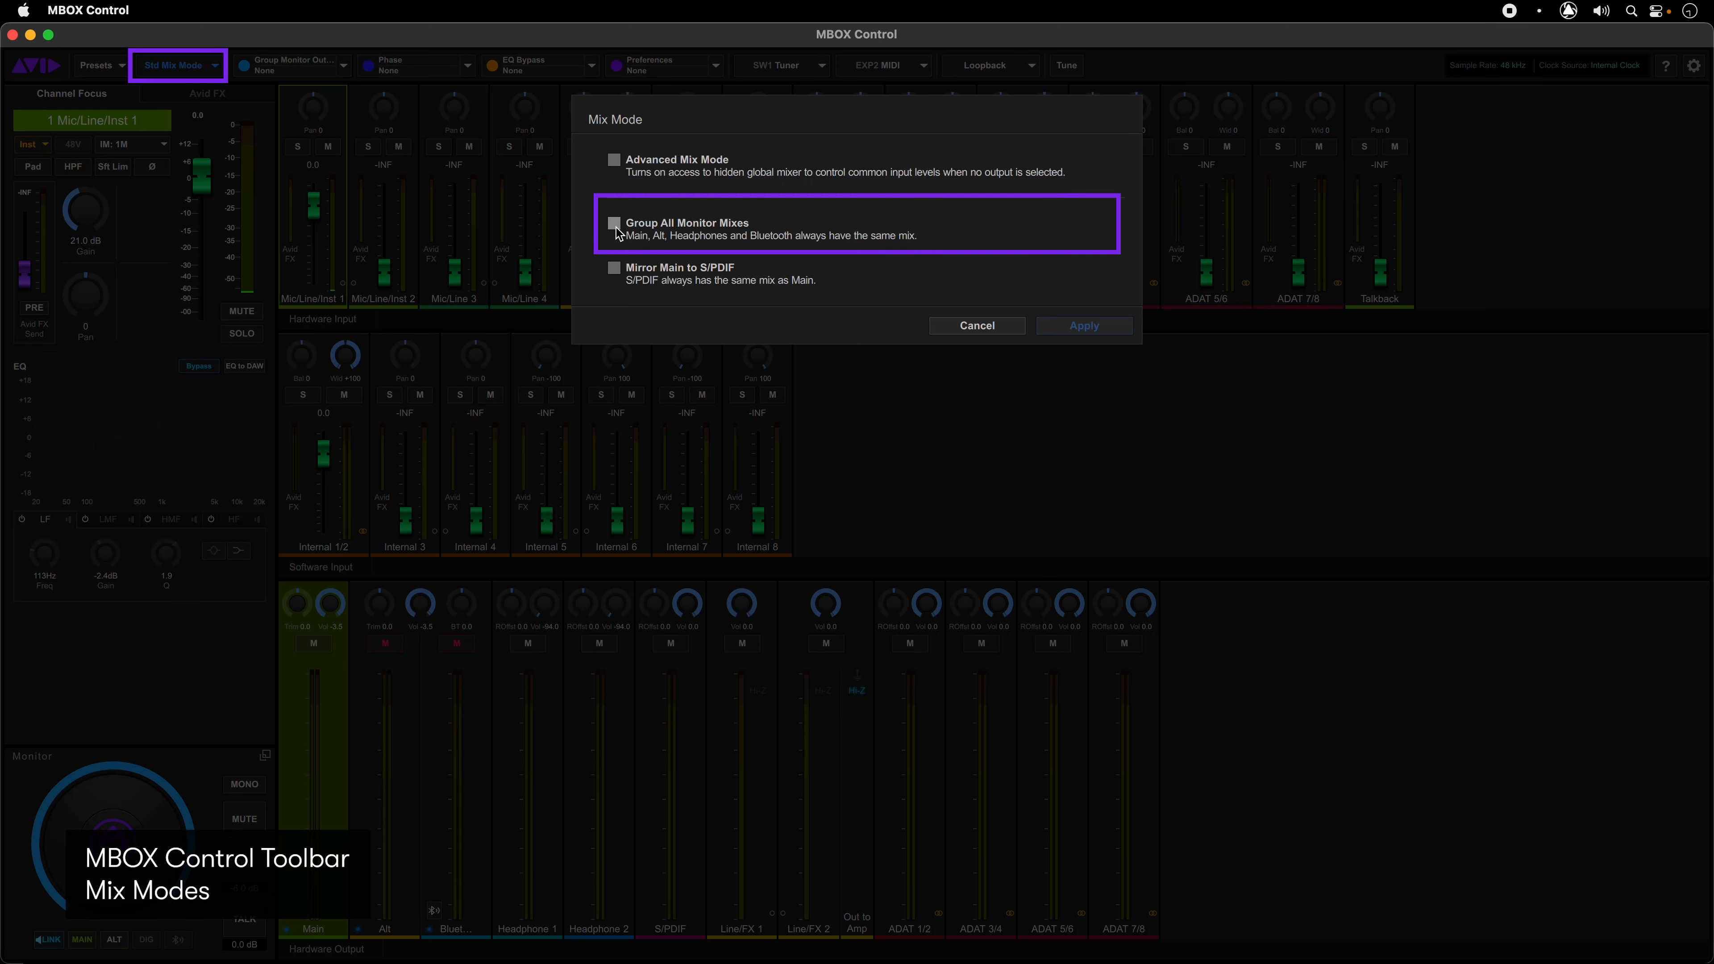
pyautogui.click(614, 223)
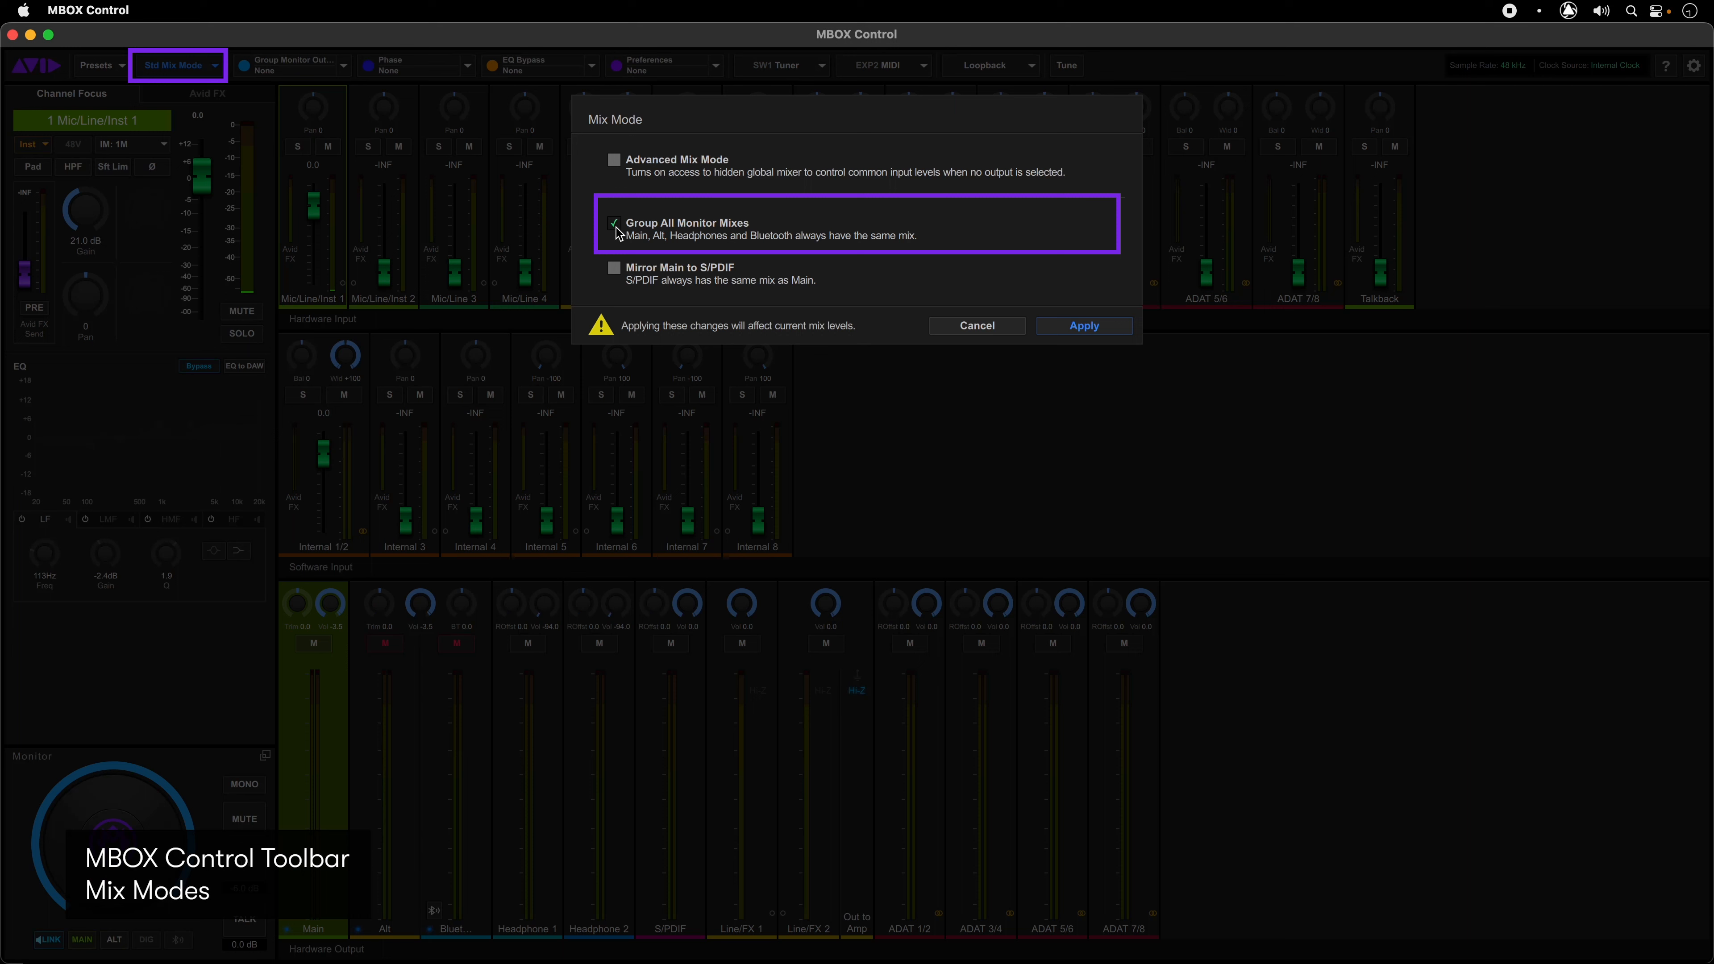
pyautogui.click(614, 223)
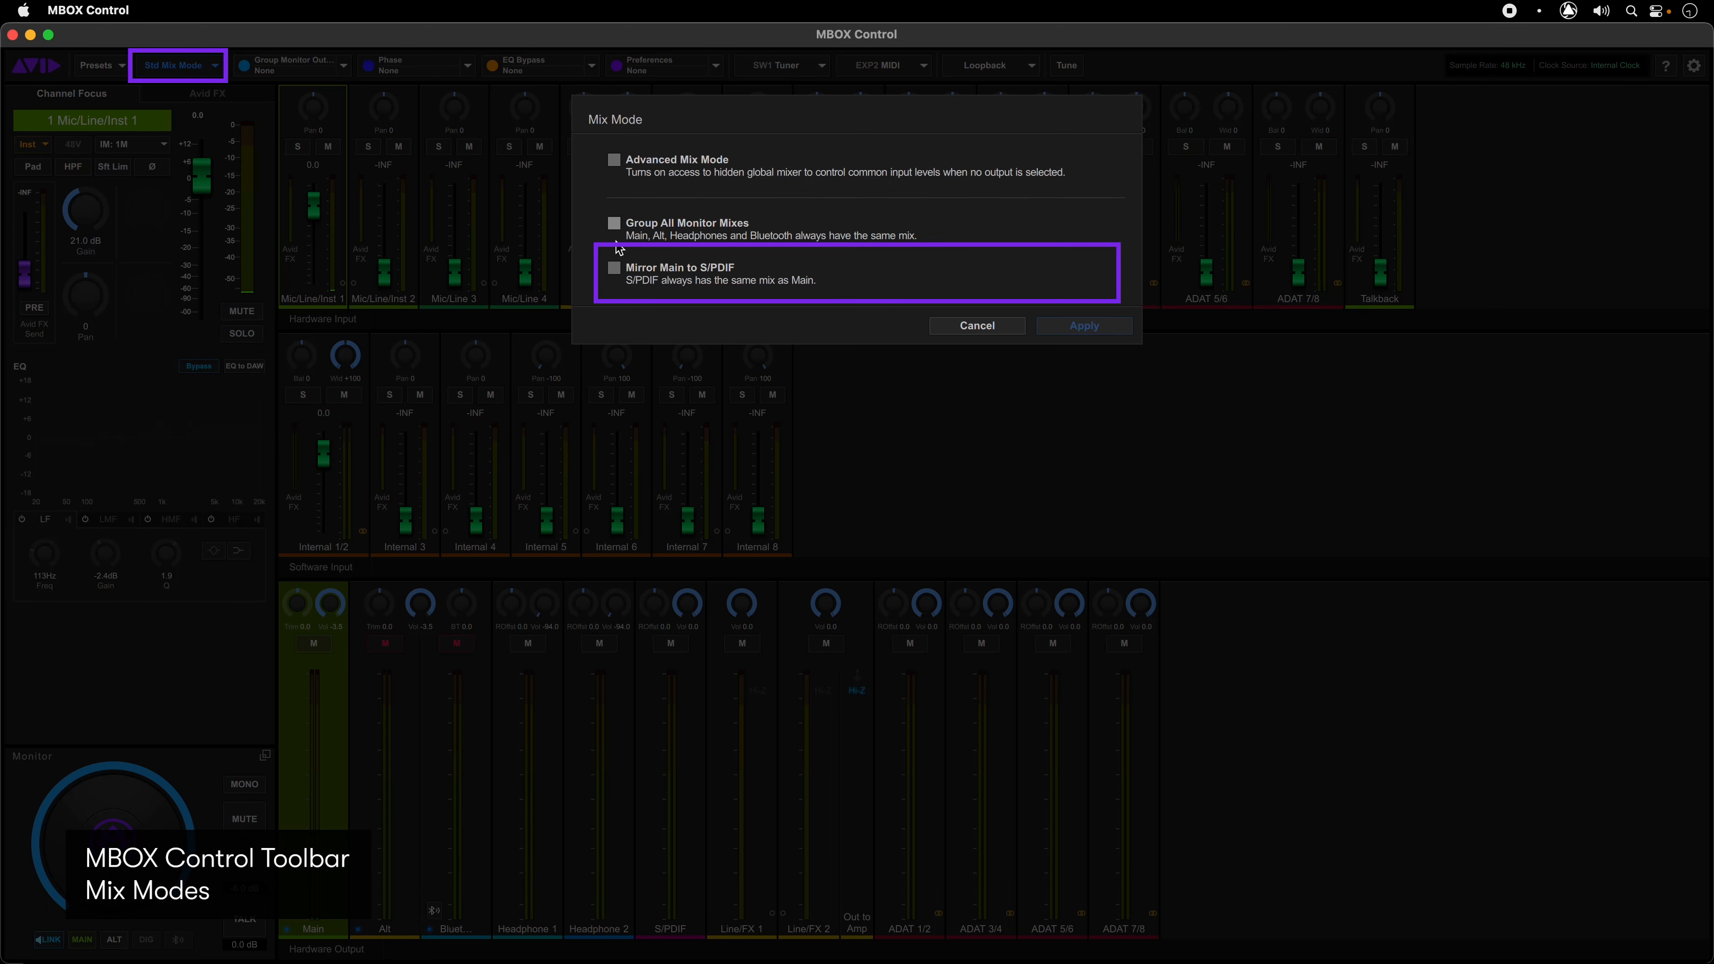
pyautogui.click(614, 272)
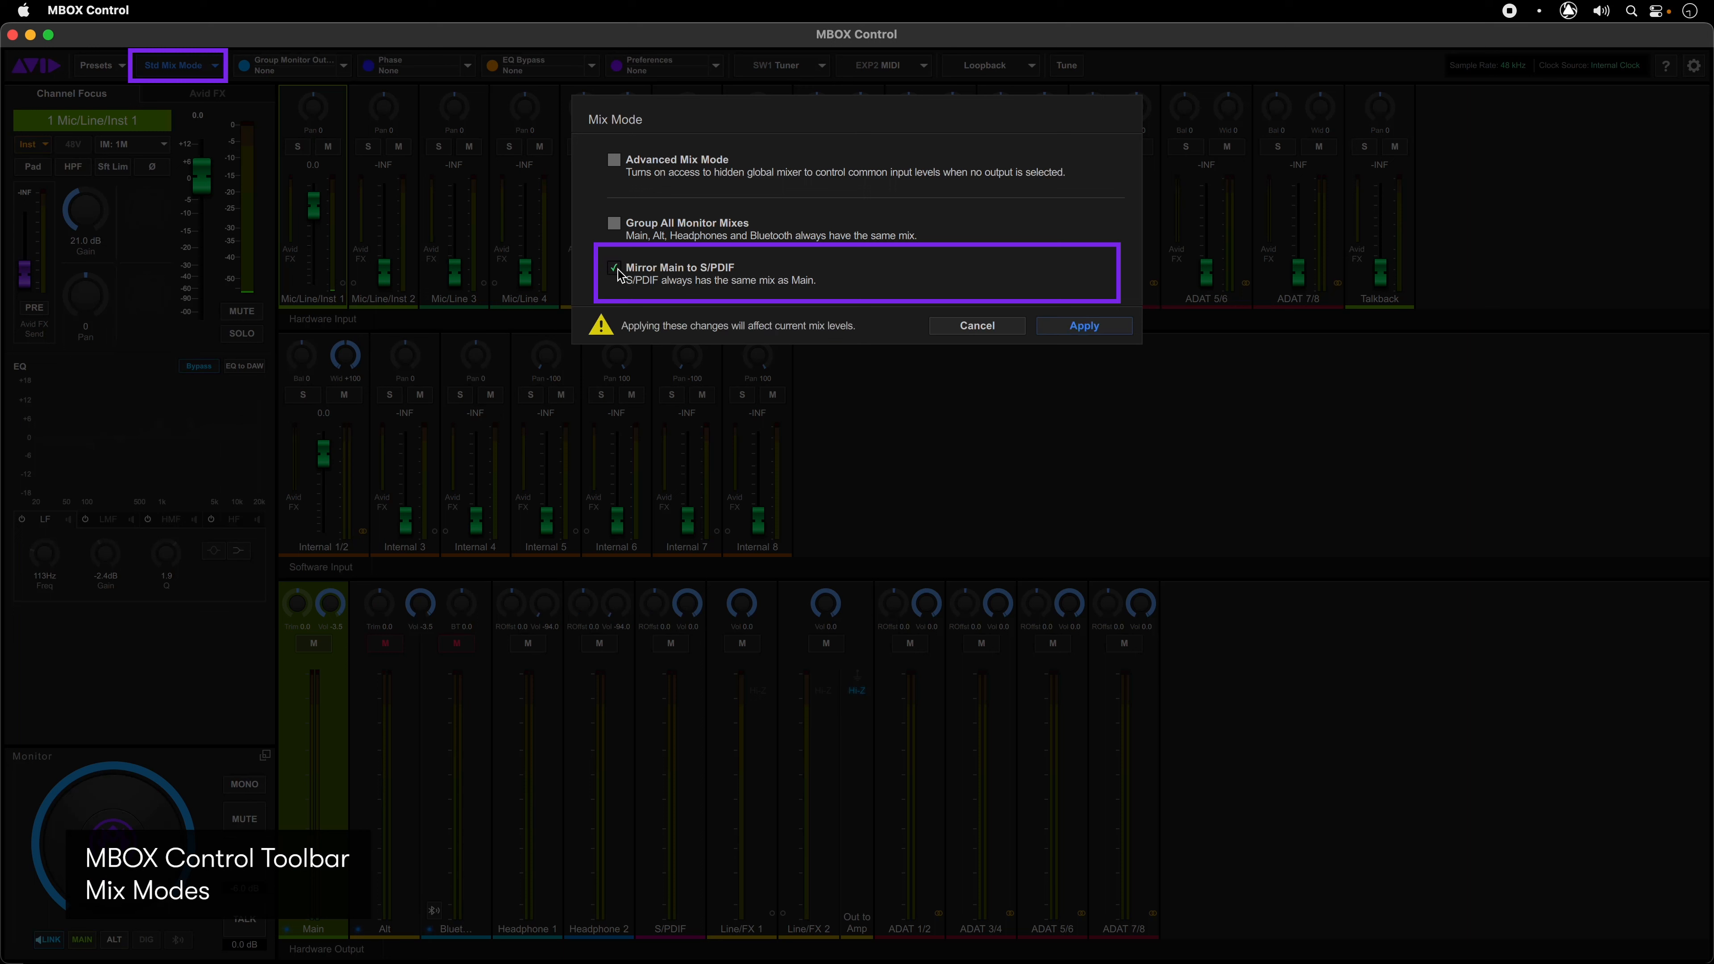
pyautogui.click(614, 269)
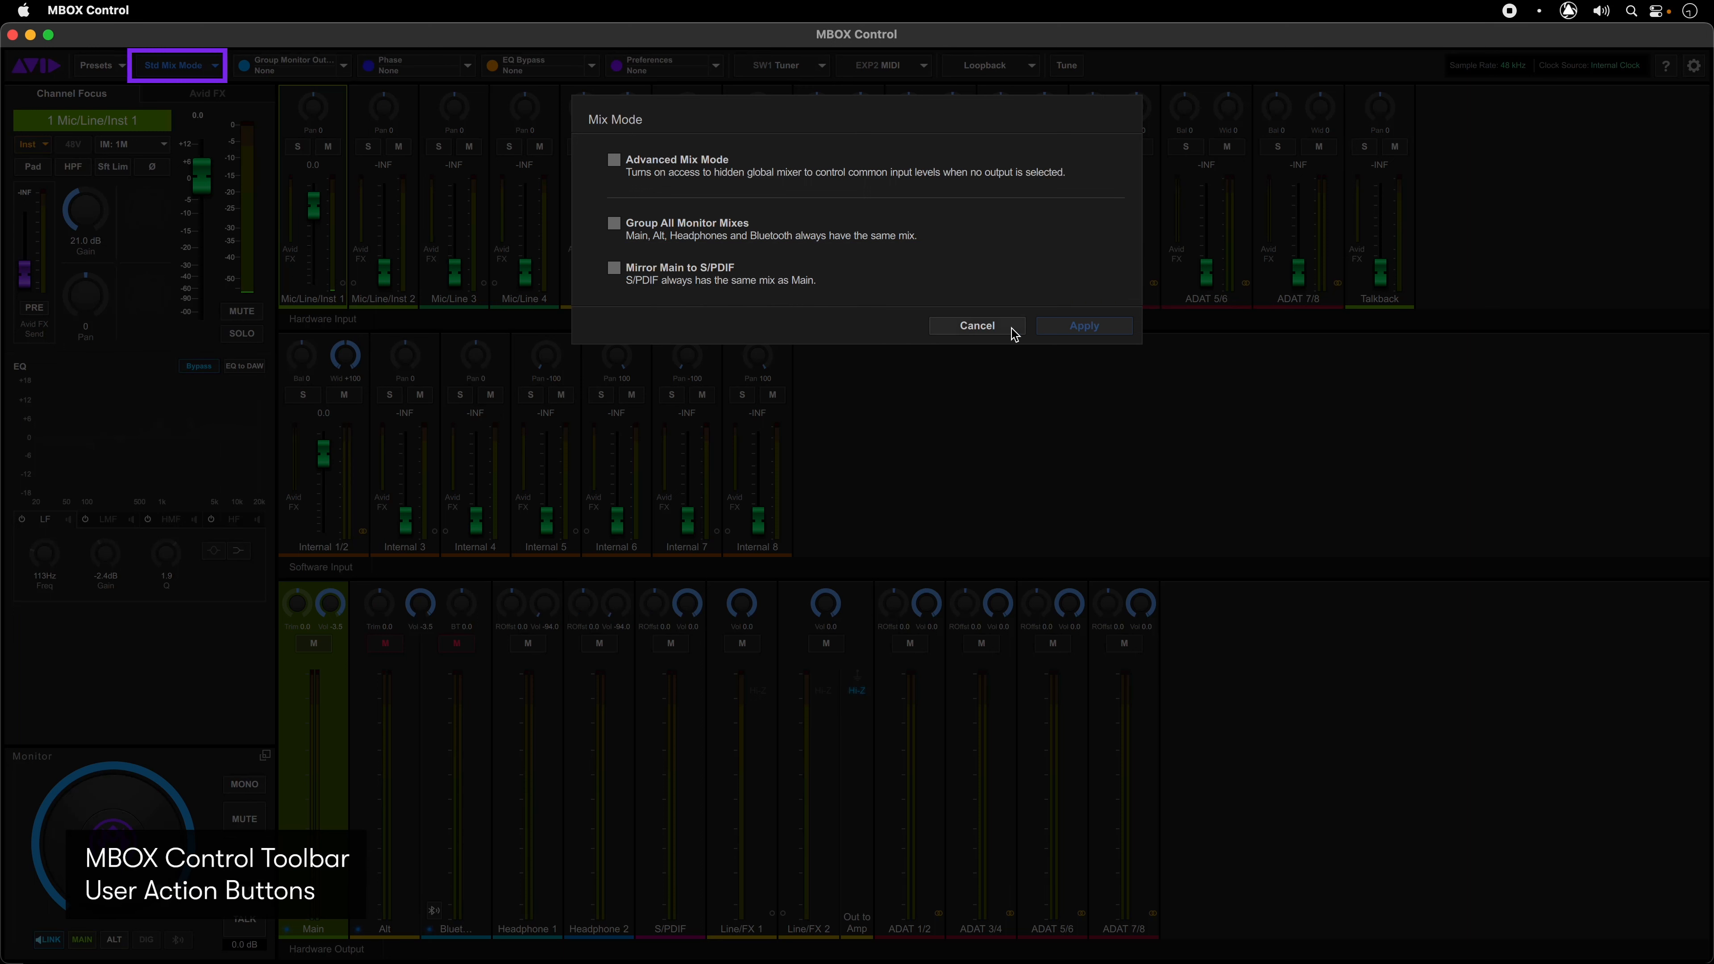
# Step: Cancel Mix Mode and bring up the User Action Button 1 Assignment settings
pyautogui.click(975, 325)
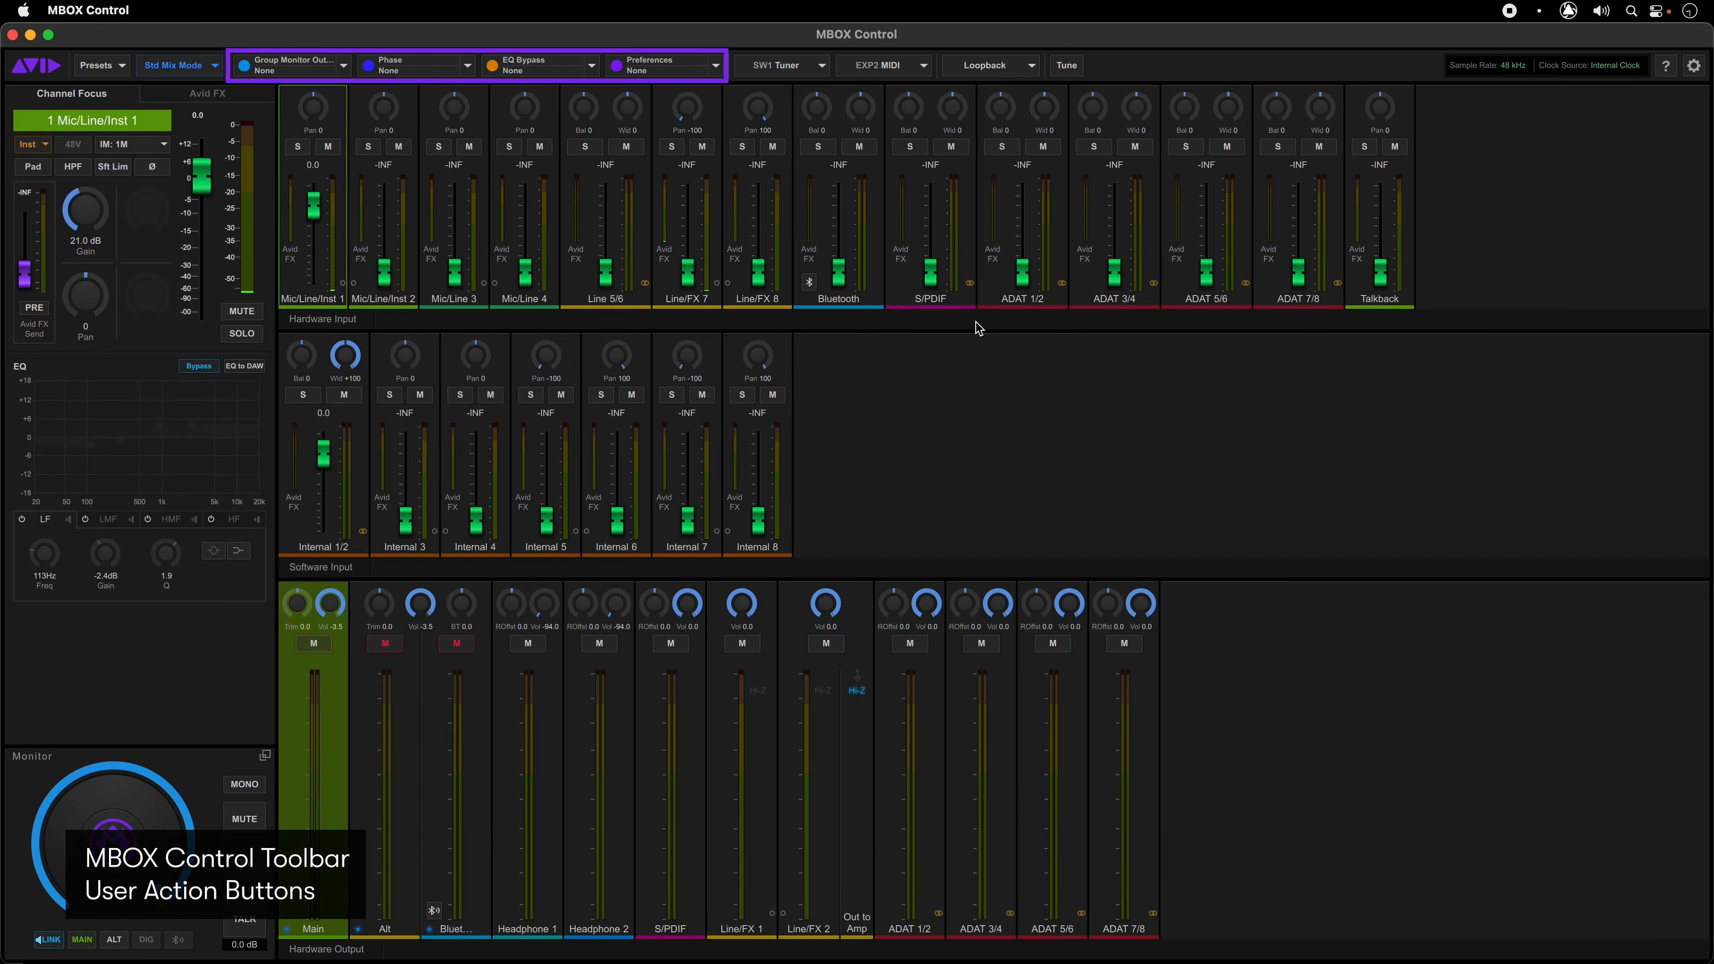
pyautogui.moveTo(488, 89)
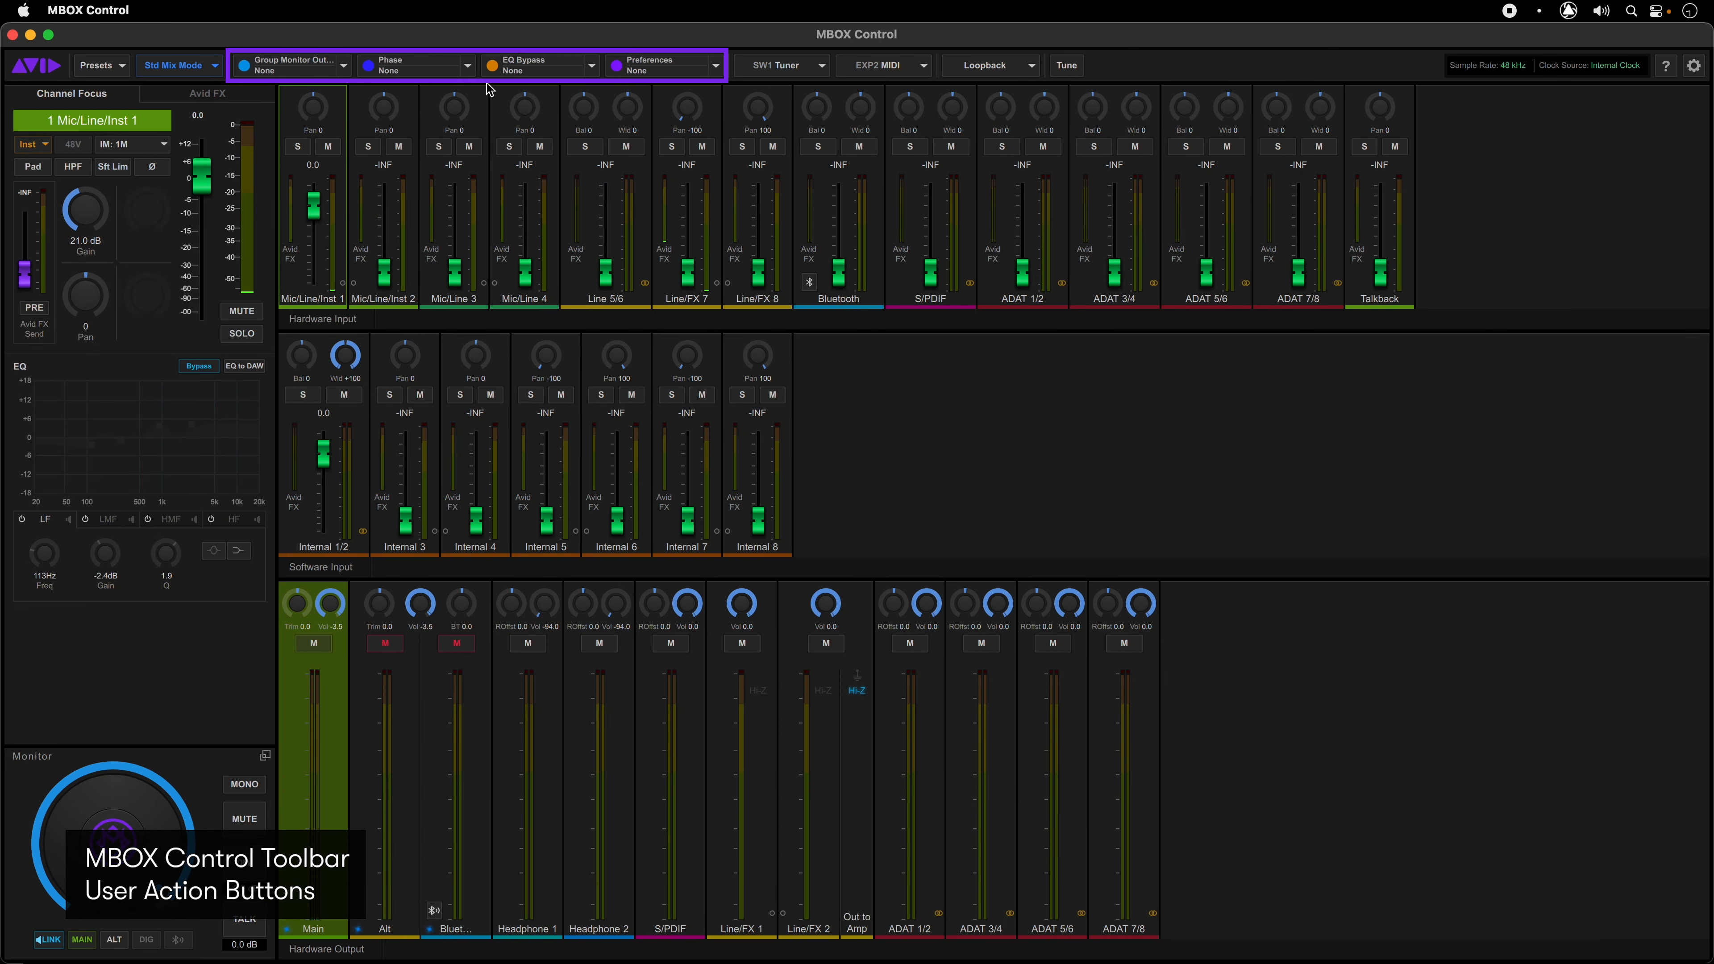
pyautogui.moveTo(331, 67)
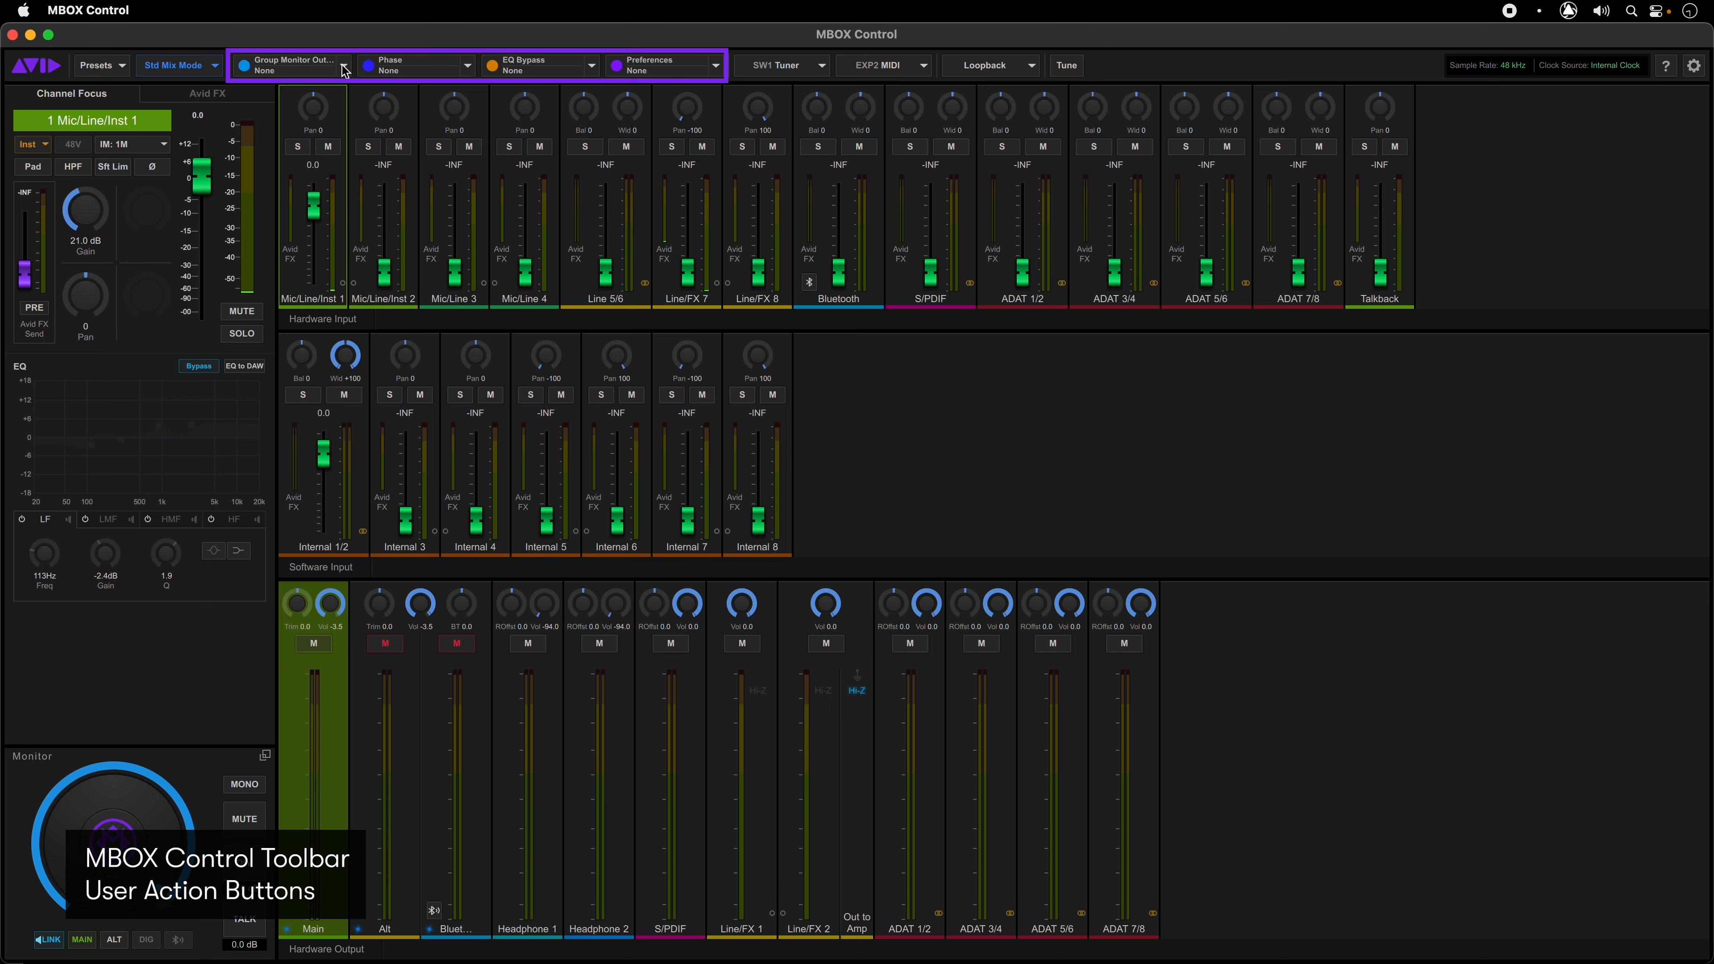
pyautogui.click(291, 64)
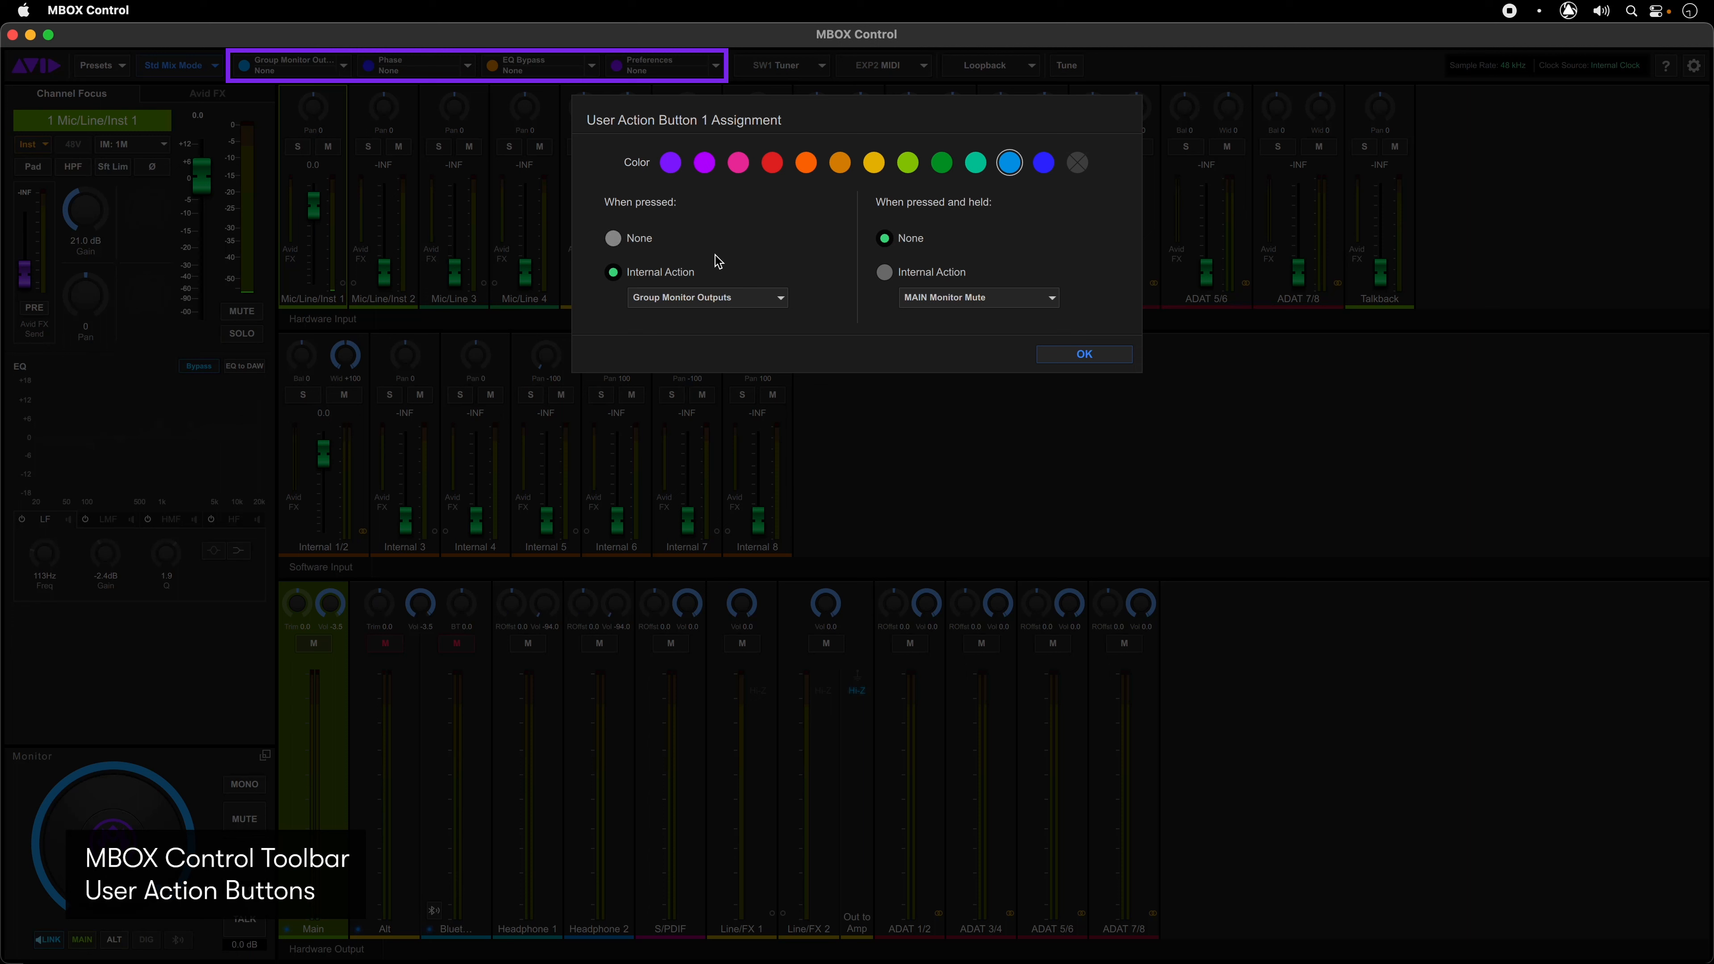
# Step: Review the internal press actions and keep Group Monitor Outputs as button 1's press action
pyautogui.click(707, 298)
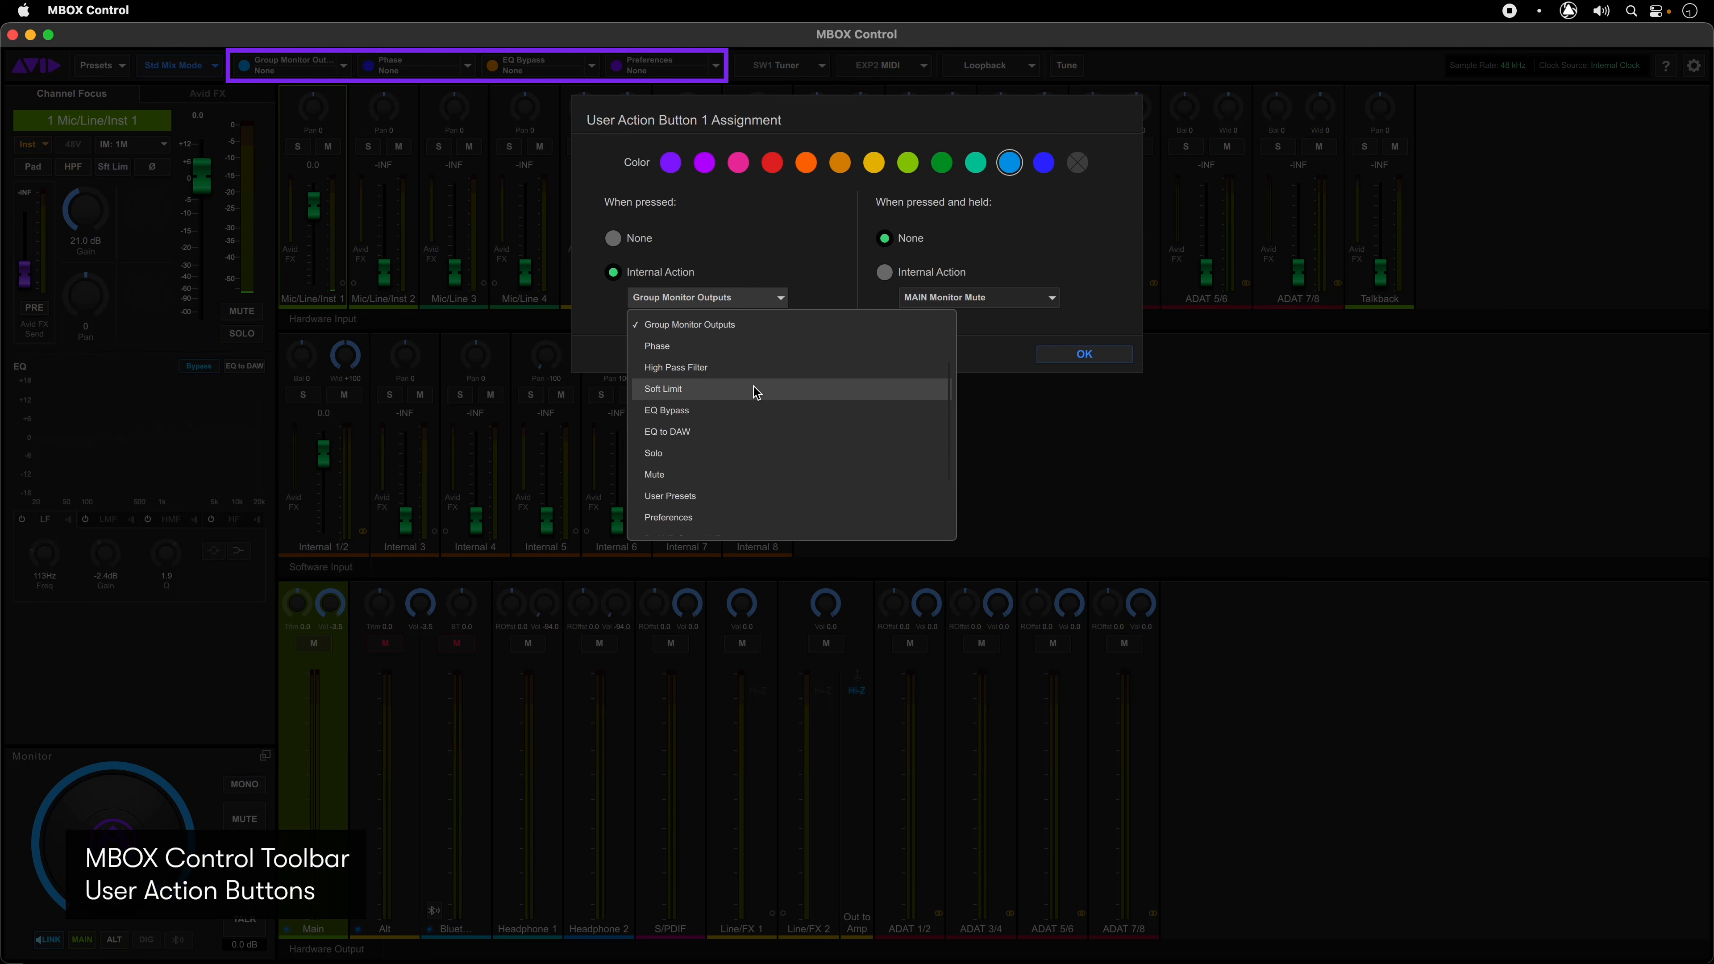
pyautogui.scroll(-3)
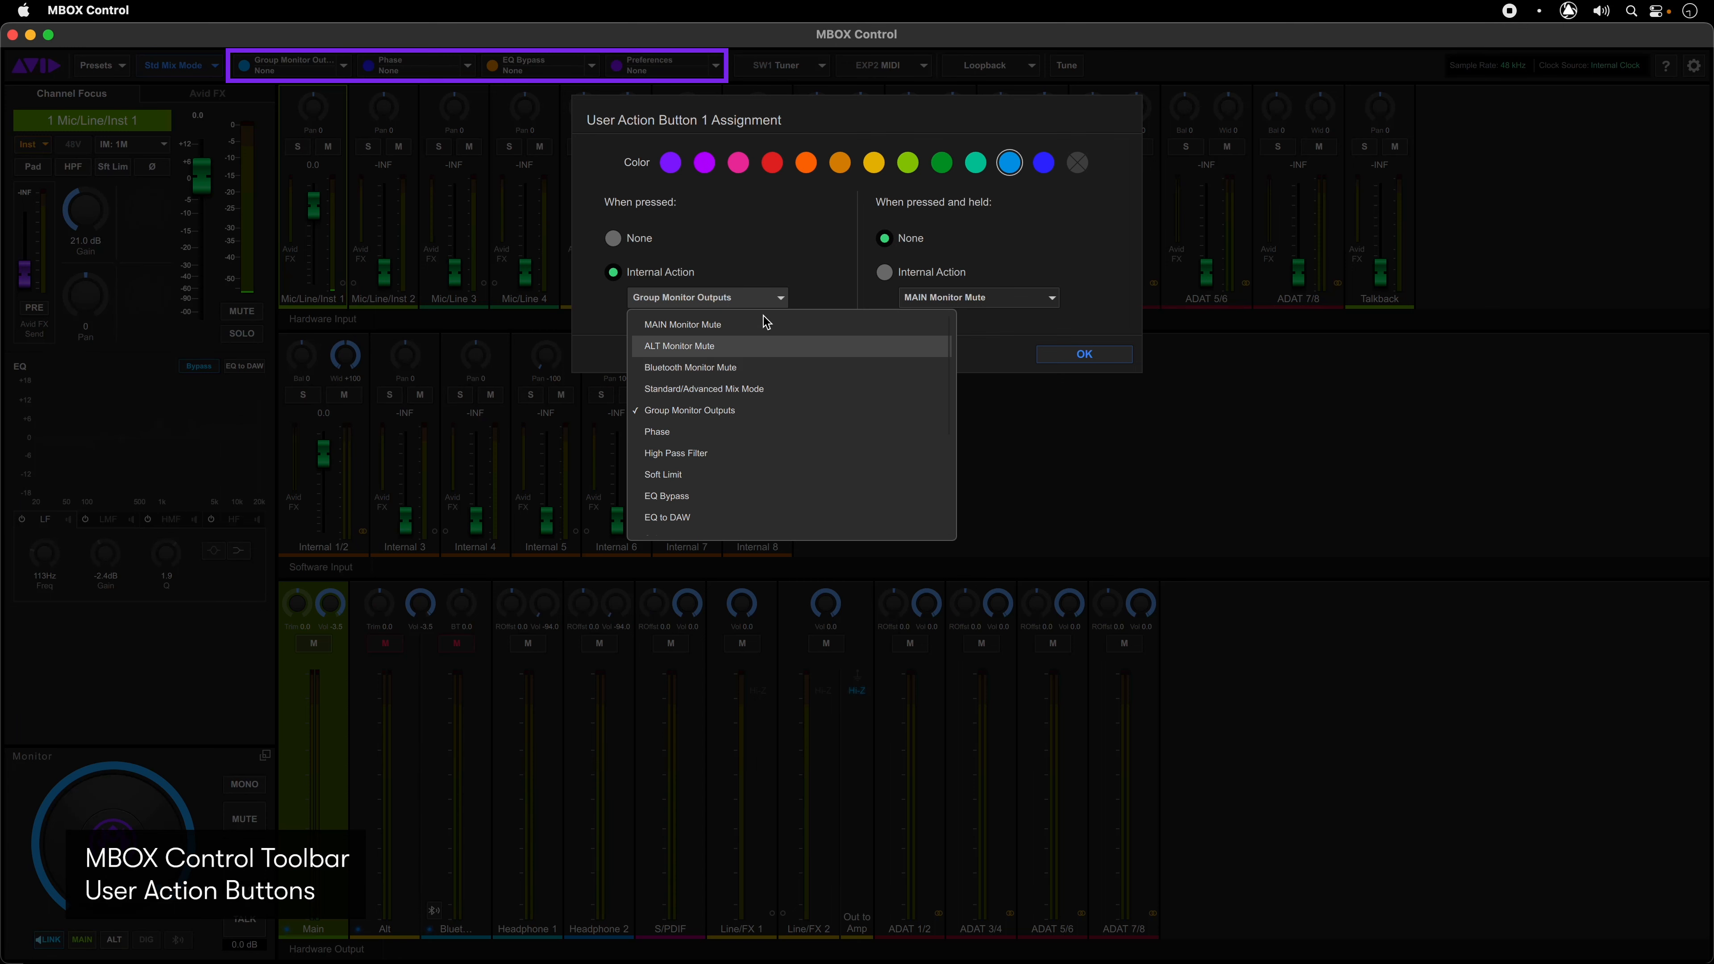
pyautogui.click(690, 410)
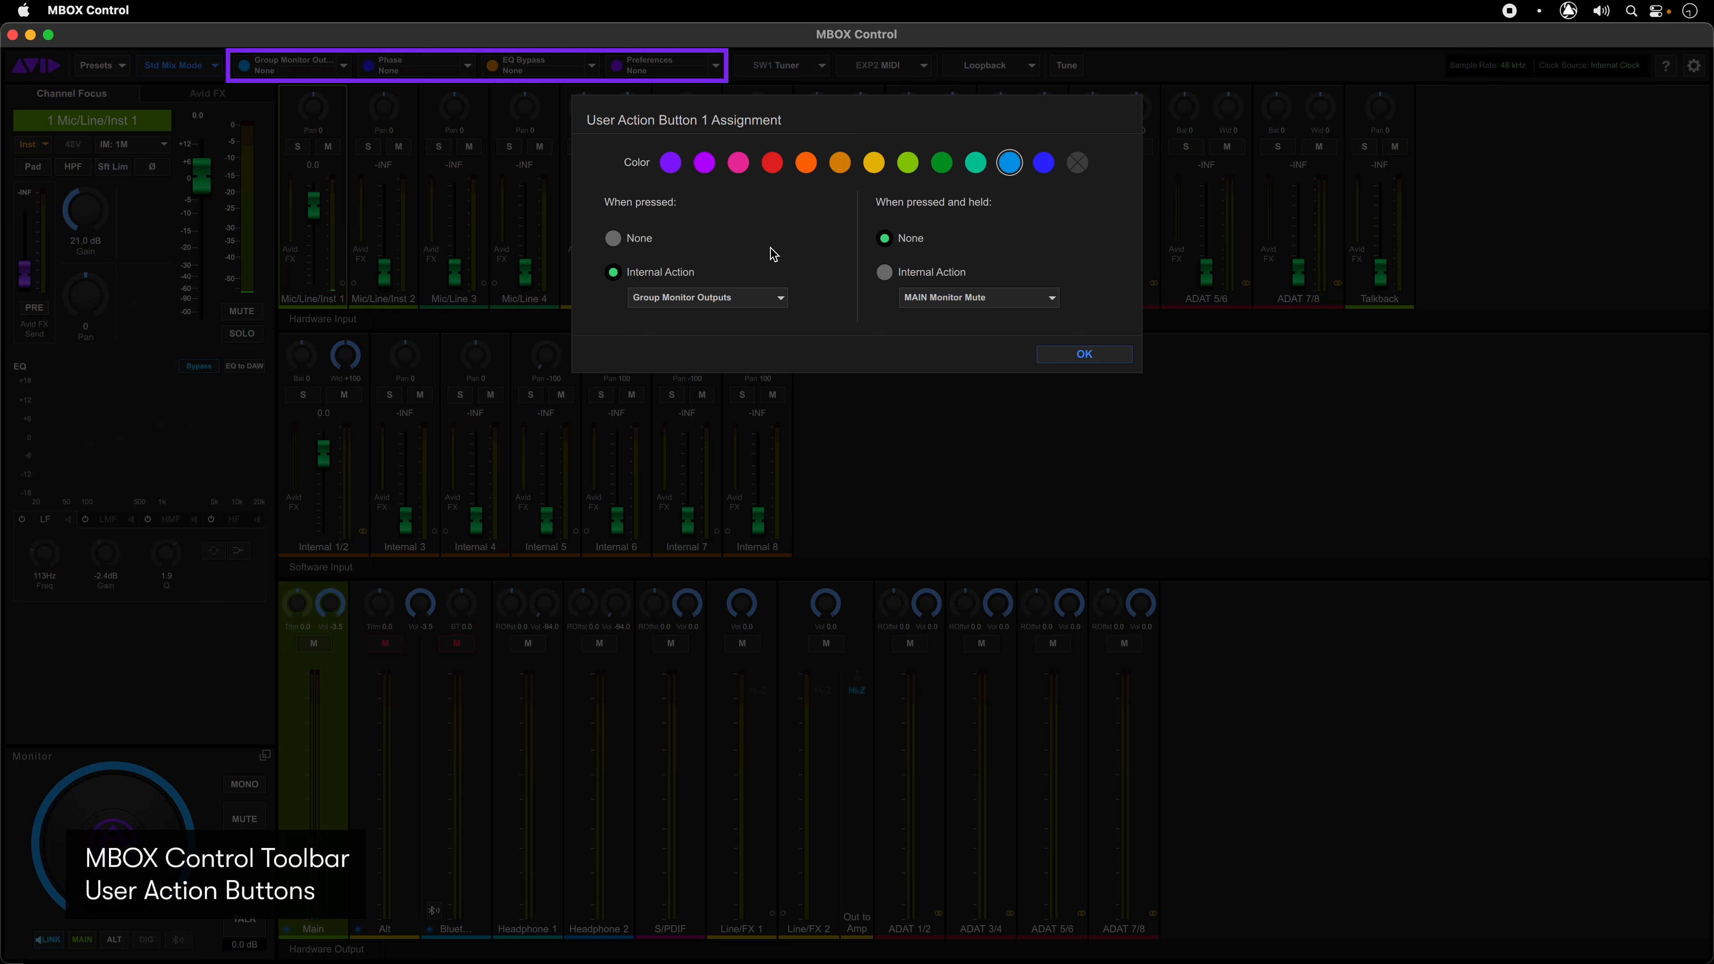
pyautogui.click(976, 297)
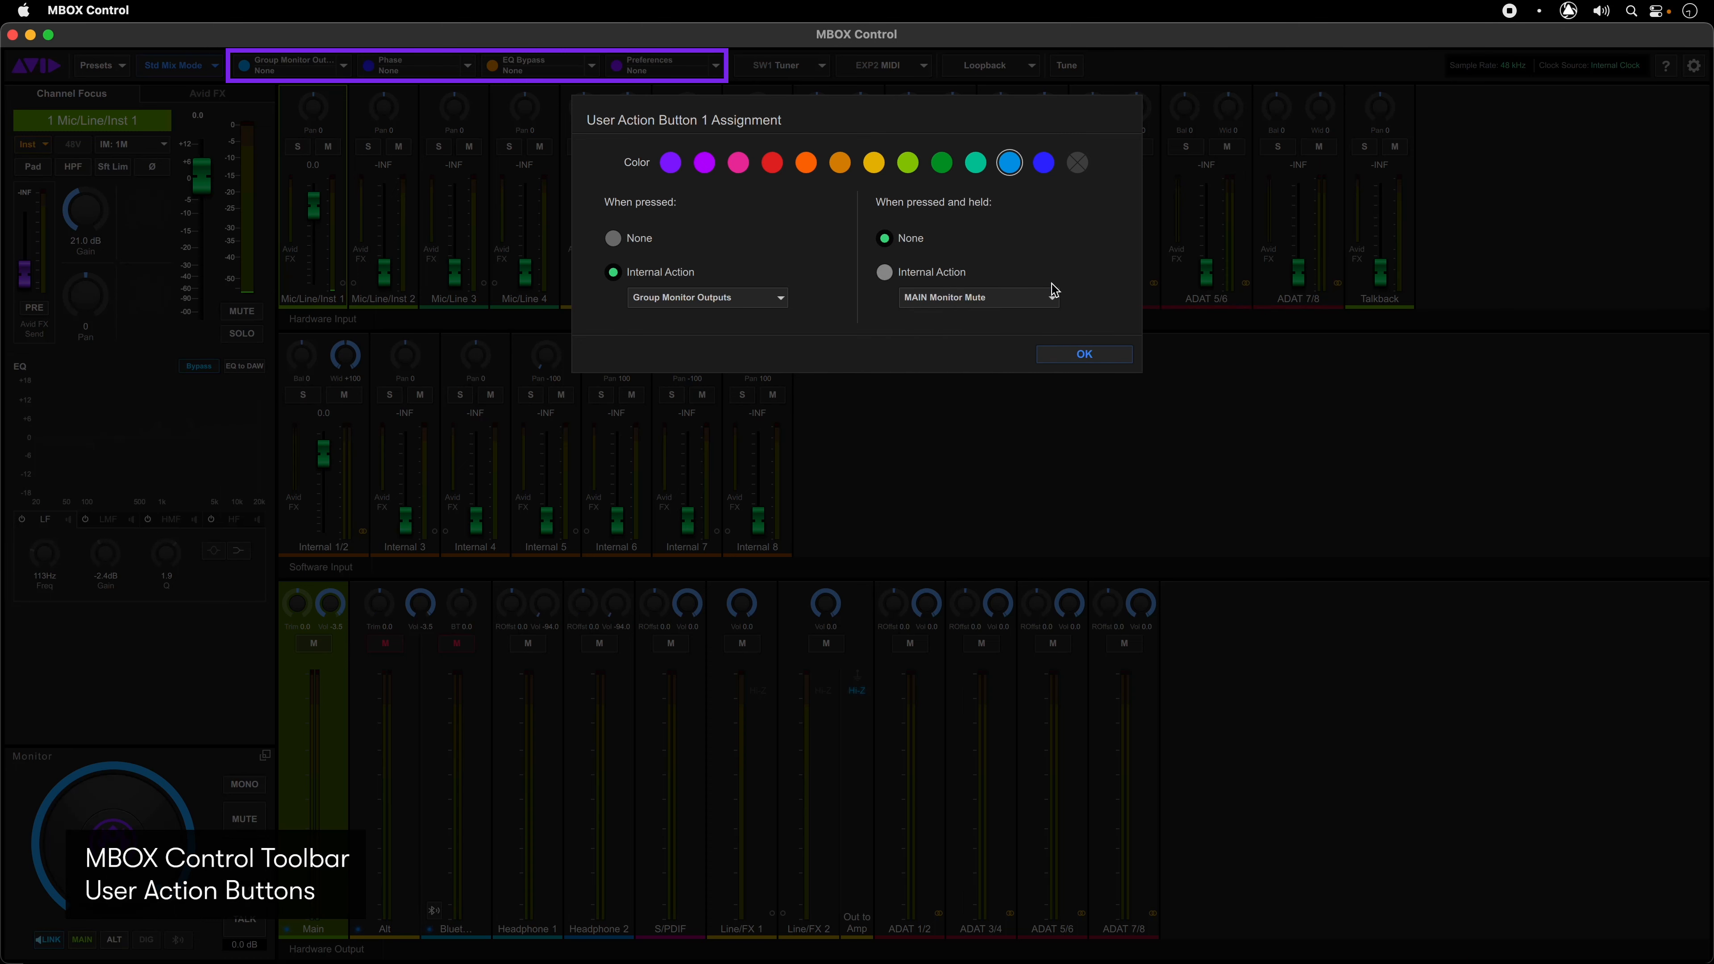
# Step: Close the button assignment and bring up the Switch/Expression Pedal 1 assignment
pyautogui.click(1081, 353)
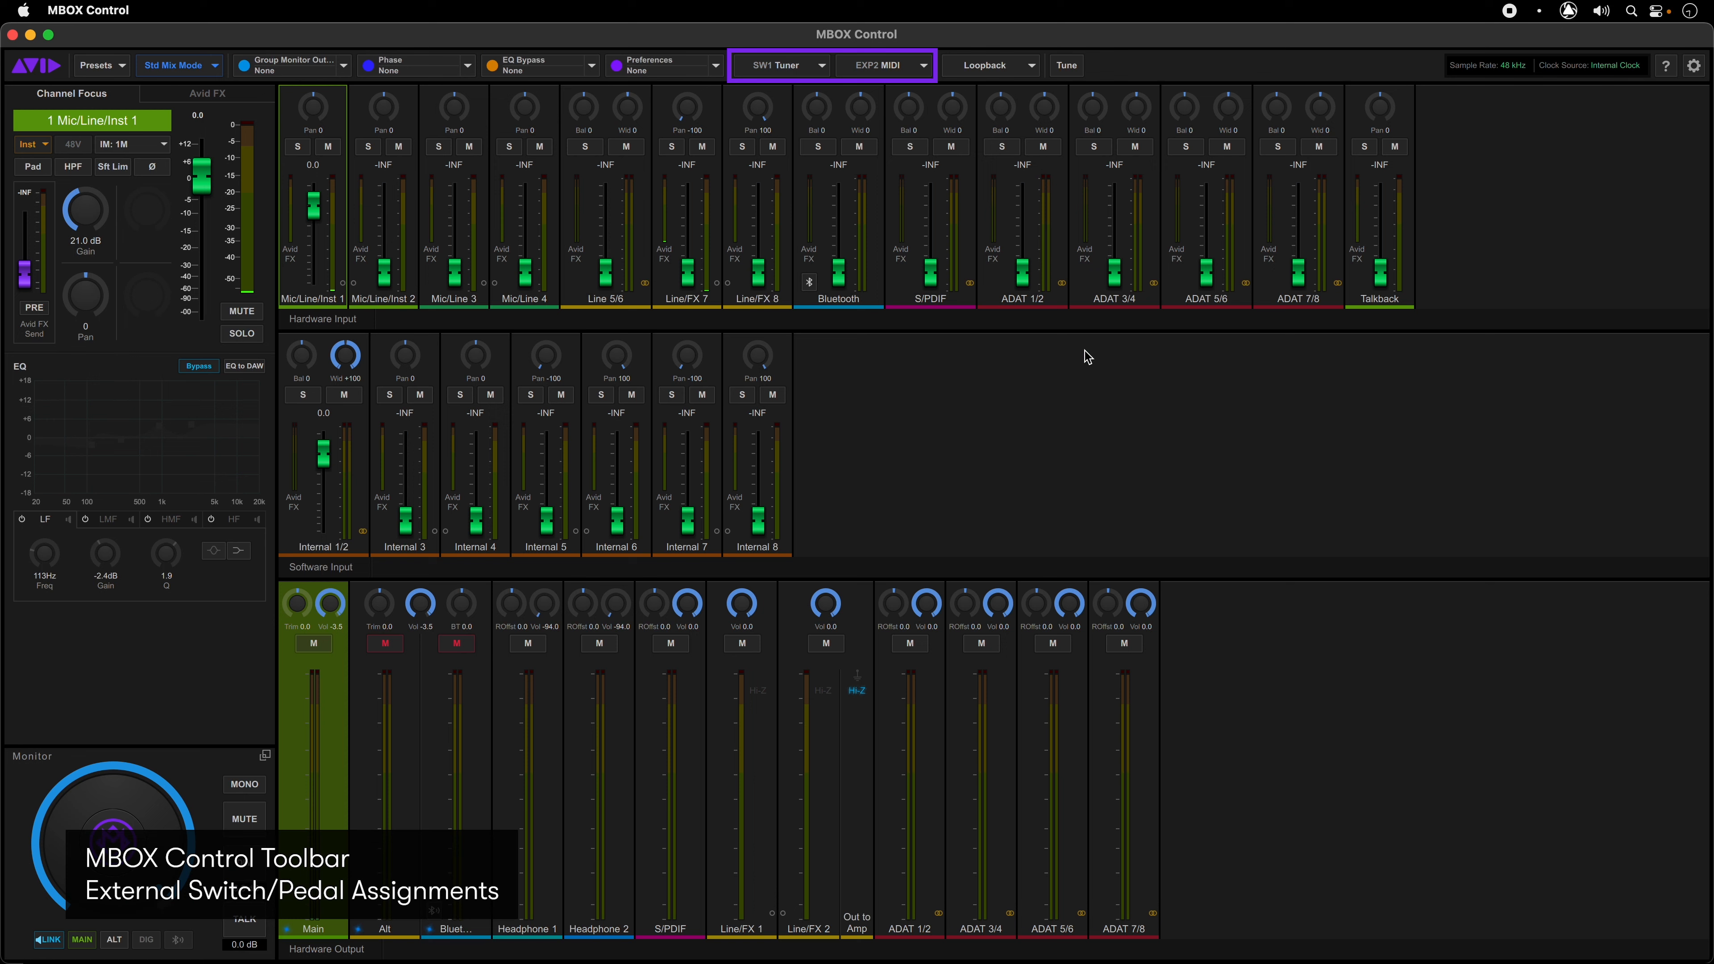
pyautogui.moveTo(818, 74)
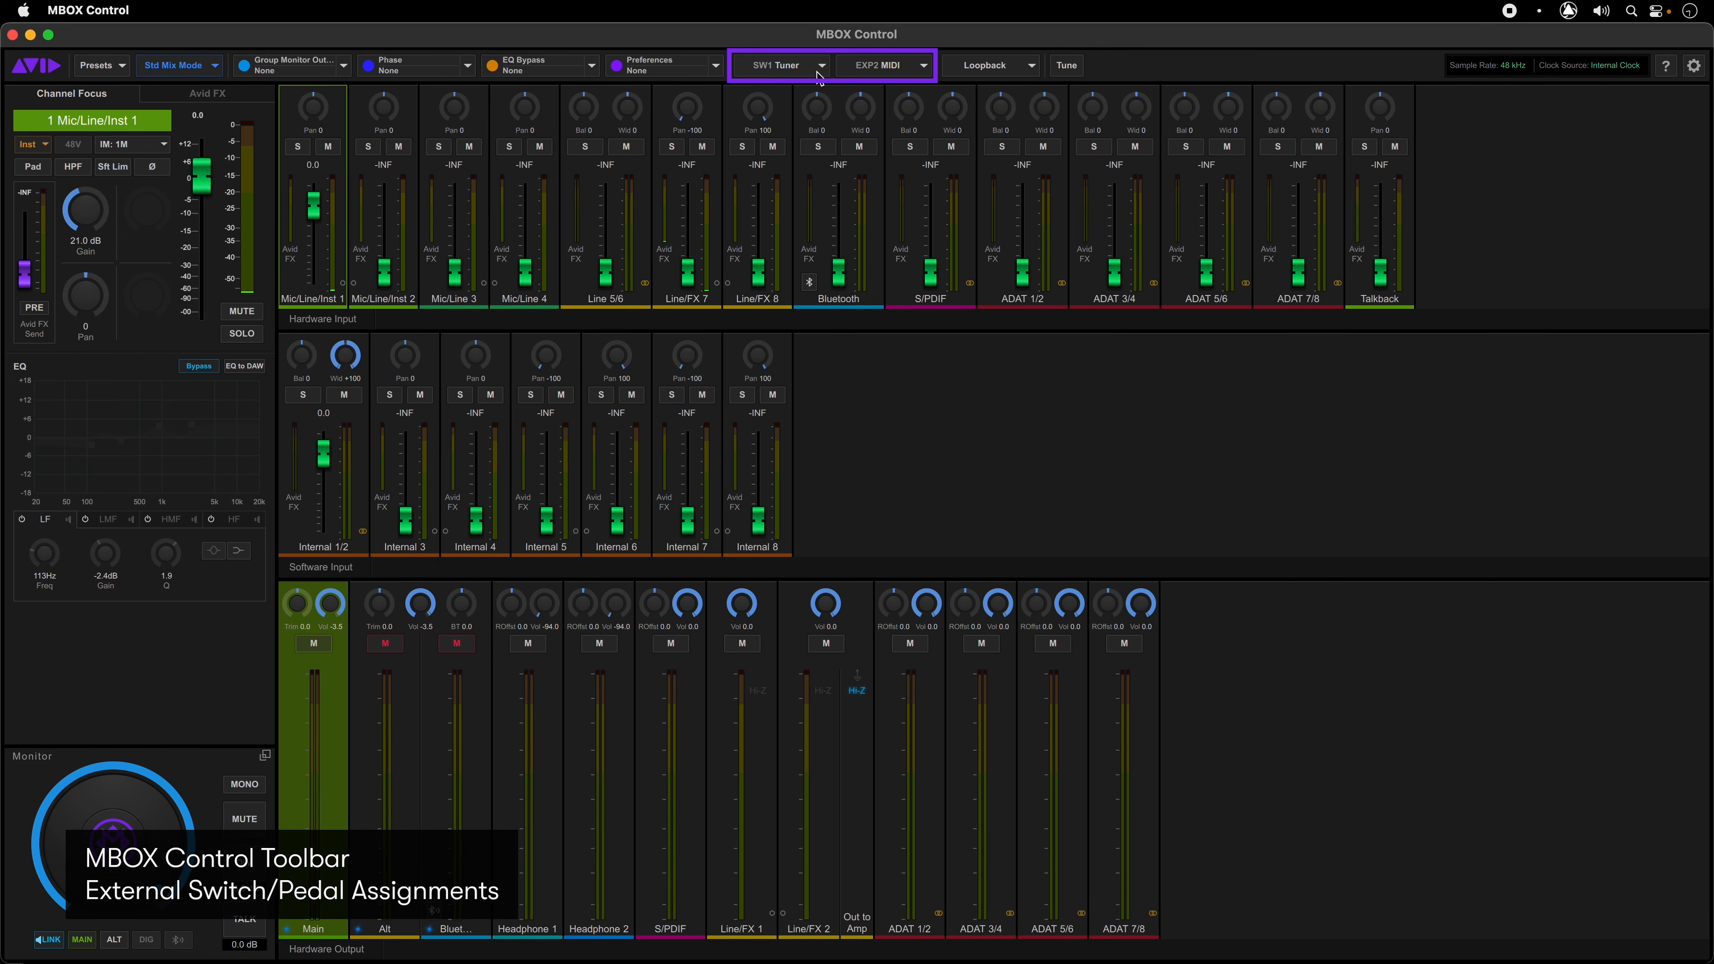
pyautogui.click(780, 65)
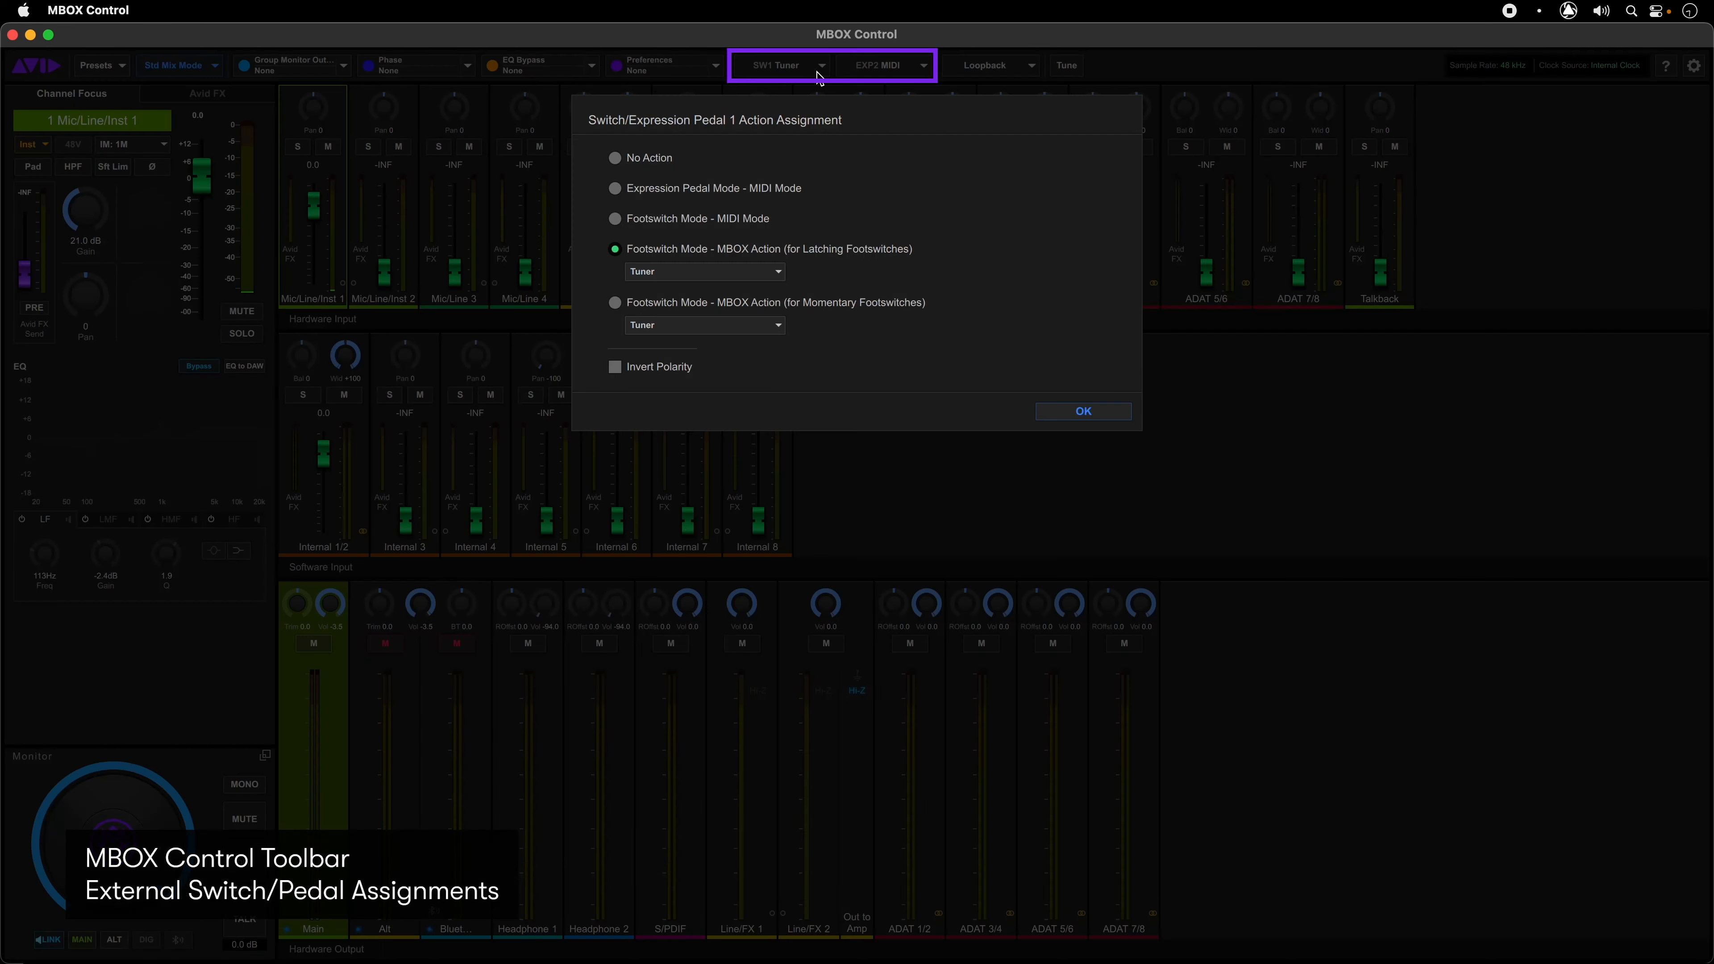
pyautogui.moveTo(1036, 247)
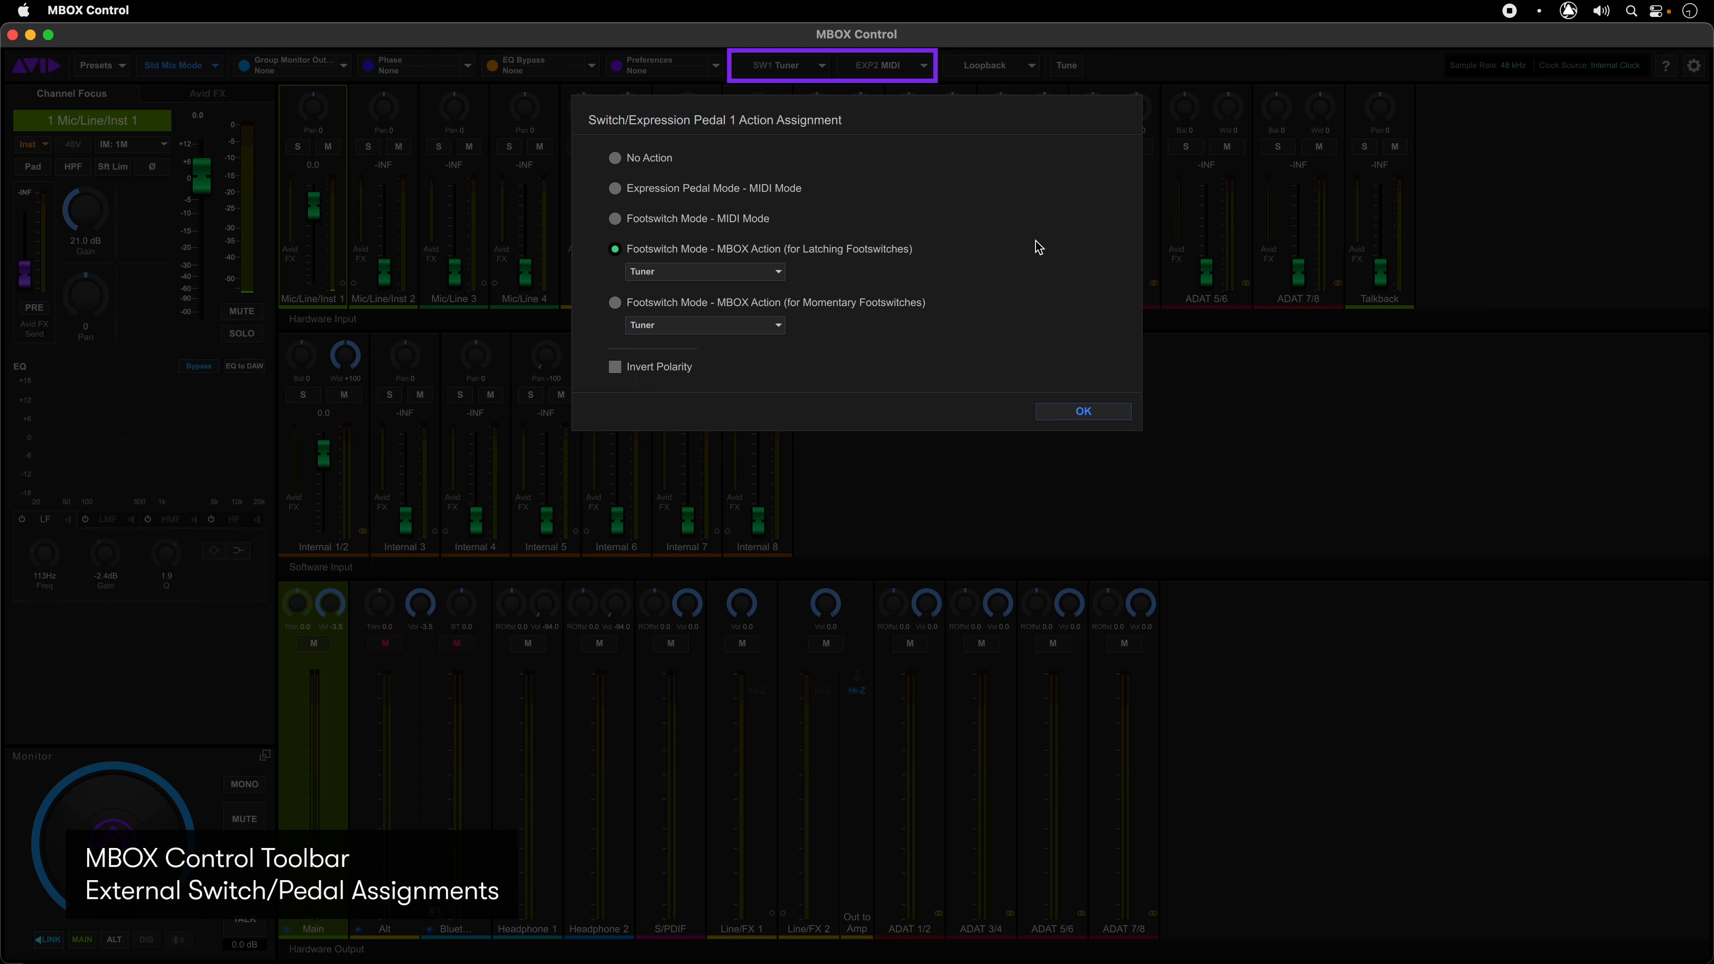
pyautogui.moveTo(623, 208)
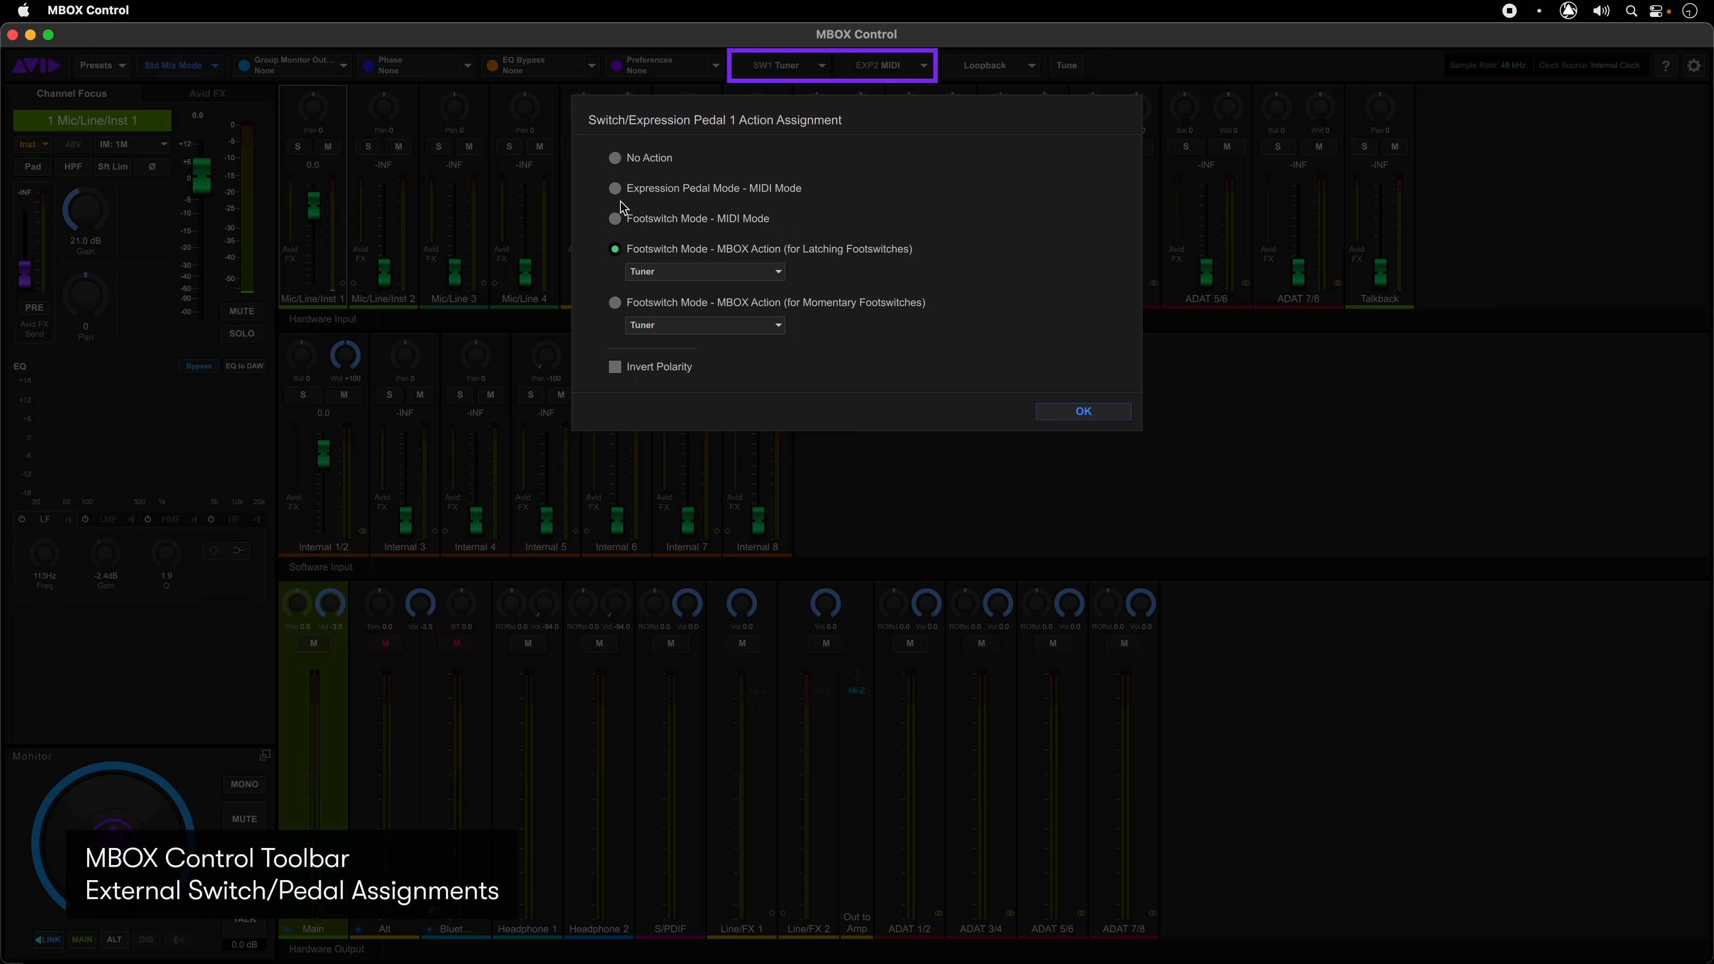
# Step: Try expression pedal MIDI mode, return to latching footswitch action and show its action list
pyautogui.click(614, 186)
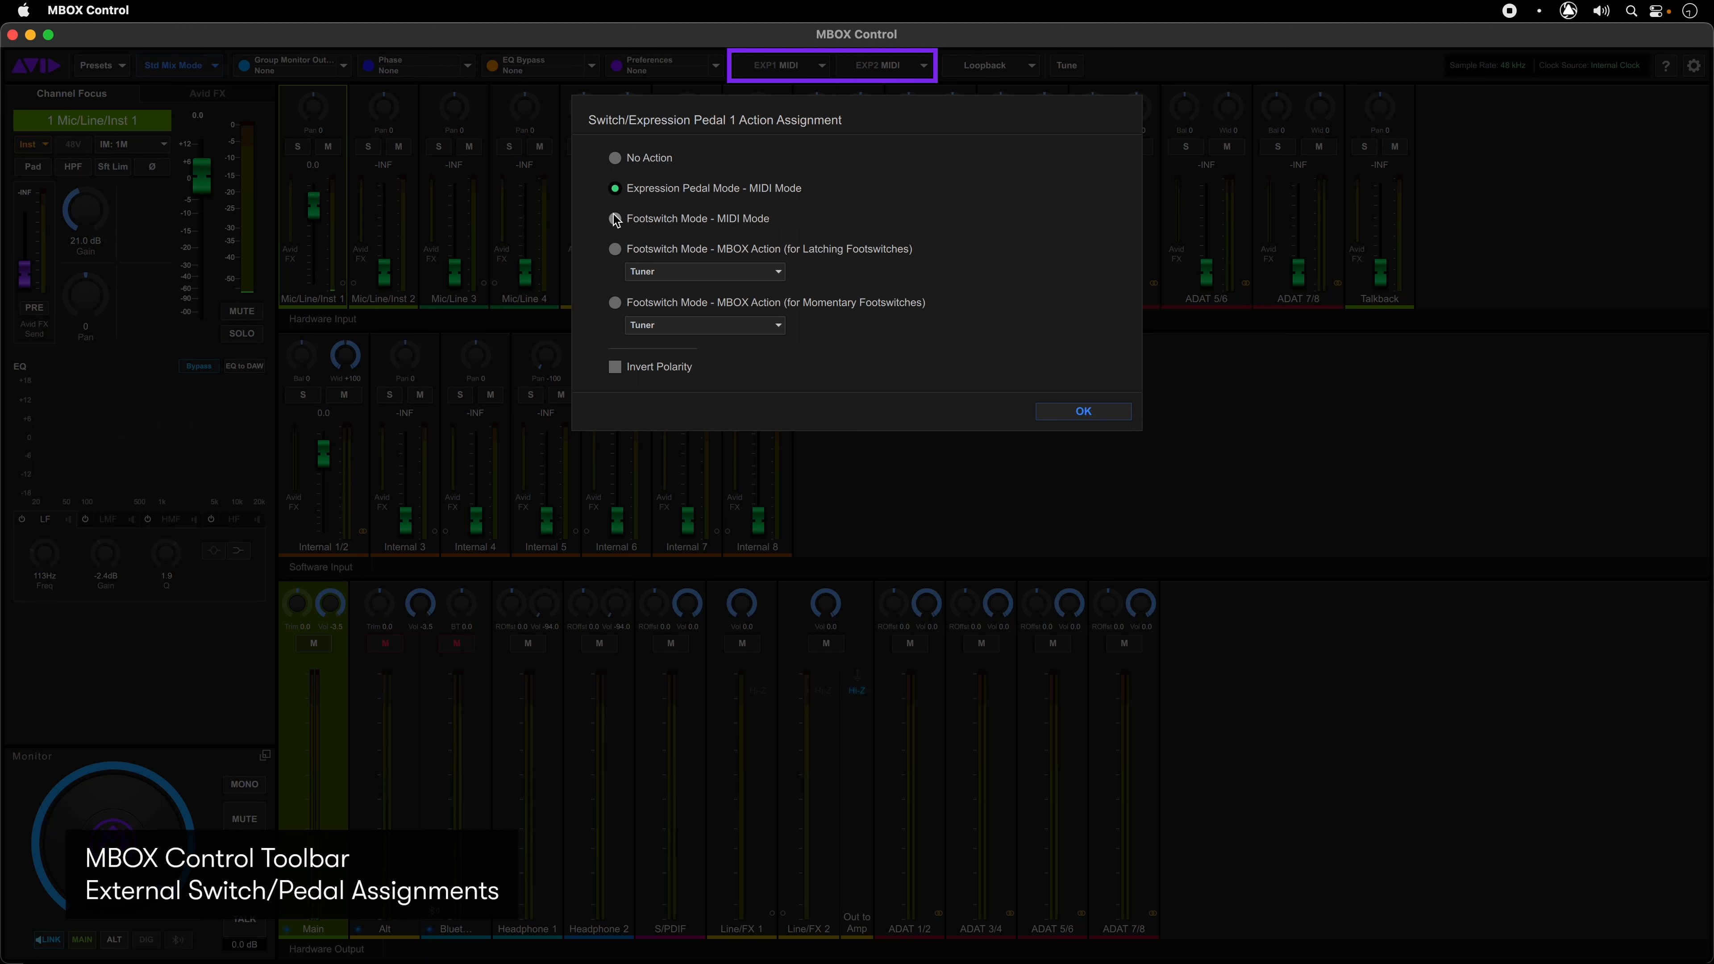
pyautogui.click(614, 249)
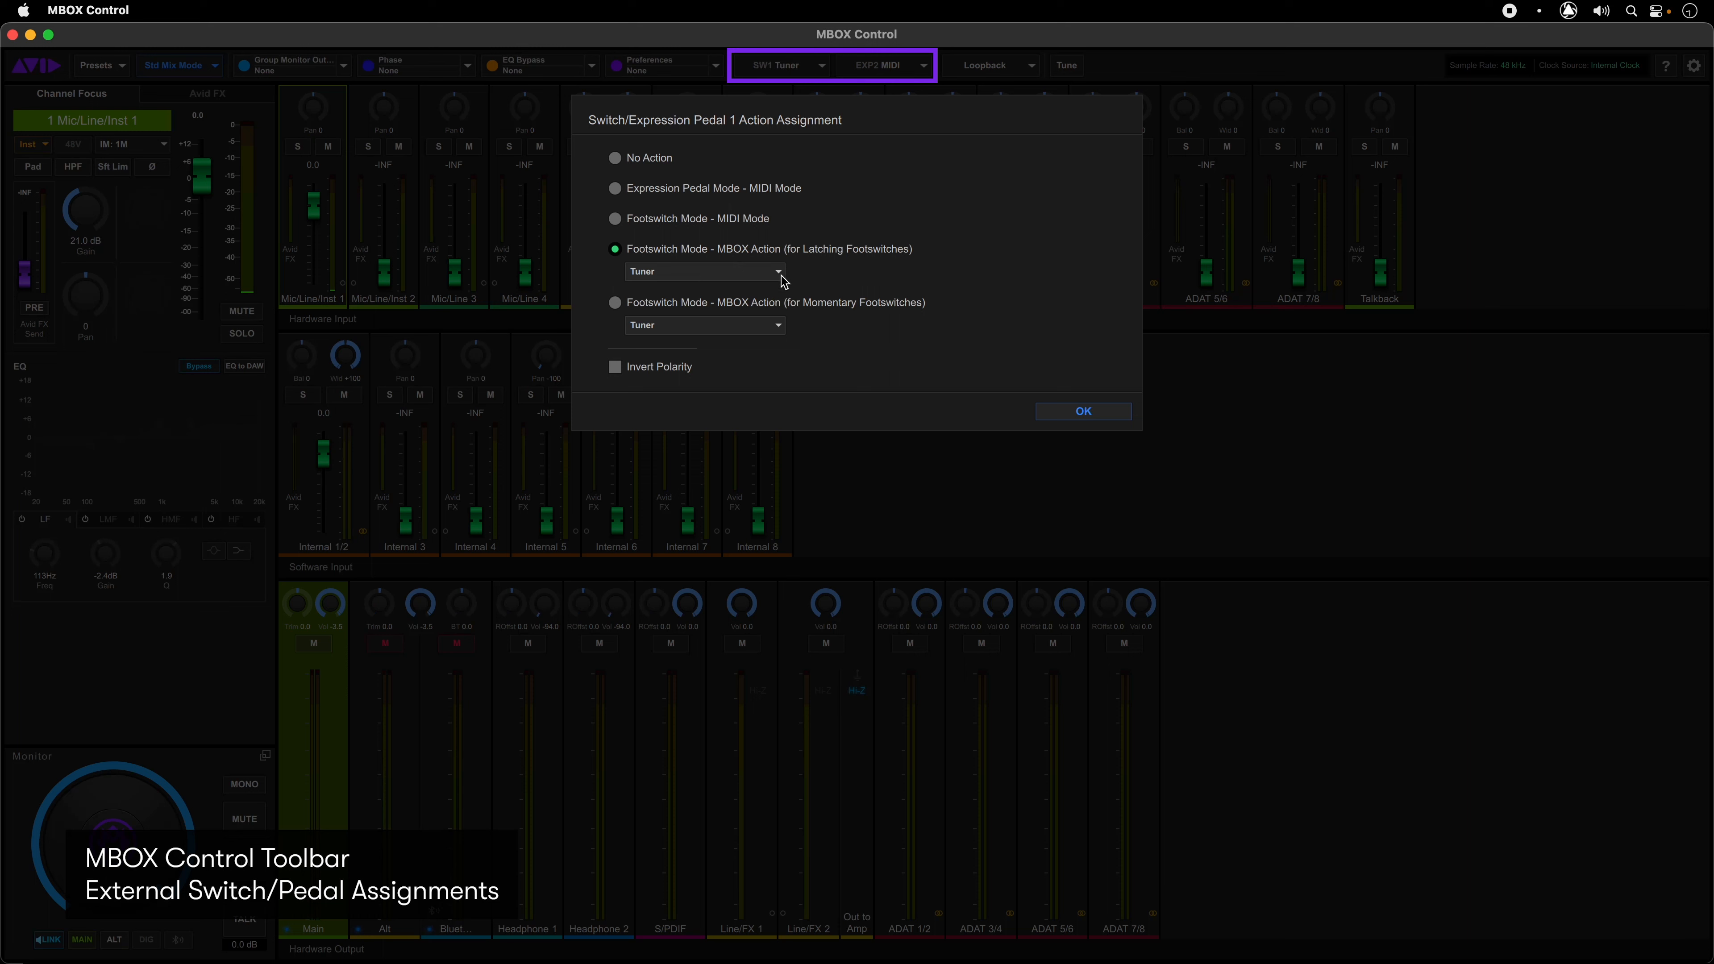
pyautogui.click(705, 272)
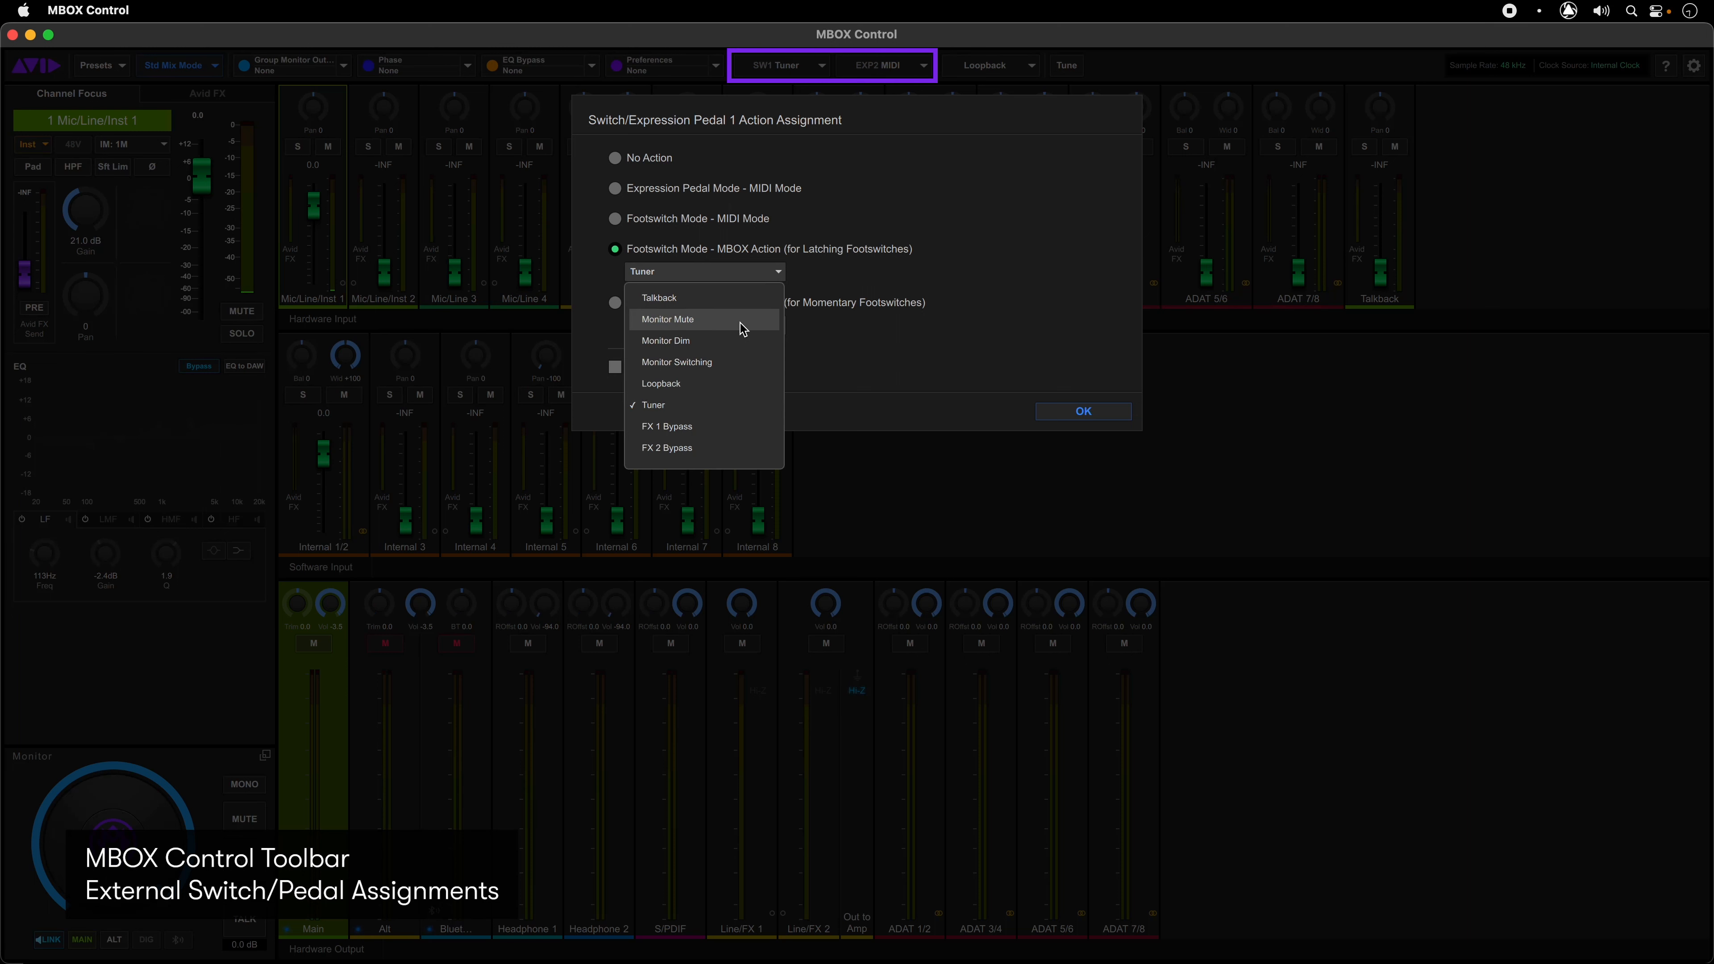
pyautogui.moveTo(837, 342)
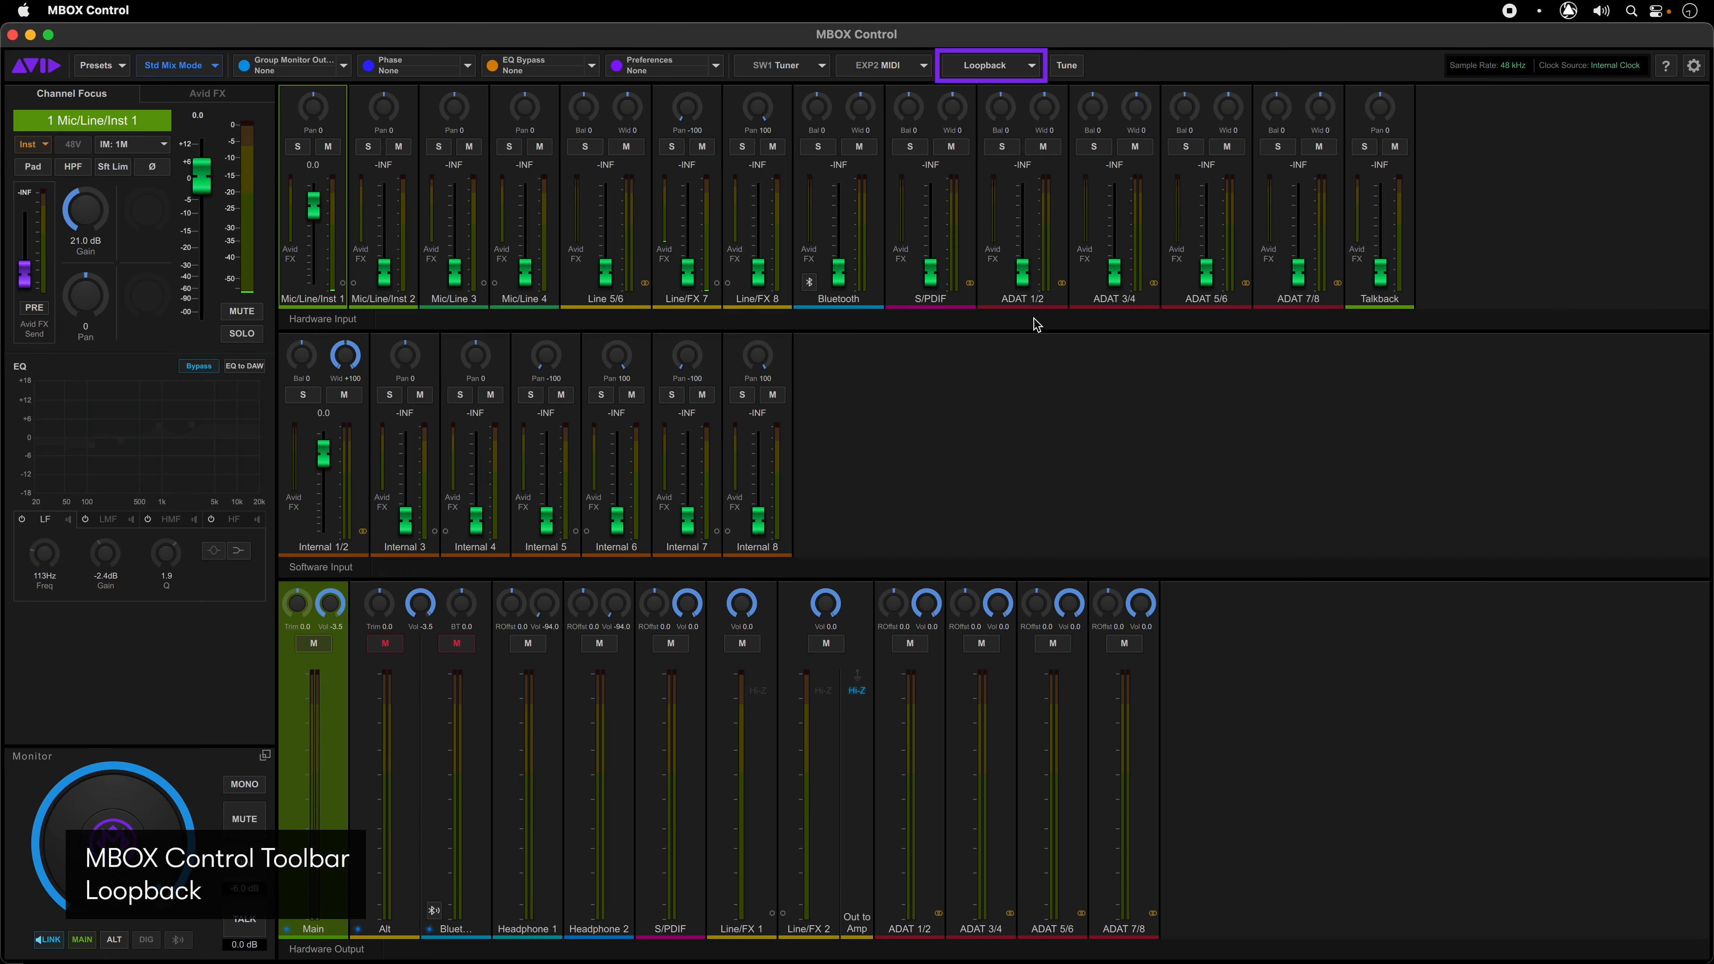
# Step: Check the Loopback assignment settings and the Tuner window, closing each
pyautogui.click(984, 64)
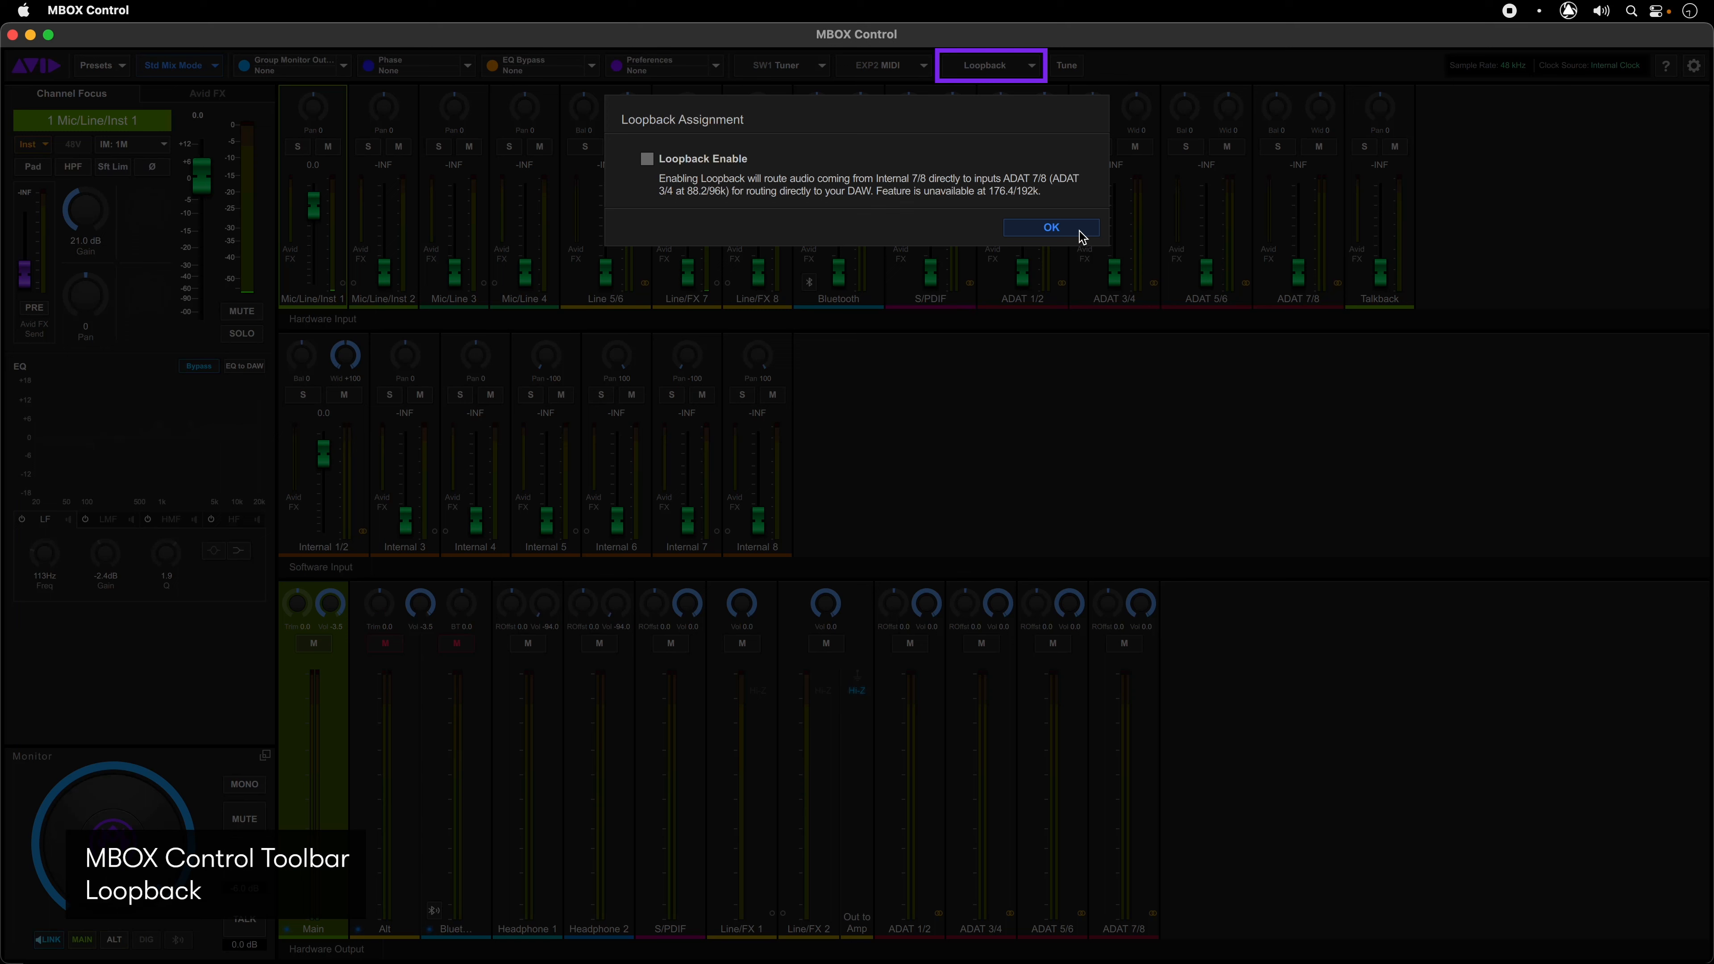
pyautogui.click(1048, 227)
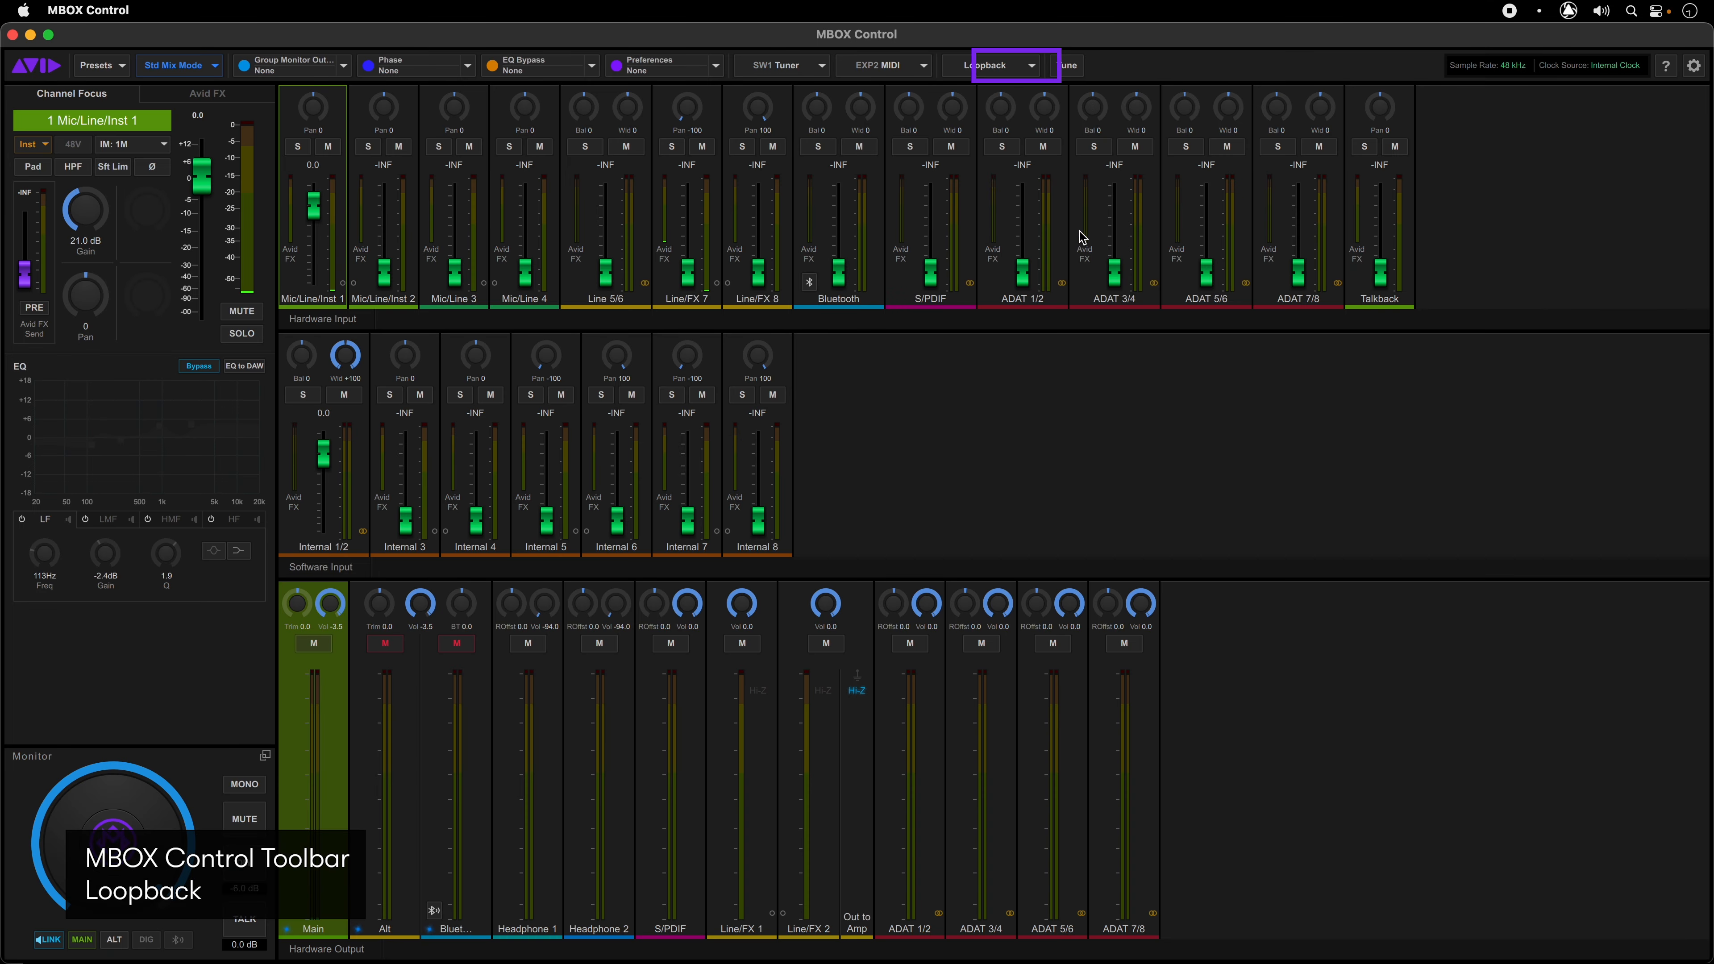
pyautogui.click(1063, 64)
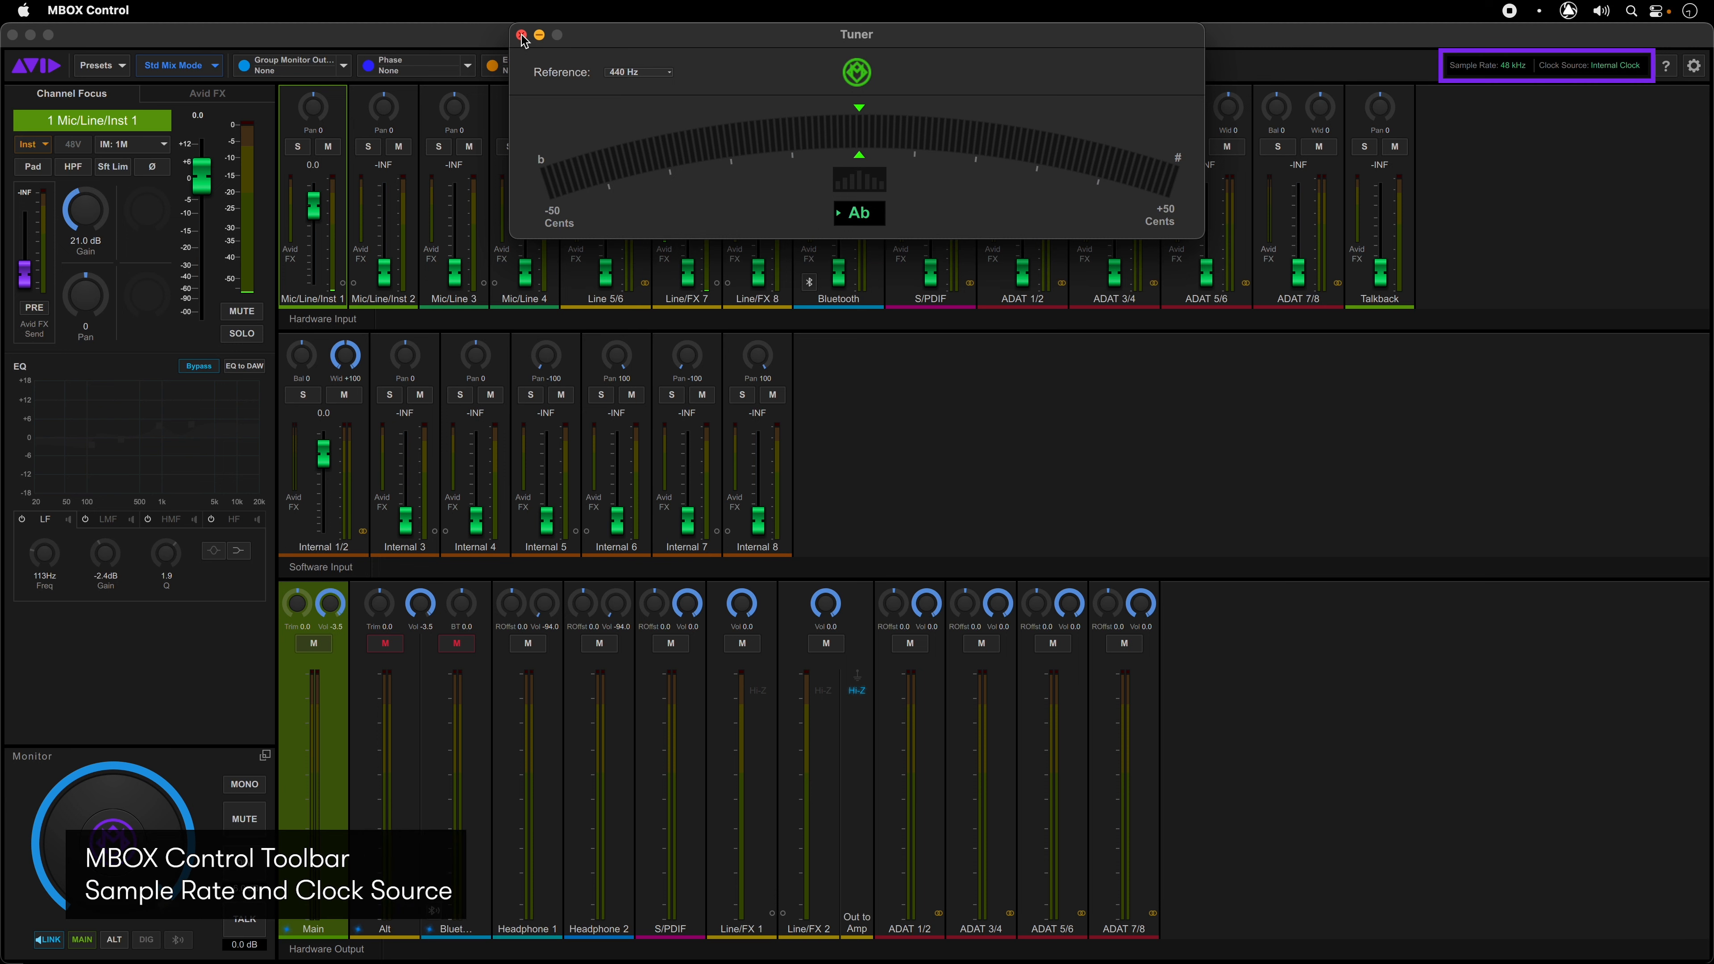
pyautogui.click(521, 34)
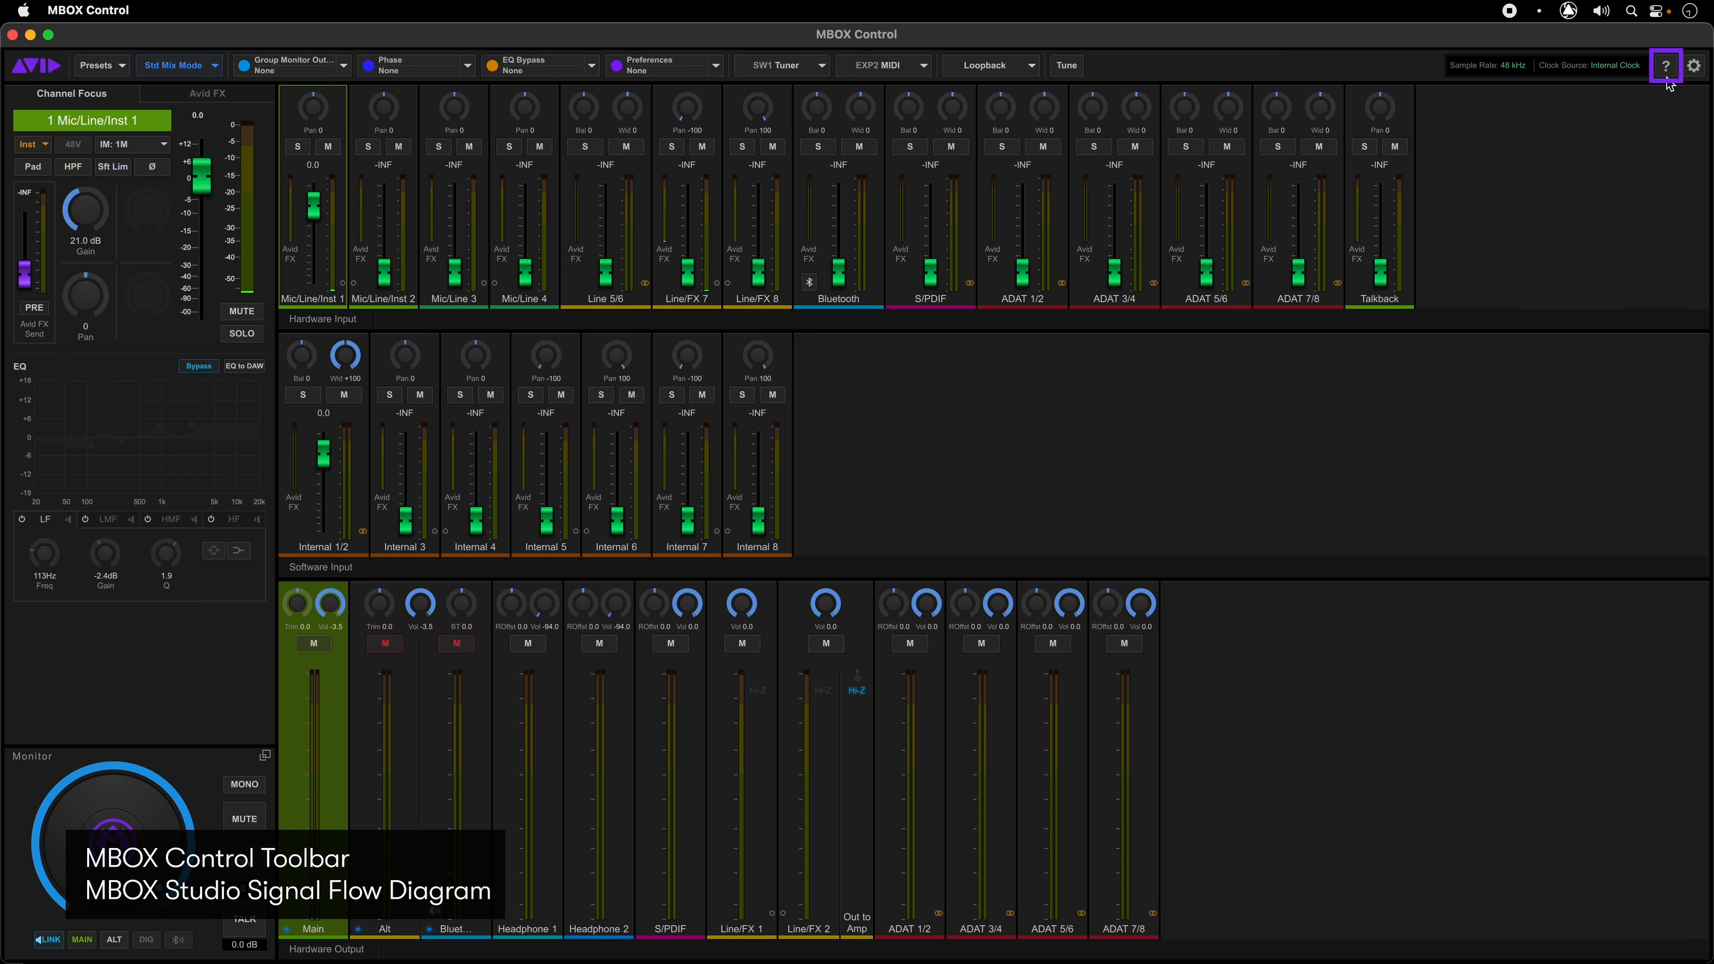
# Step: Show the Mixing and Routing Signal Flow diagram from the ? button
pyautogui.click(1666, 65)
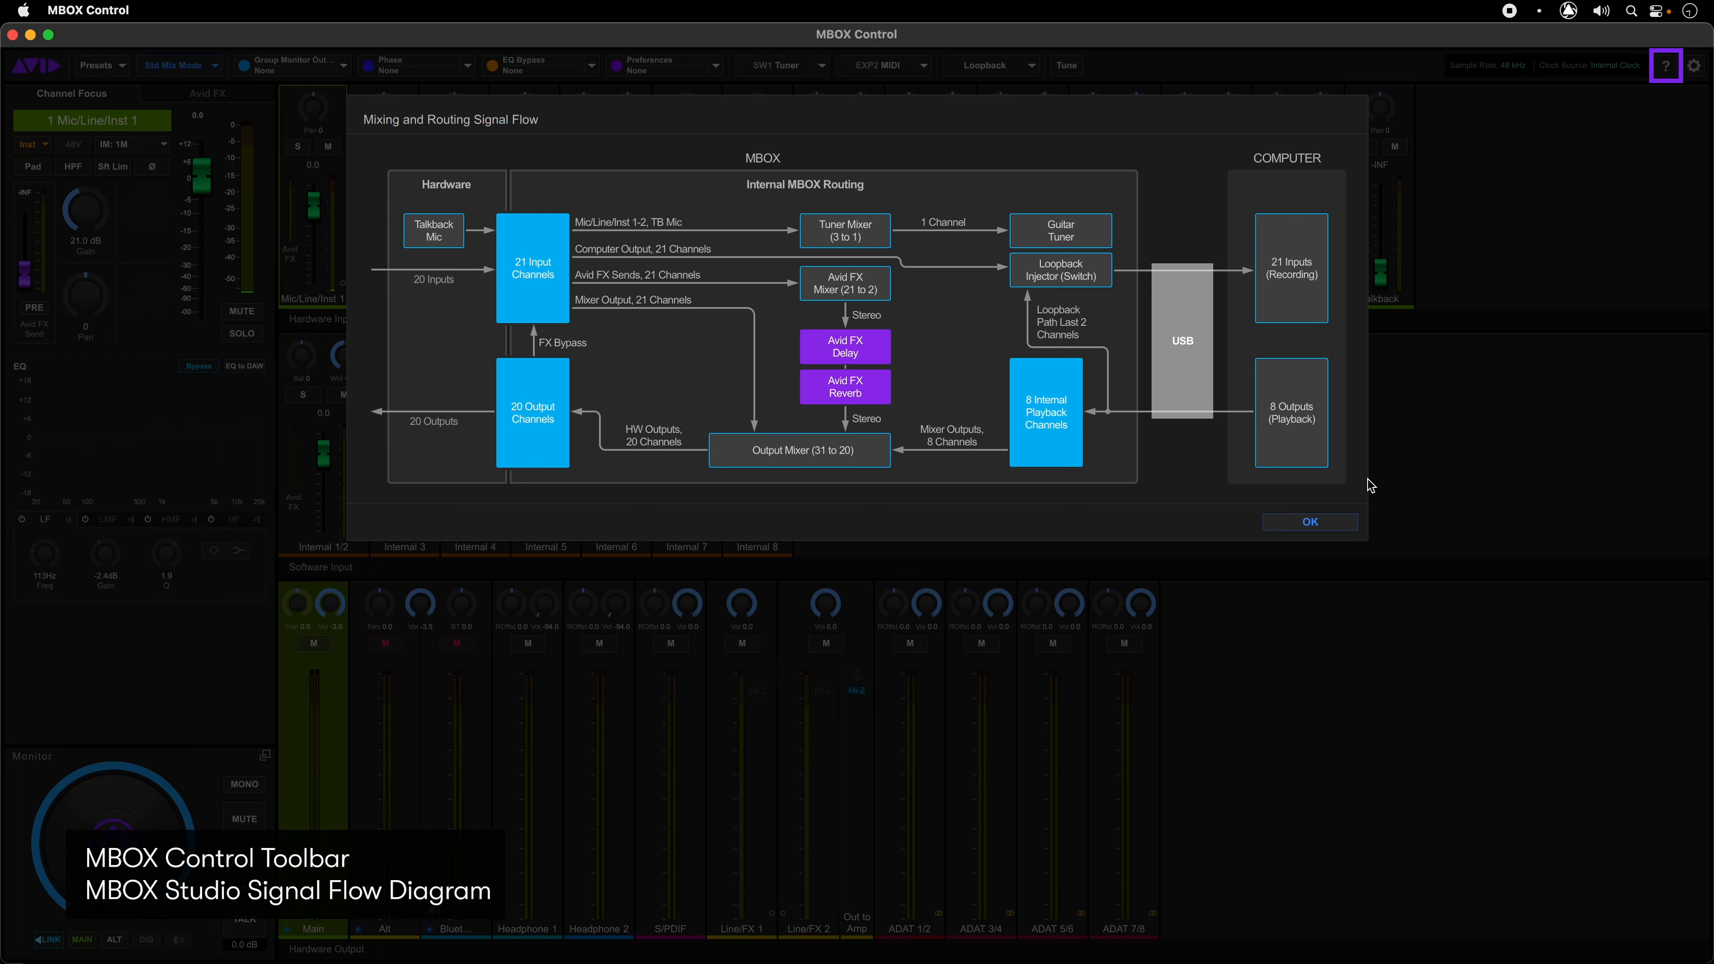
# Step: Close the signal flow diagram and show Preferences with clocking, metering, headphone and hardware surface settings
pyautogui.click(1309, 521)
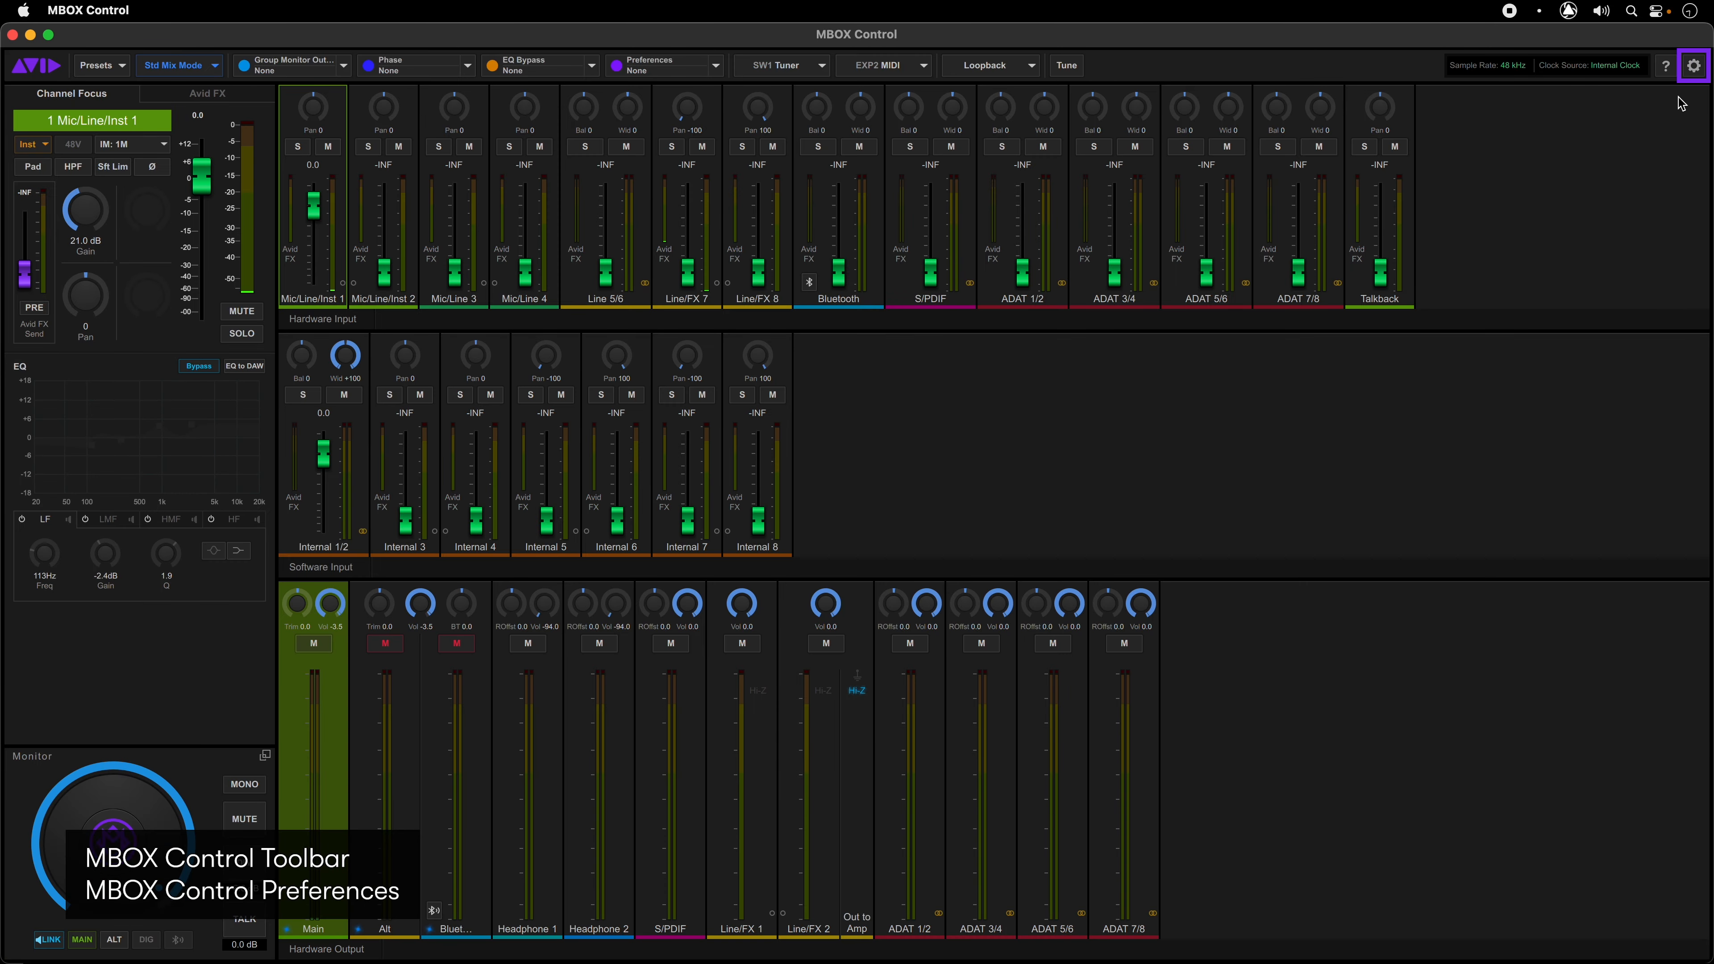
pyautogui.click(1692, 65)
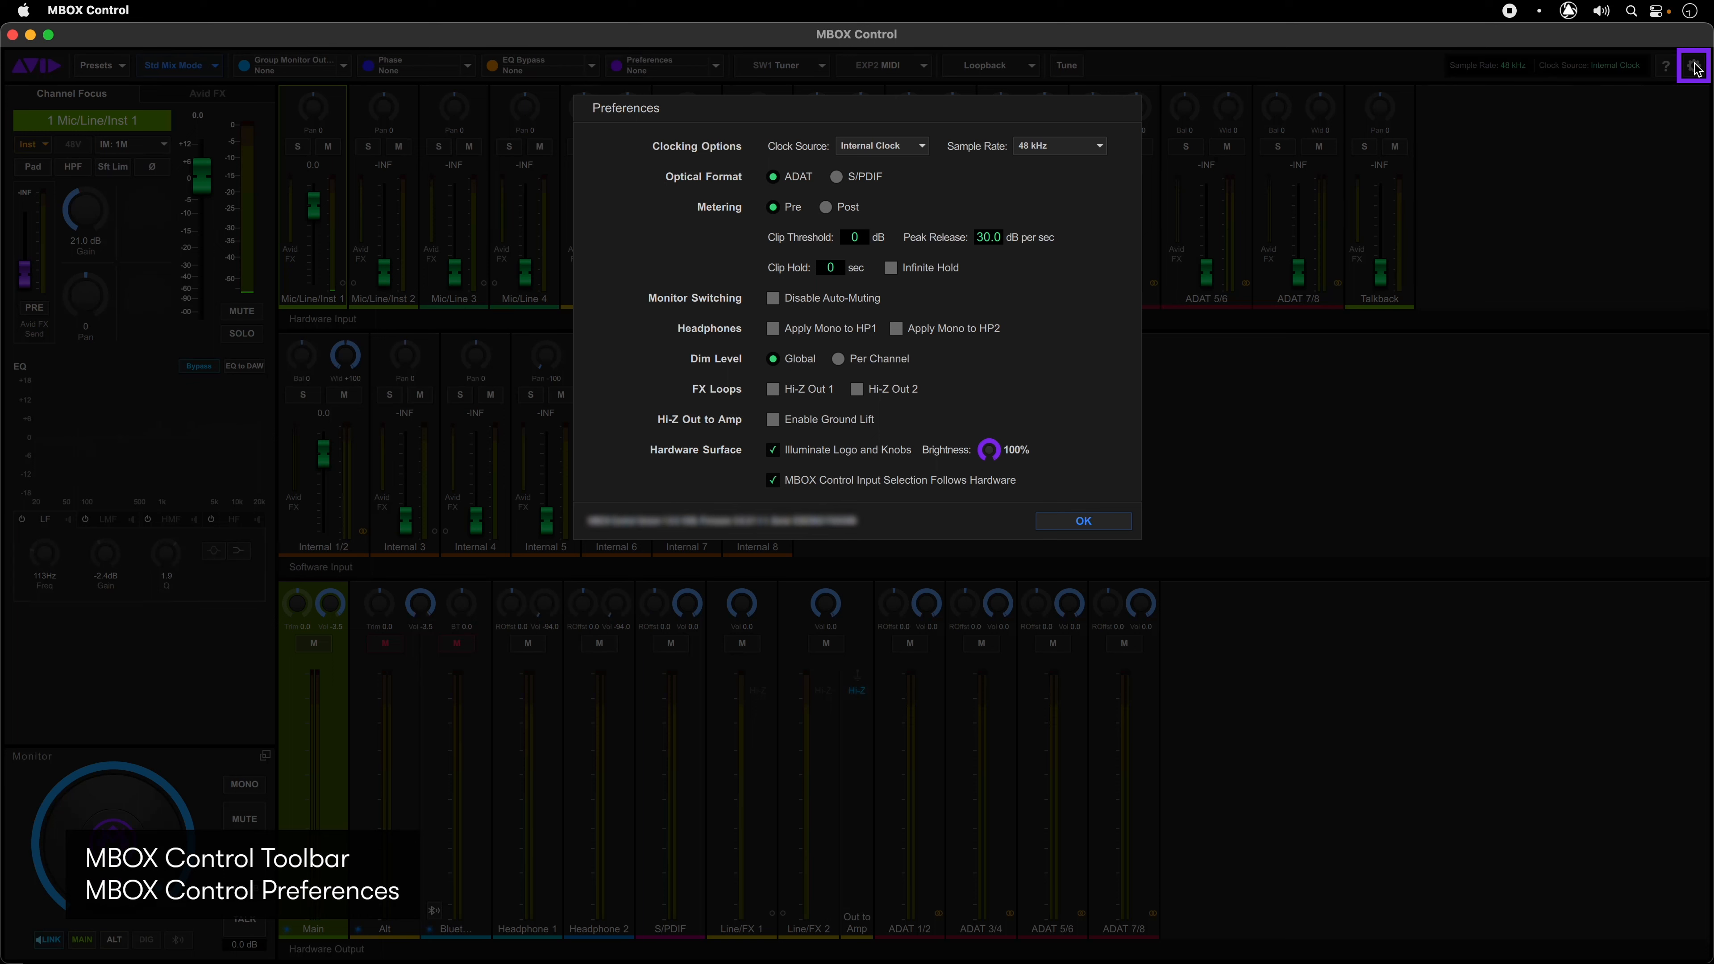
pyautogui.moveTo(1392, 444)
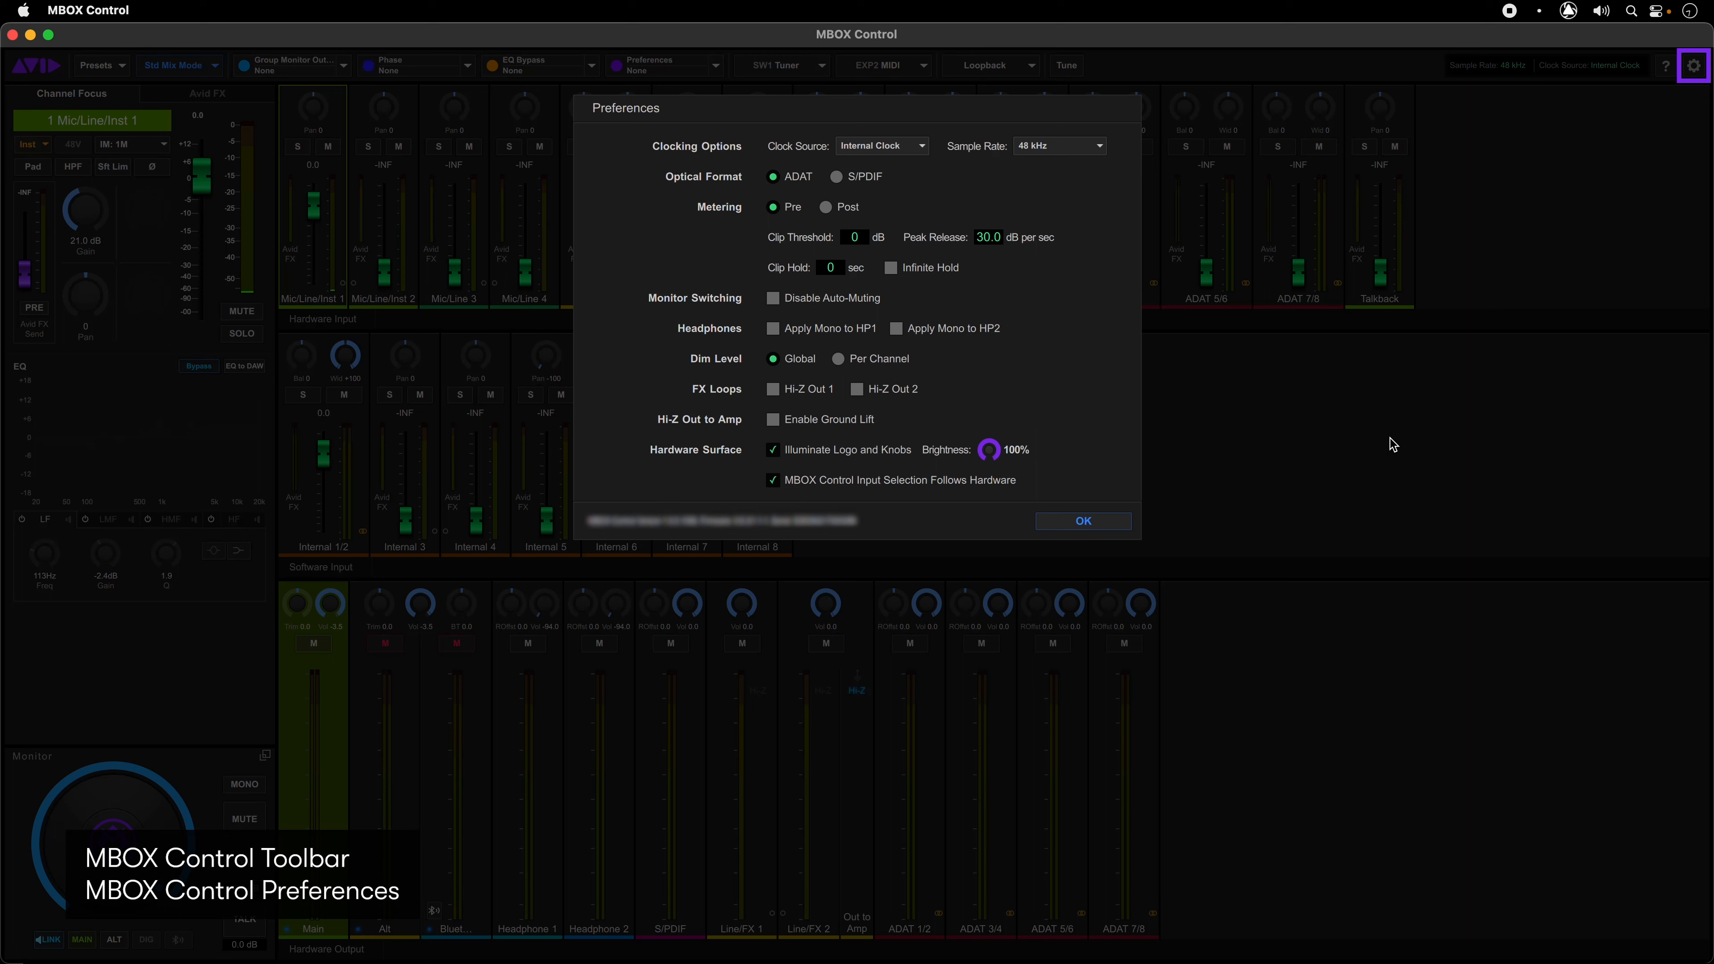
pyautogui.moveTo(1353, 448)
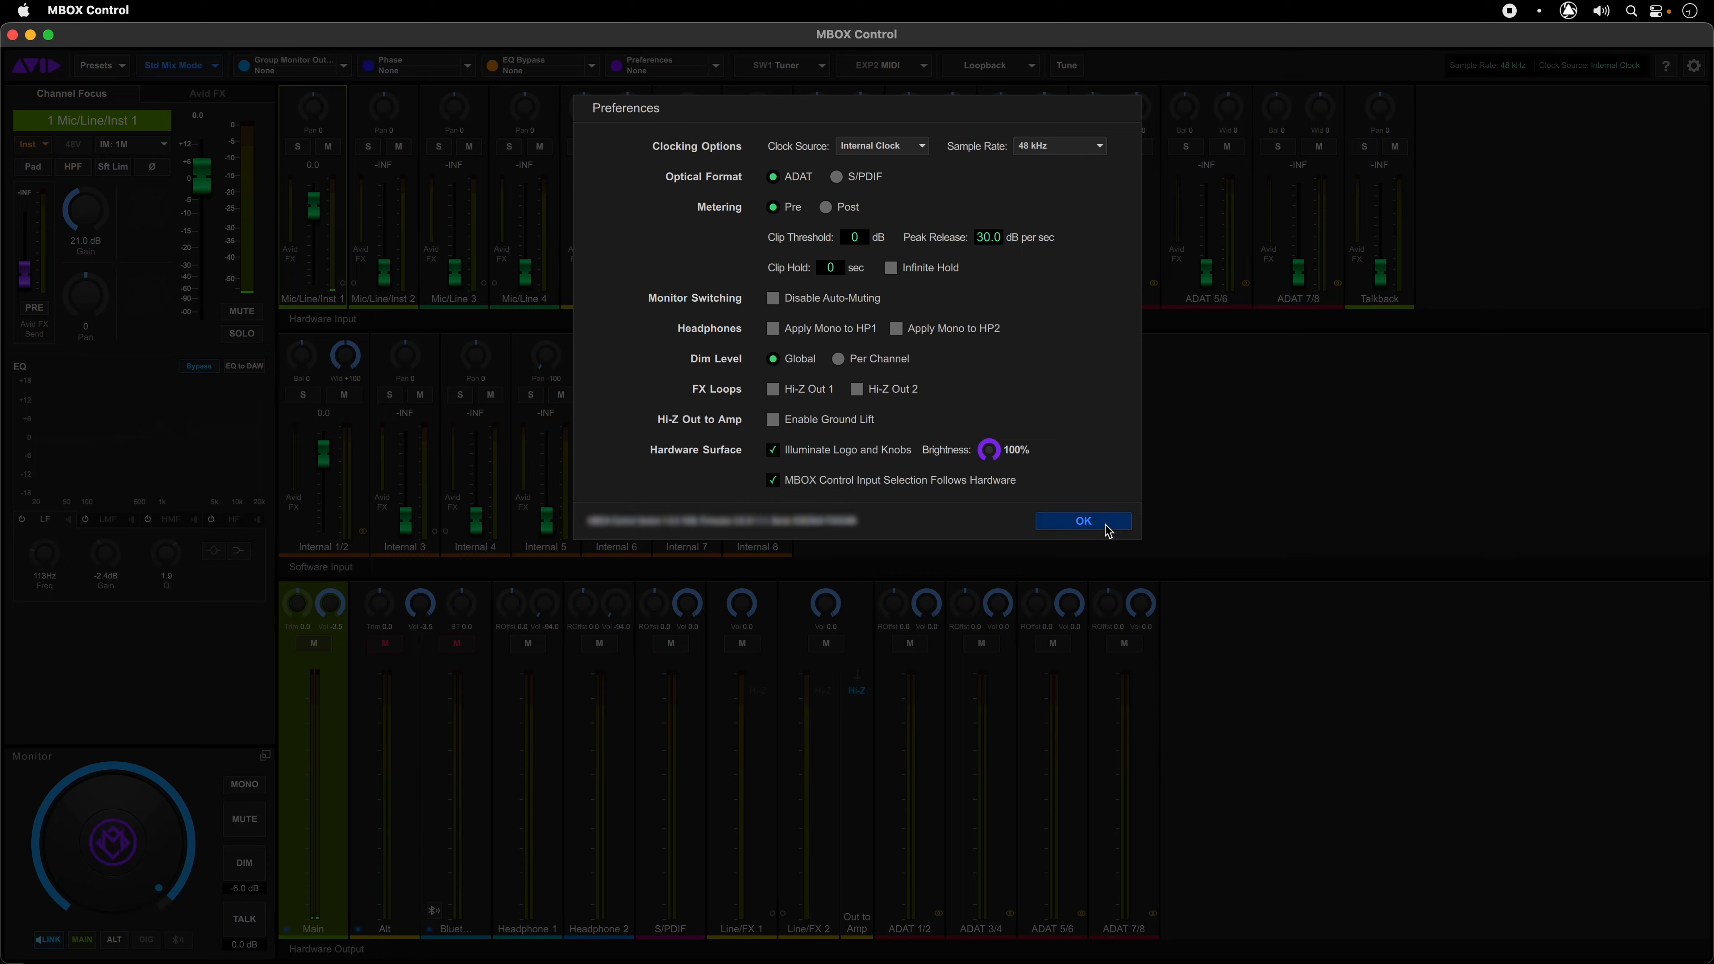
# Step: Close Preferences and put the first mic/line/instrument input in channel focus, adjusting its fader
pyautogui.click(1081, 520)
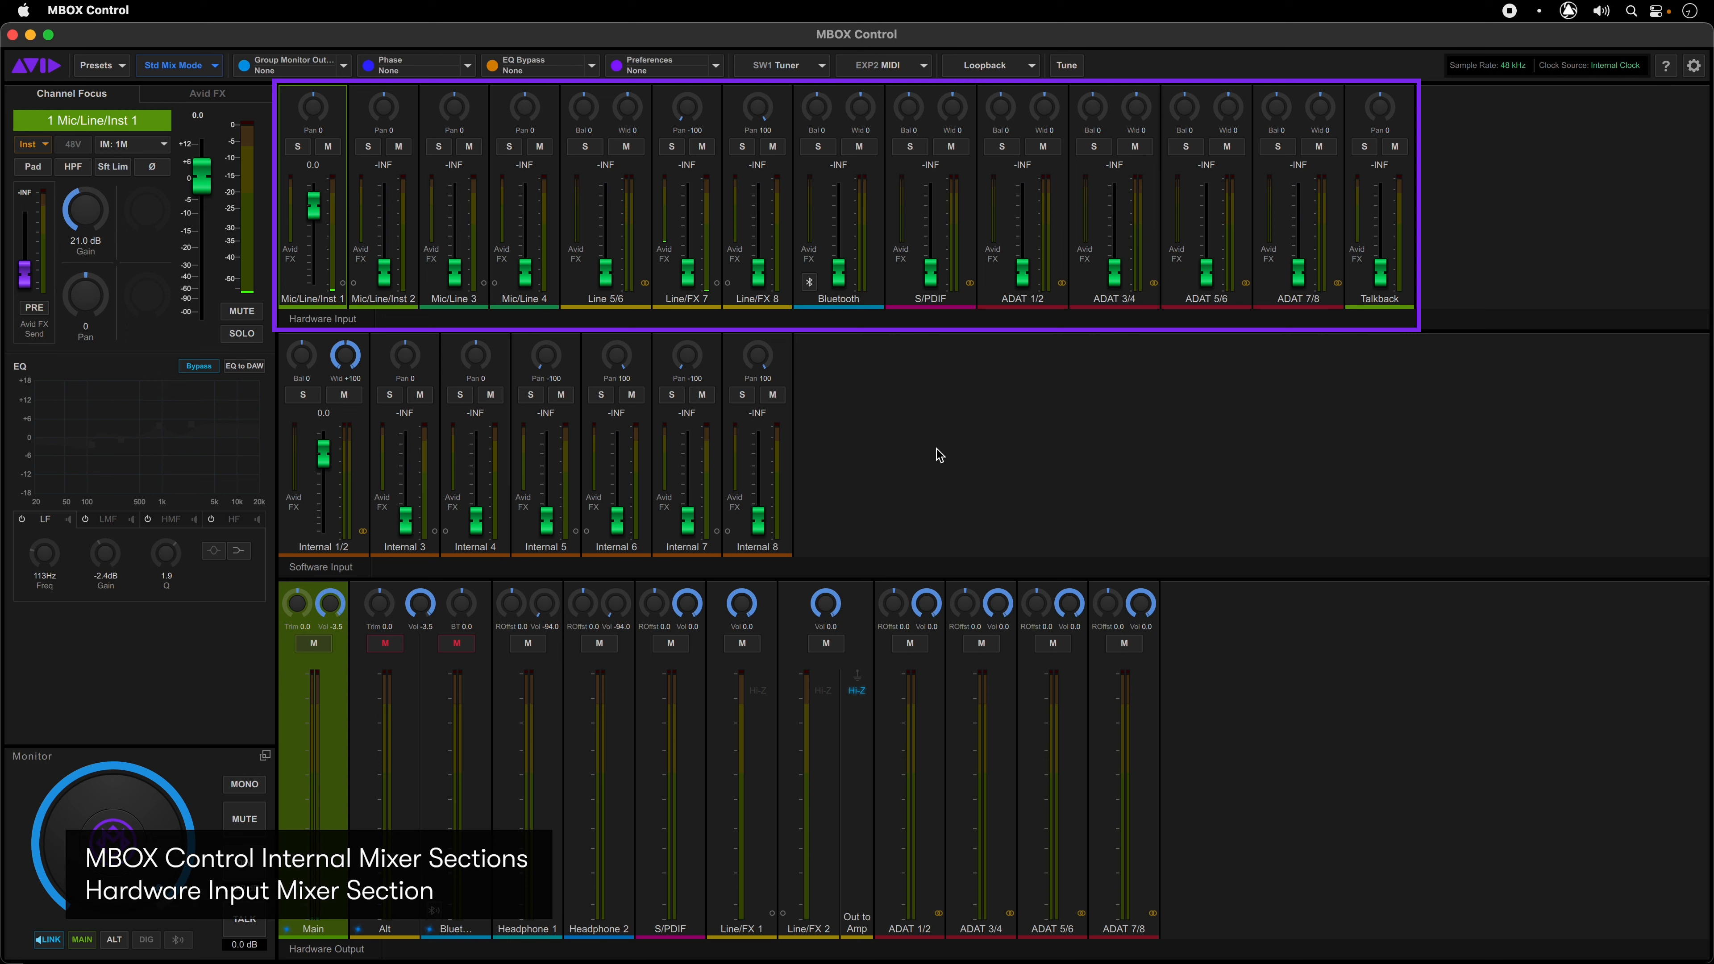
pyautogui.moveTo(931, 449)
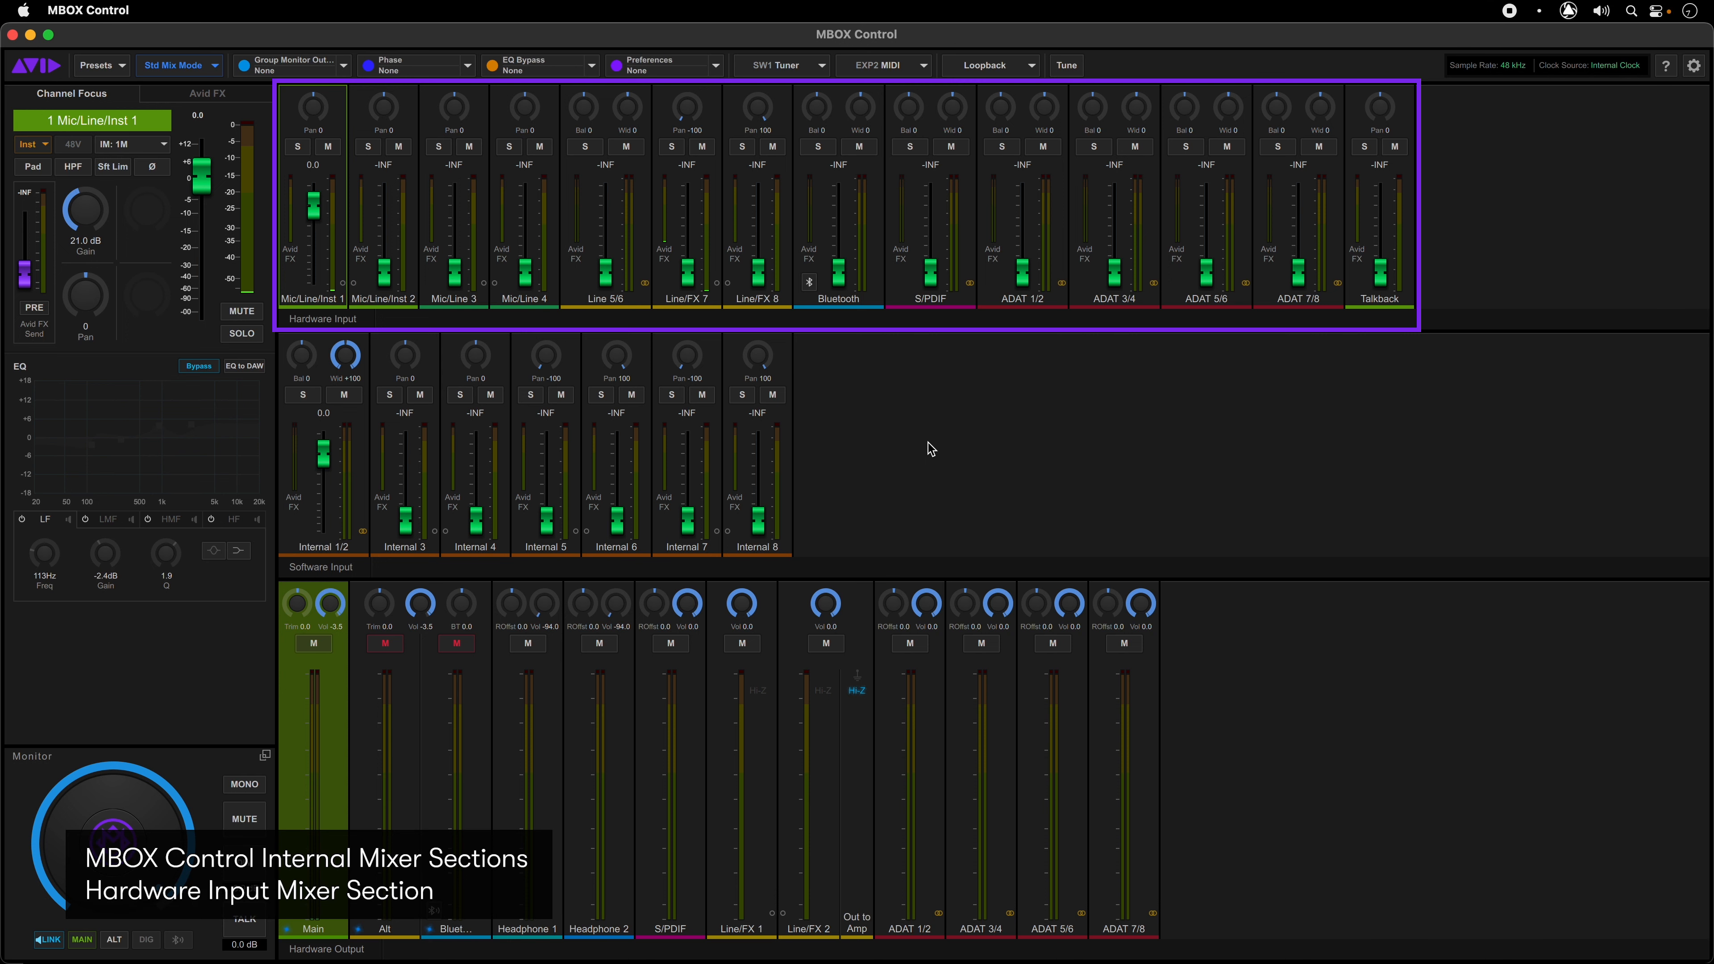
pyautogui.click(716, 284)
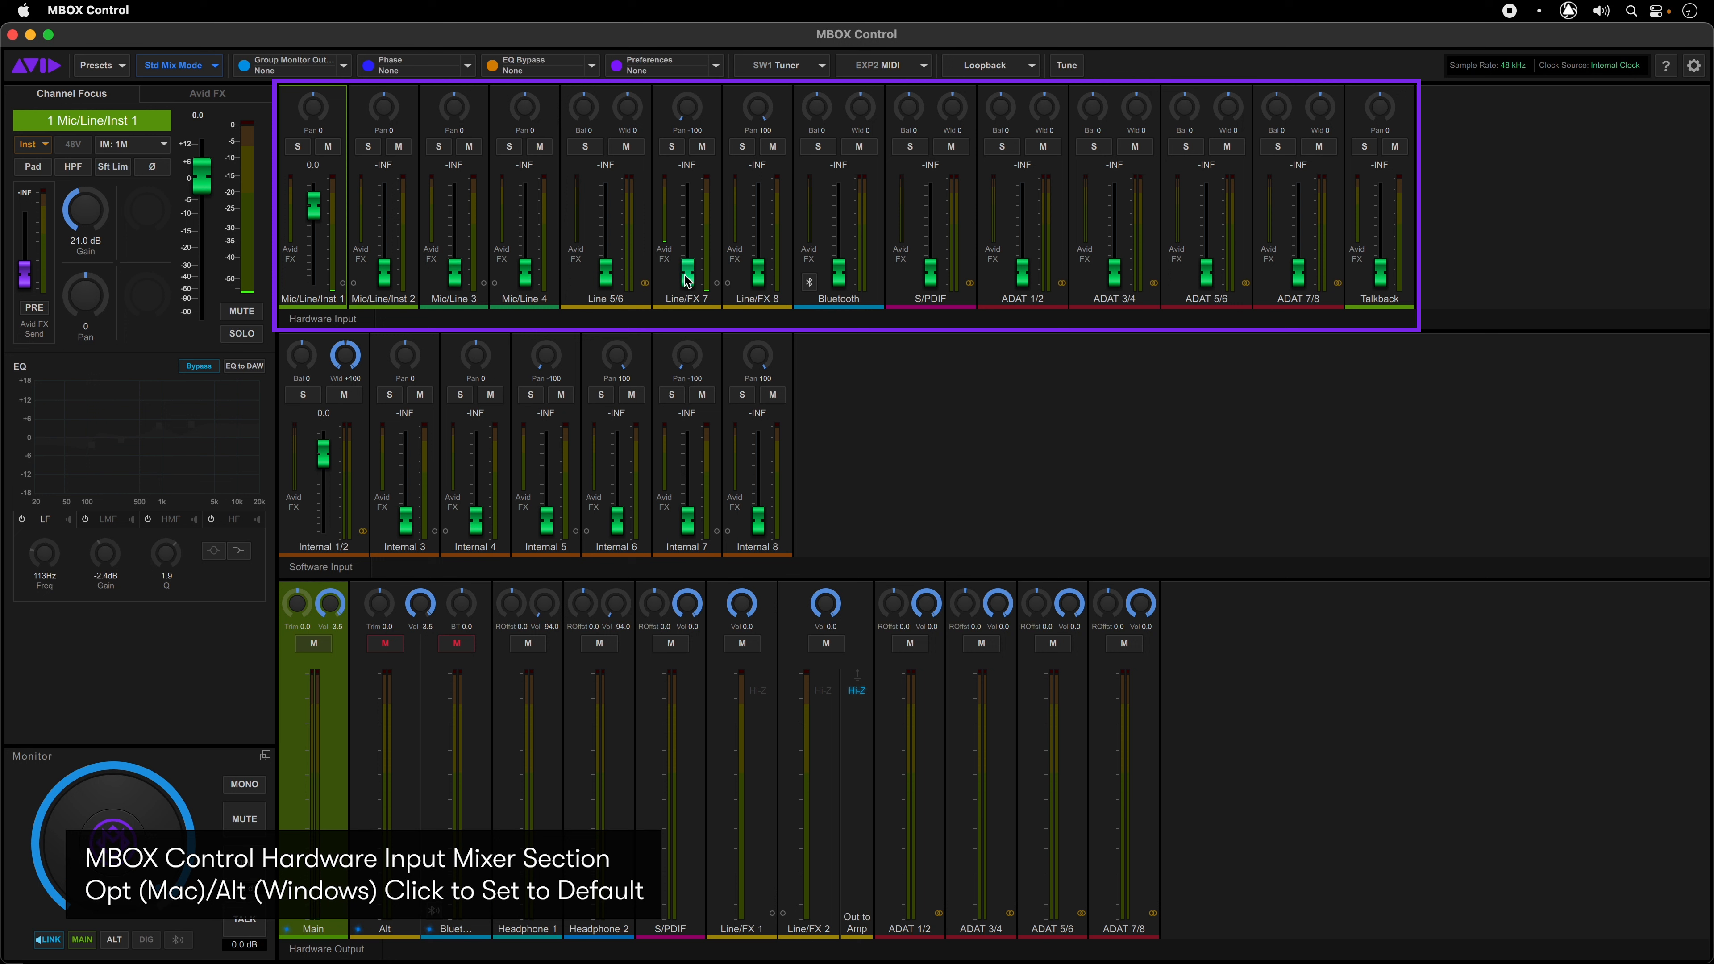
pyautogui.moveTo(687, 279); pyautogui.dragTo(686, 208)
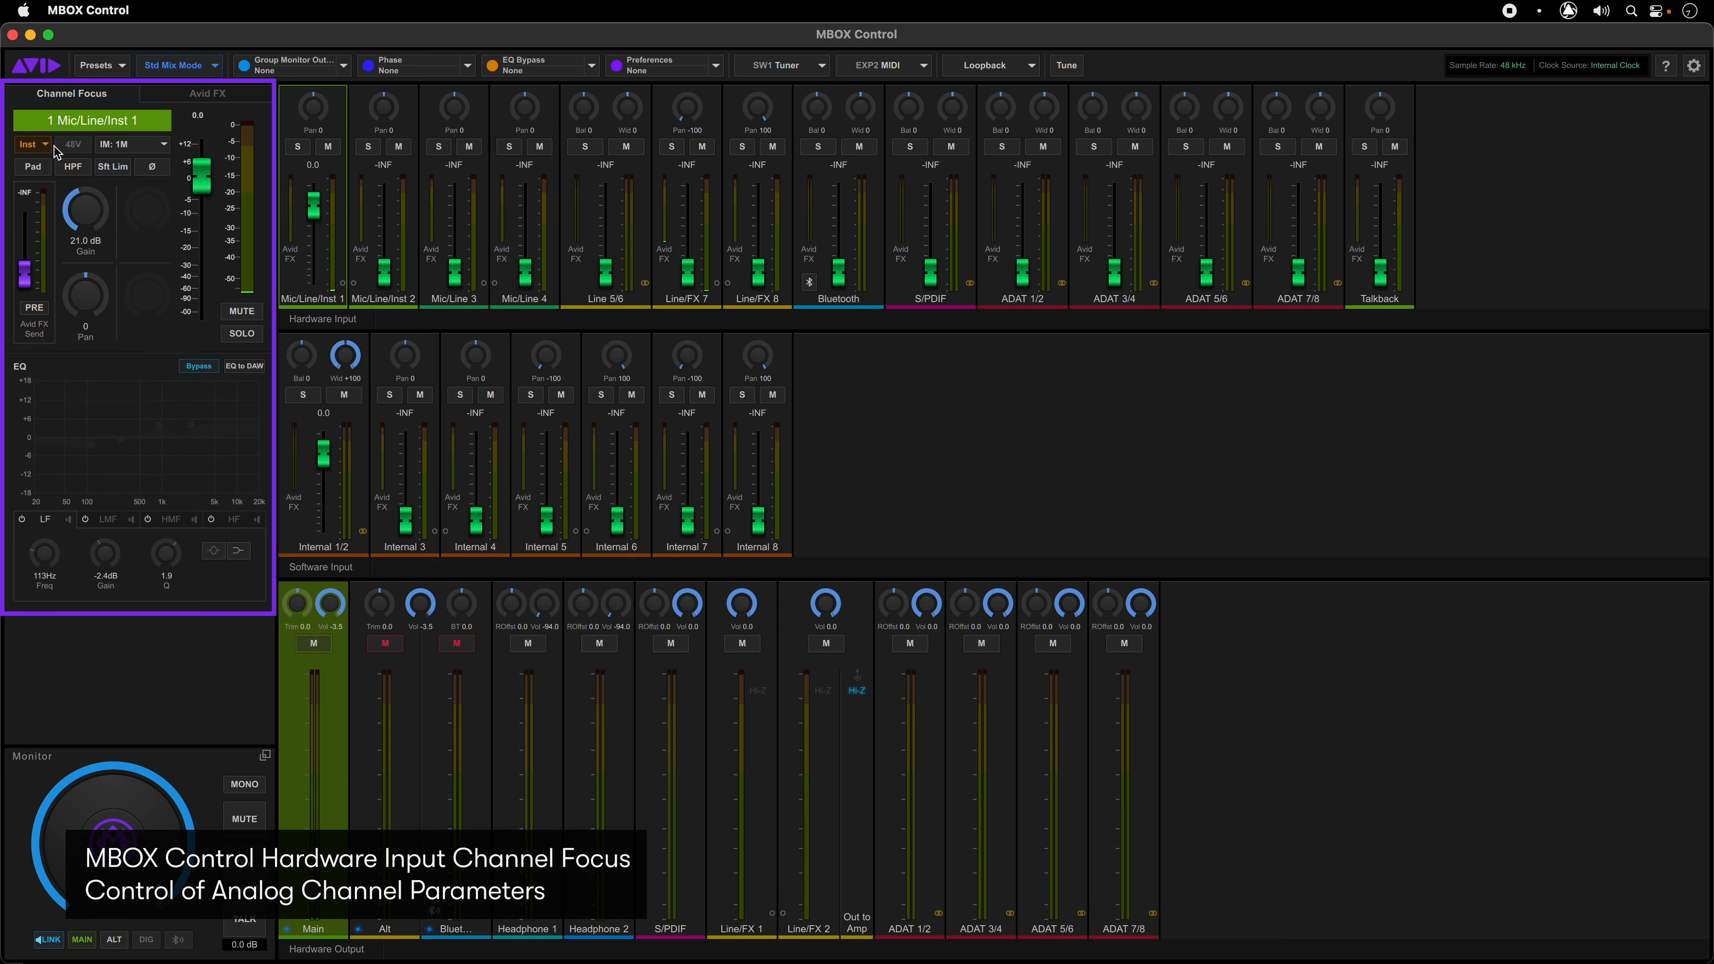
# Step: Keep 1M input impedance and try the soft limiter on the focused channel, leaving it off
pyautogui.click(130, 146)
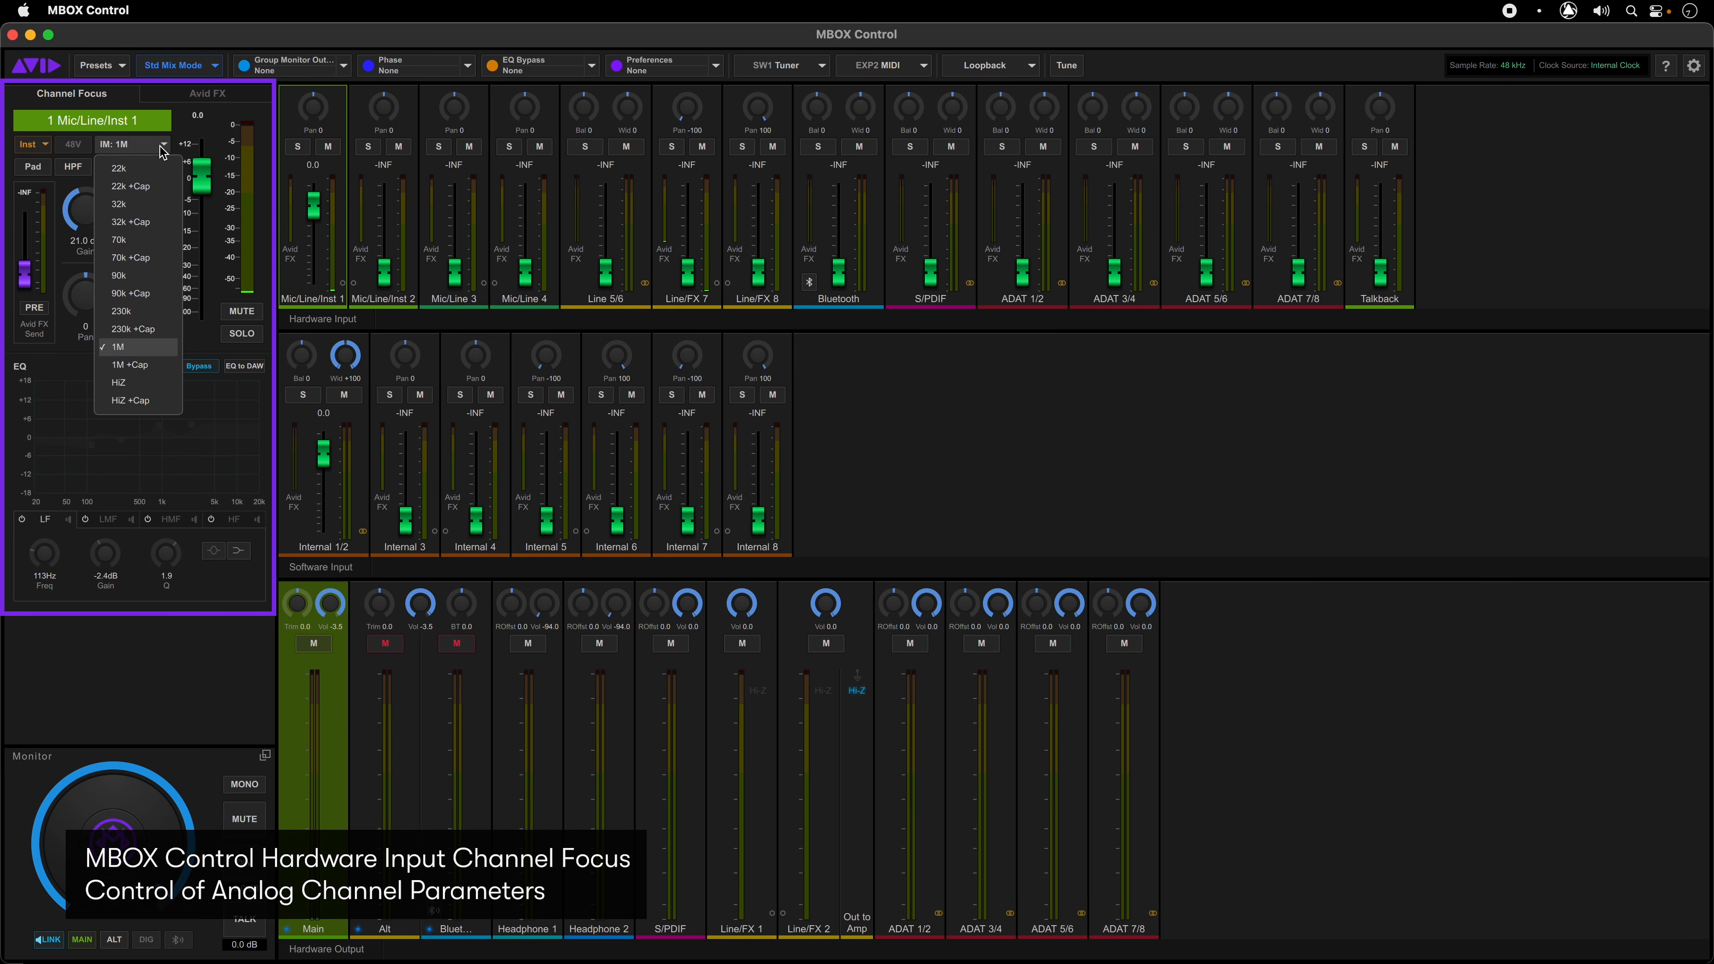
pyautogui.click(117, 347)
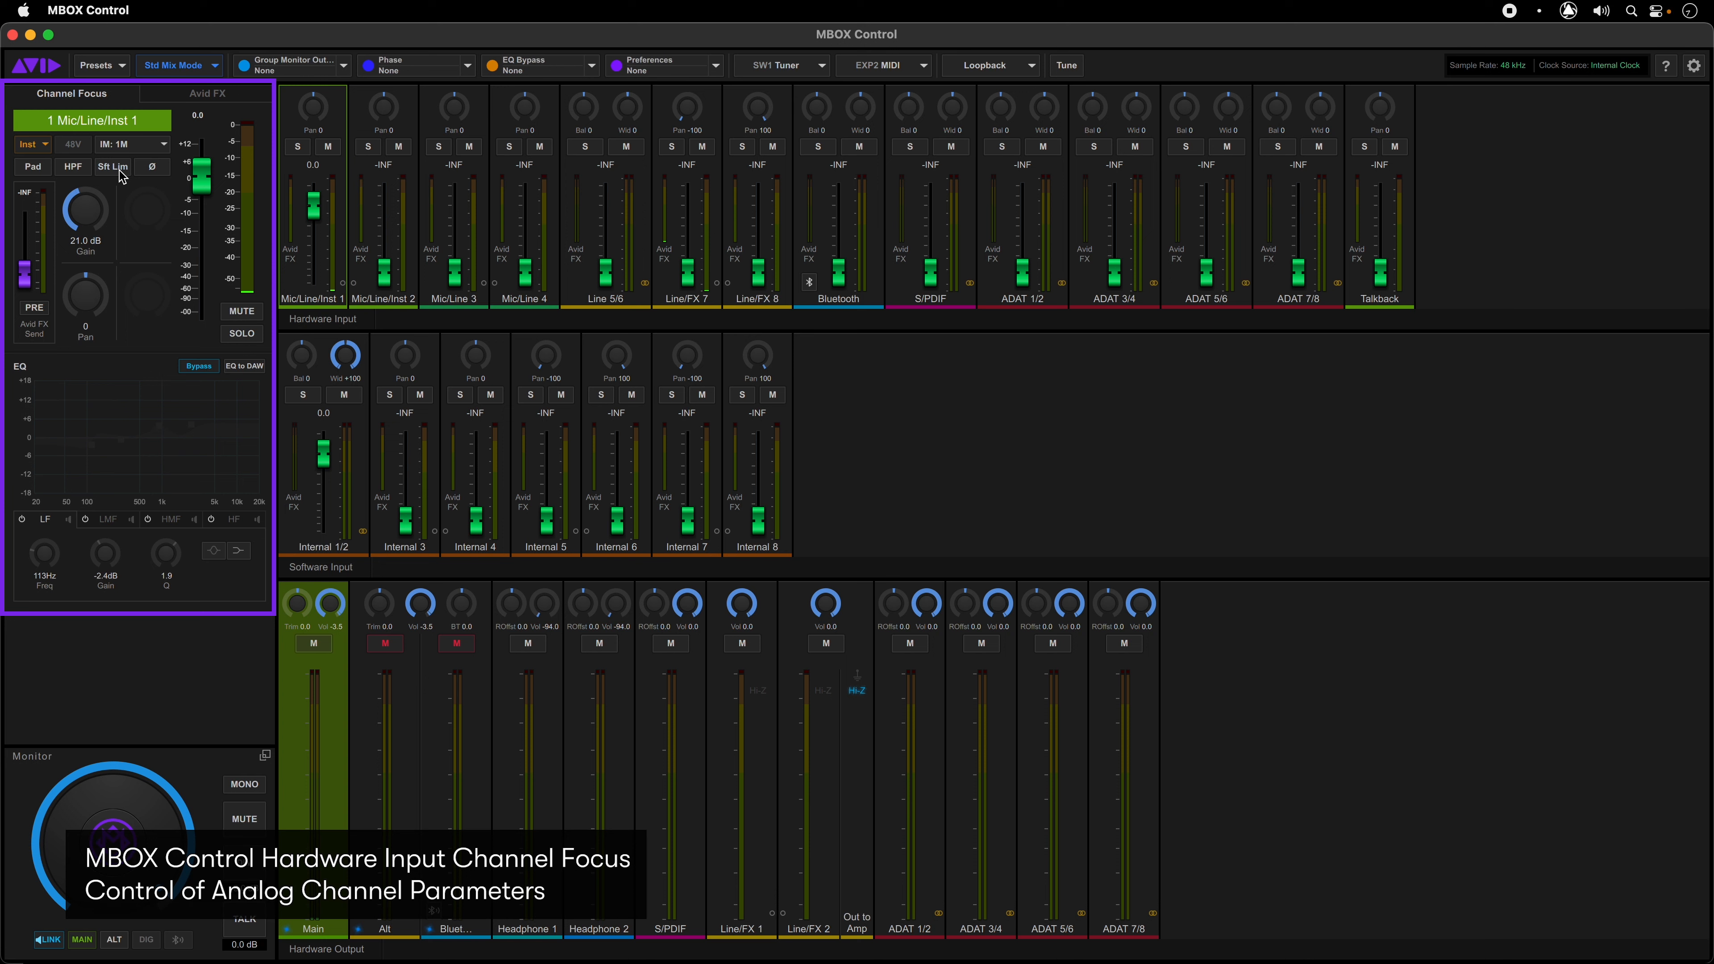
pyautogui.click(111, 166)
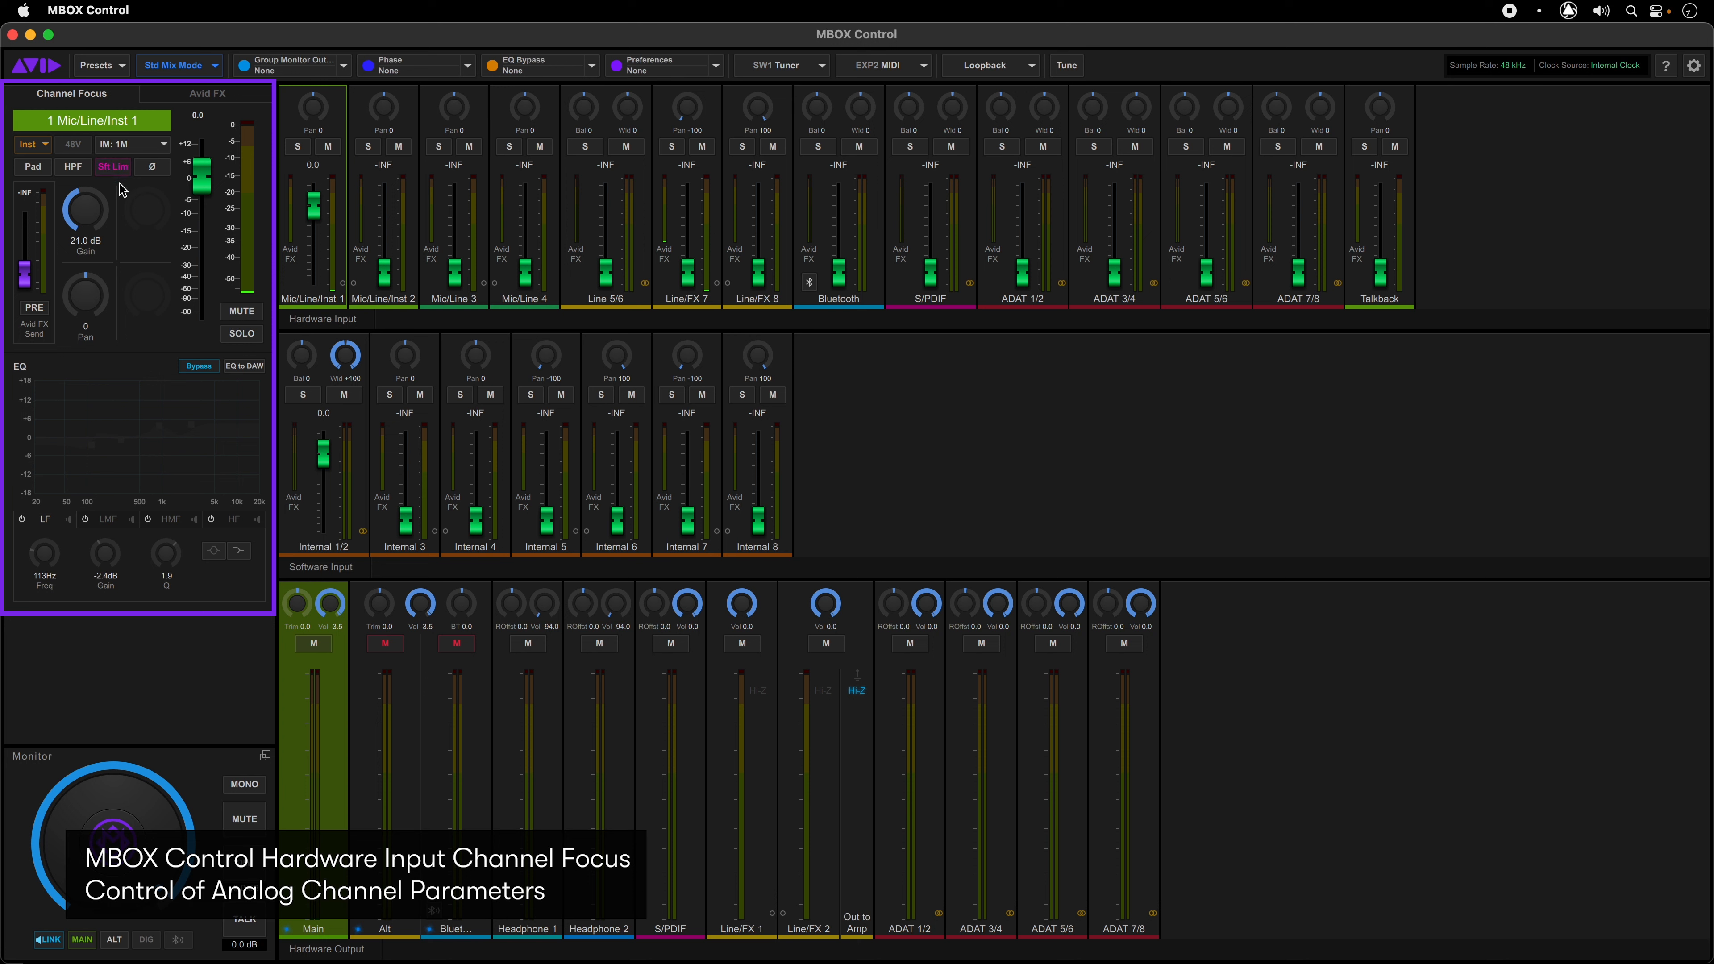
pyautogui.click(111, 166)
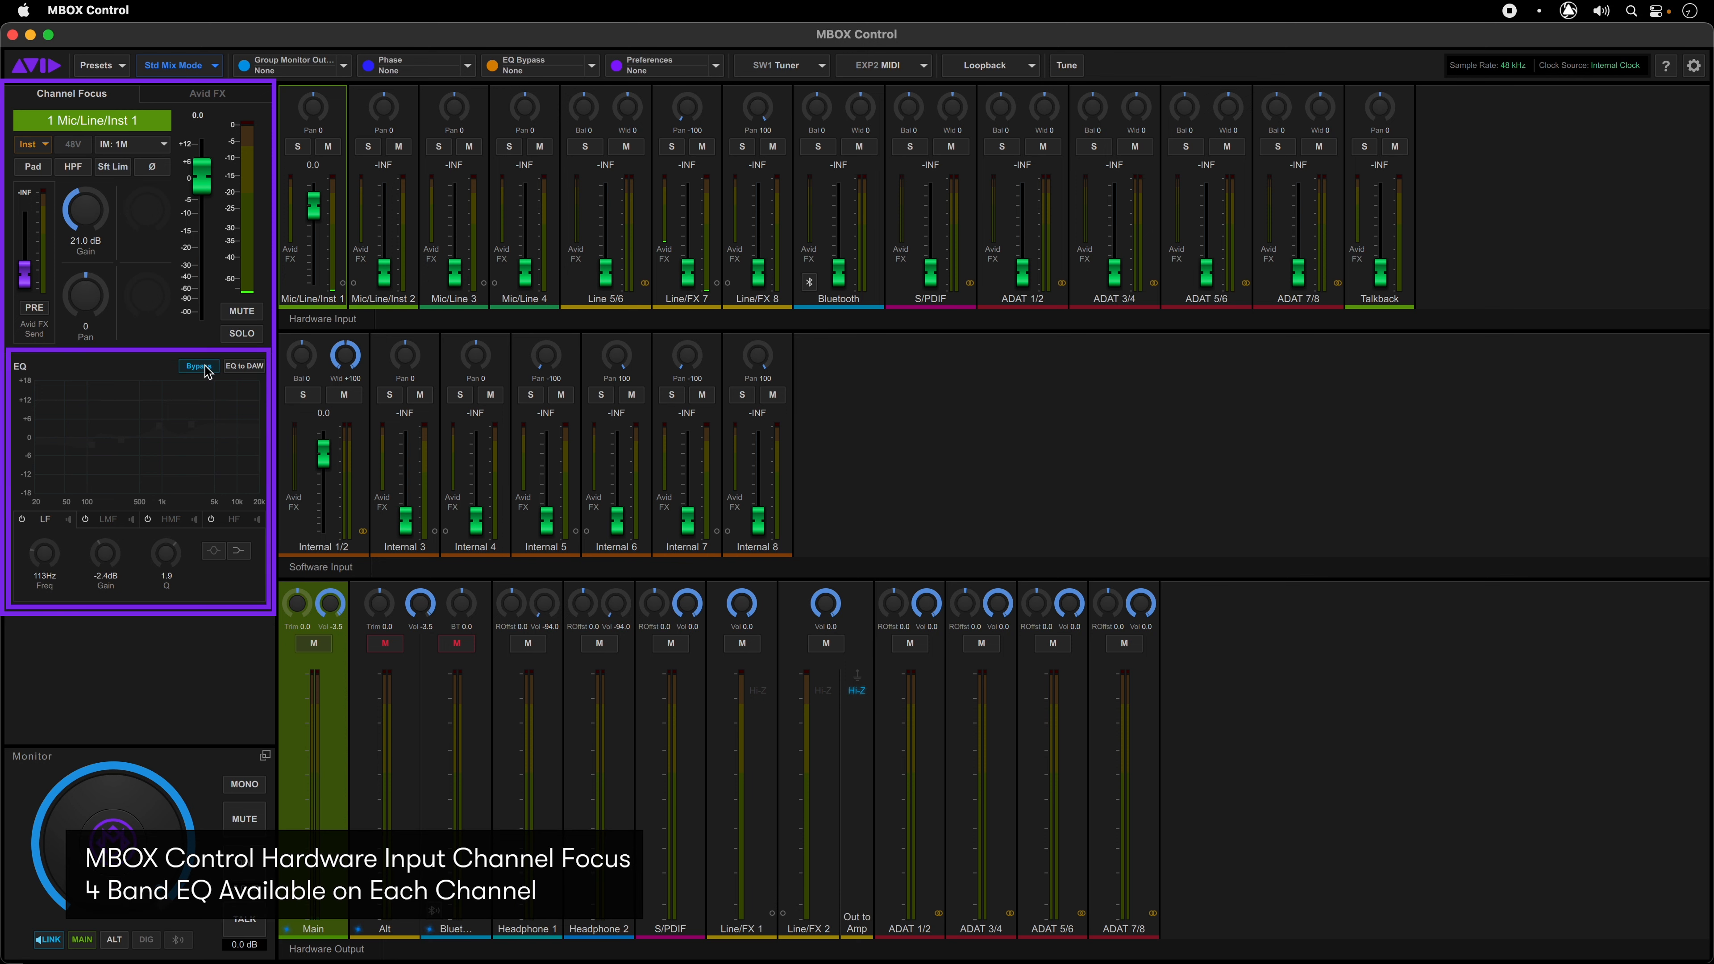
# Step: Try the 4-band EQ and EQ to DAW, bypass it again, then switch channel focus to the Avid FX view
pyautogui.click(197, 366)
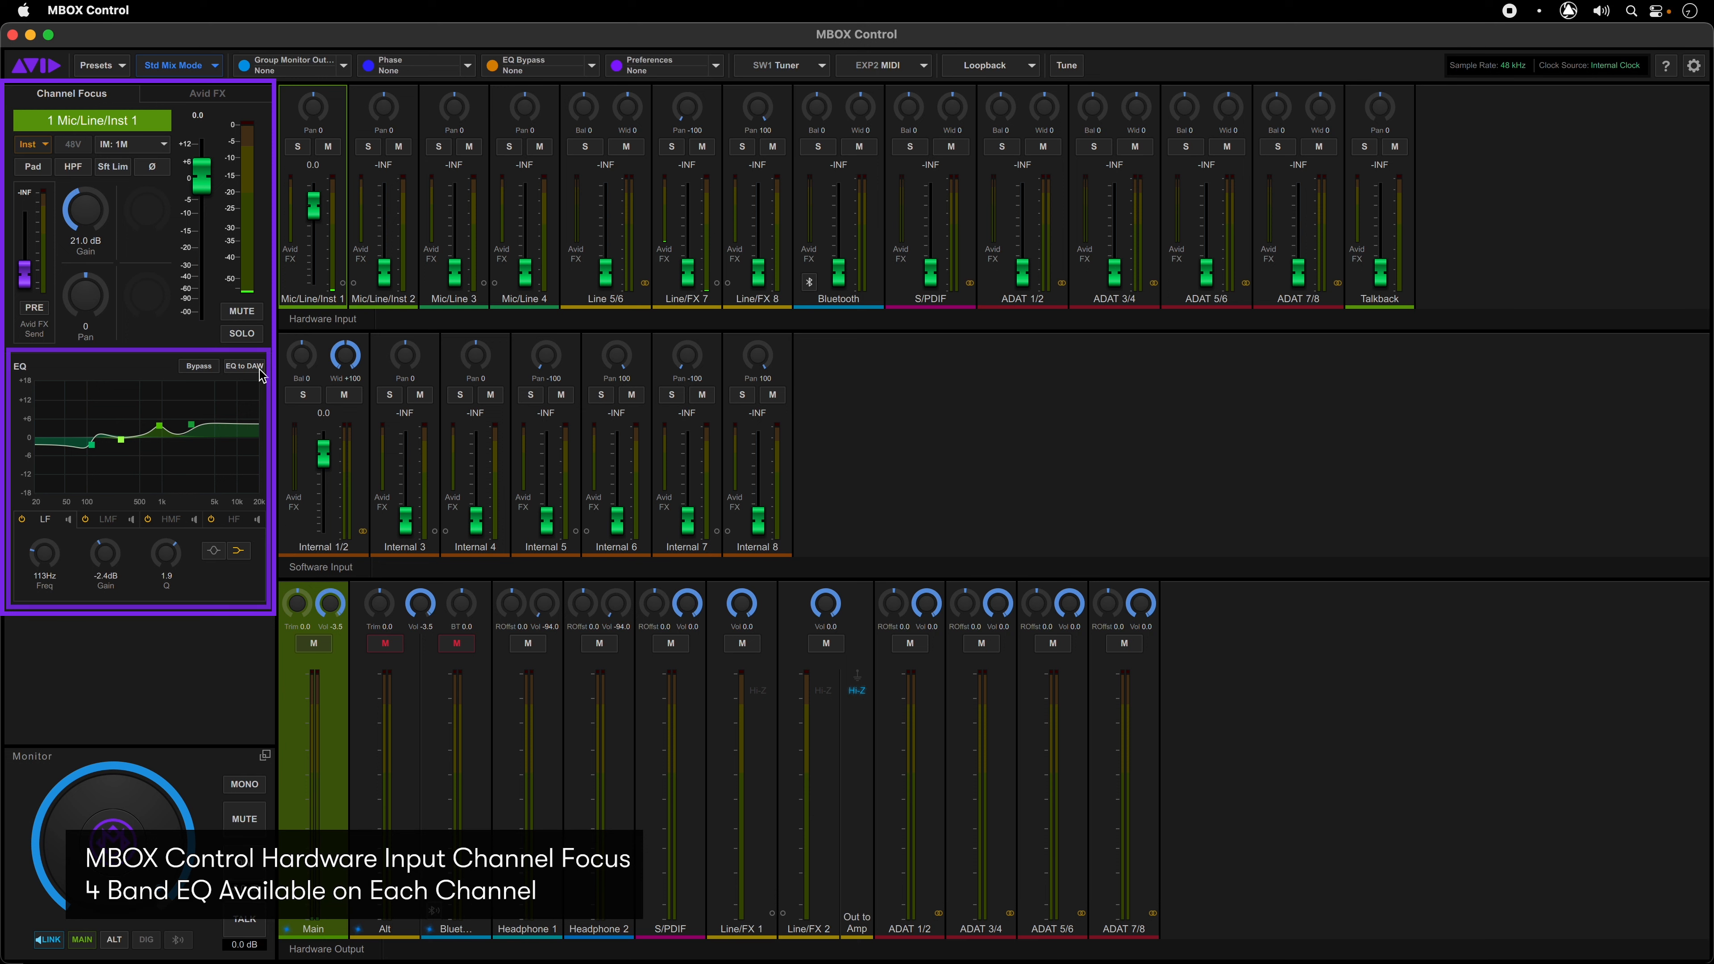
pyautogui.click(244, 366)
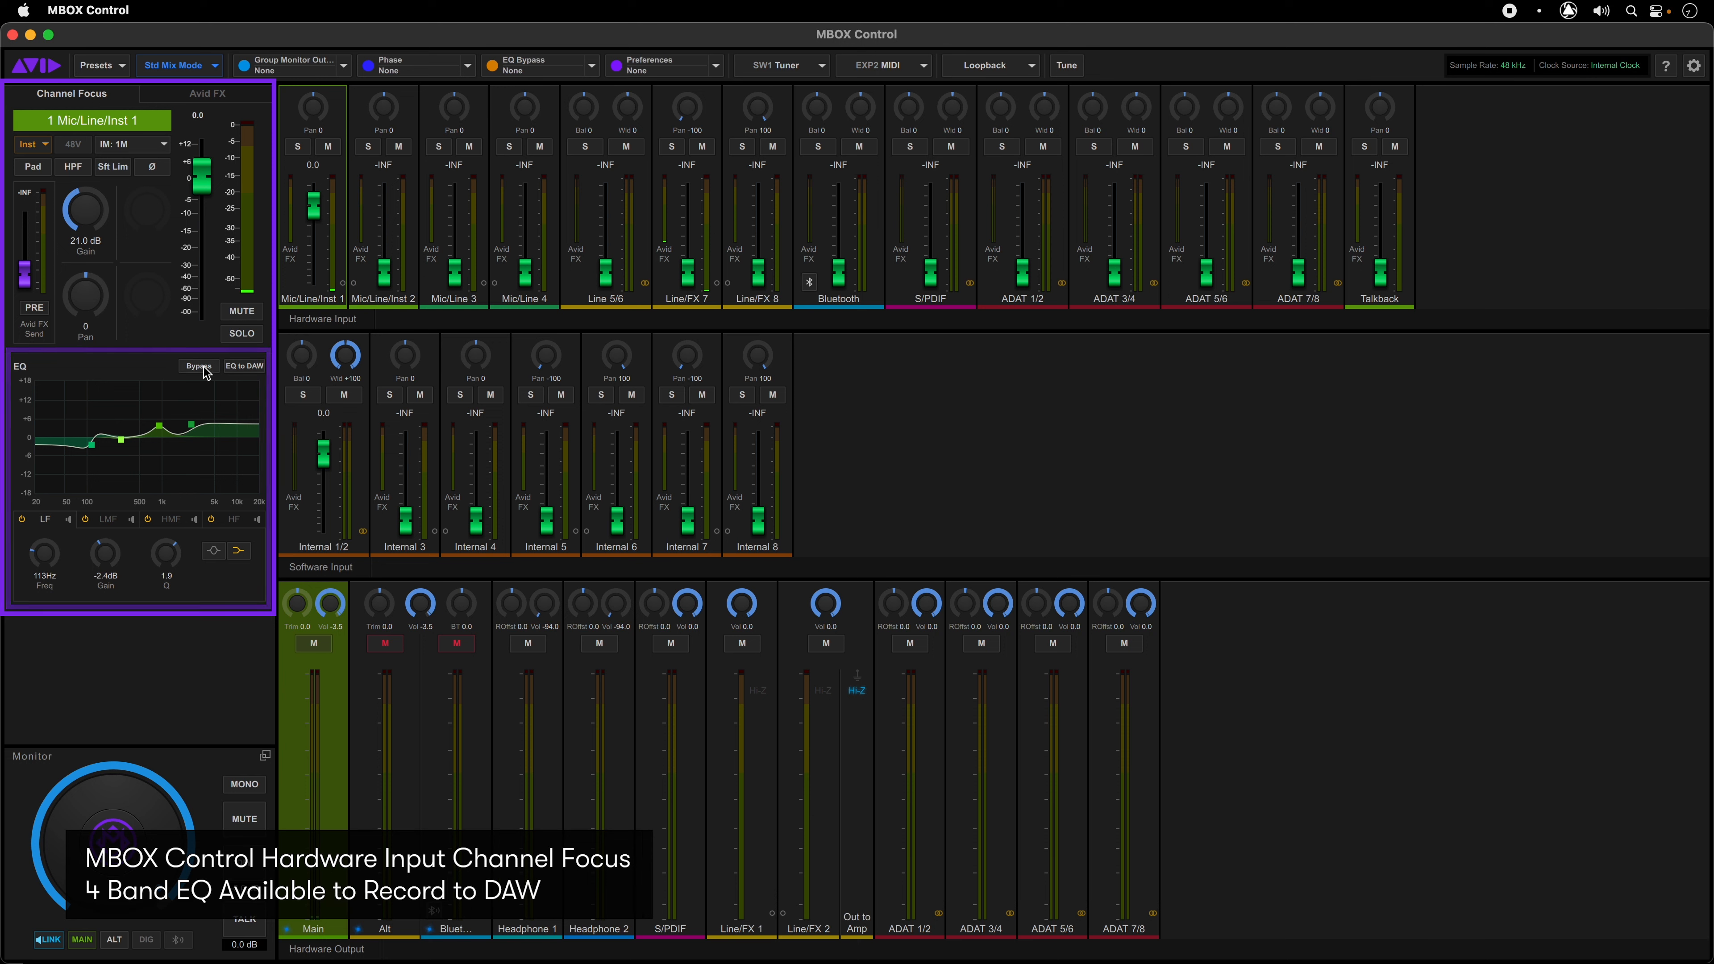
pyautogui.click(198, 365)
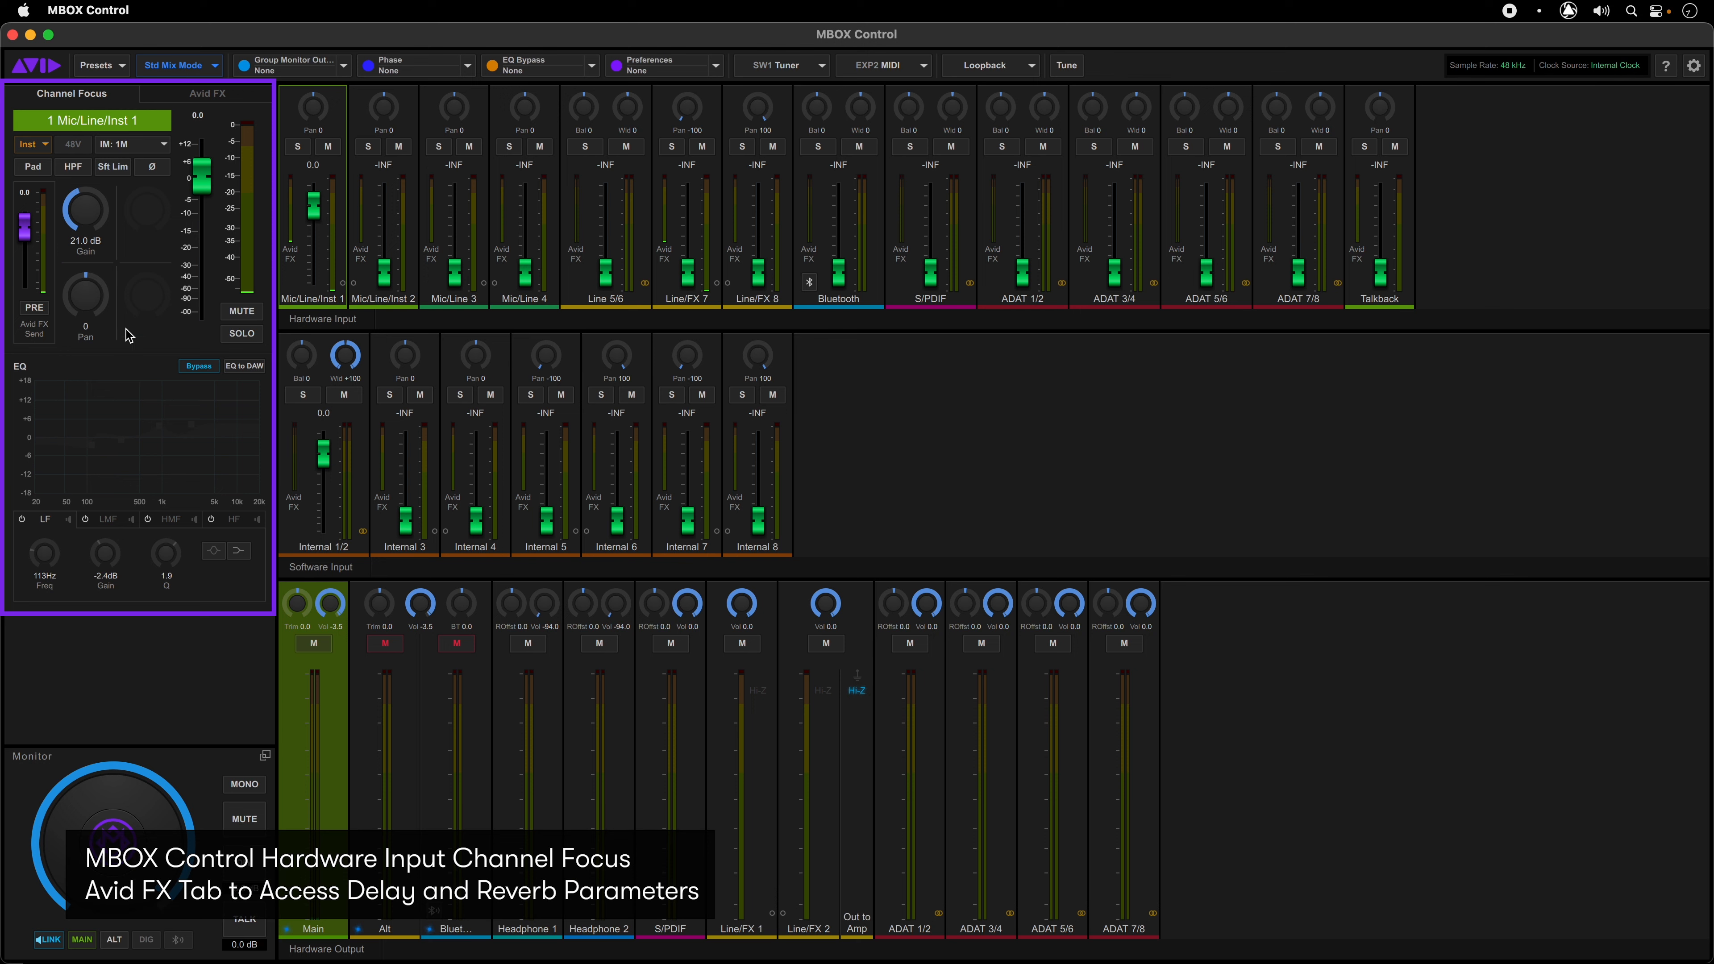
pyautogui.click(206, 94)
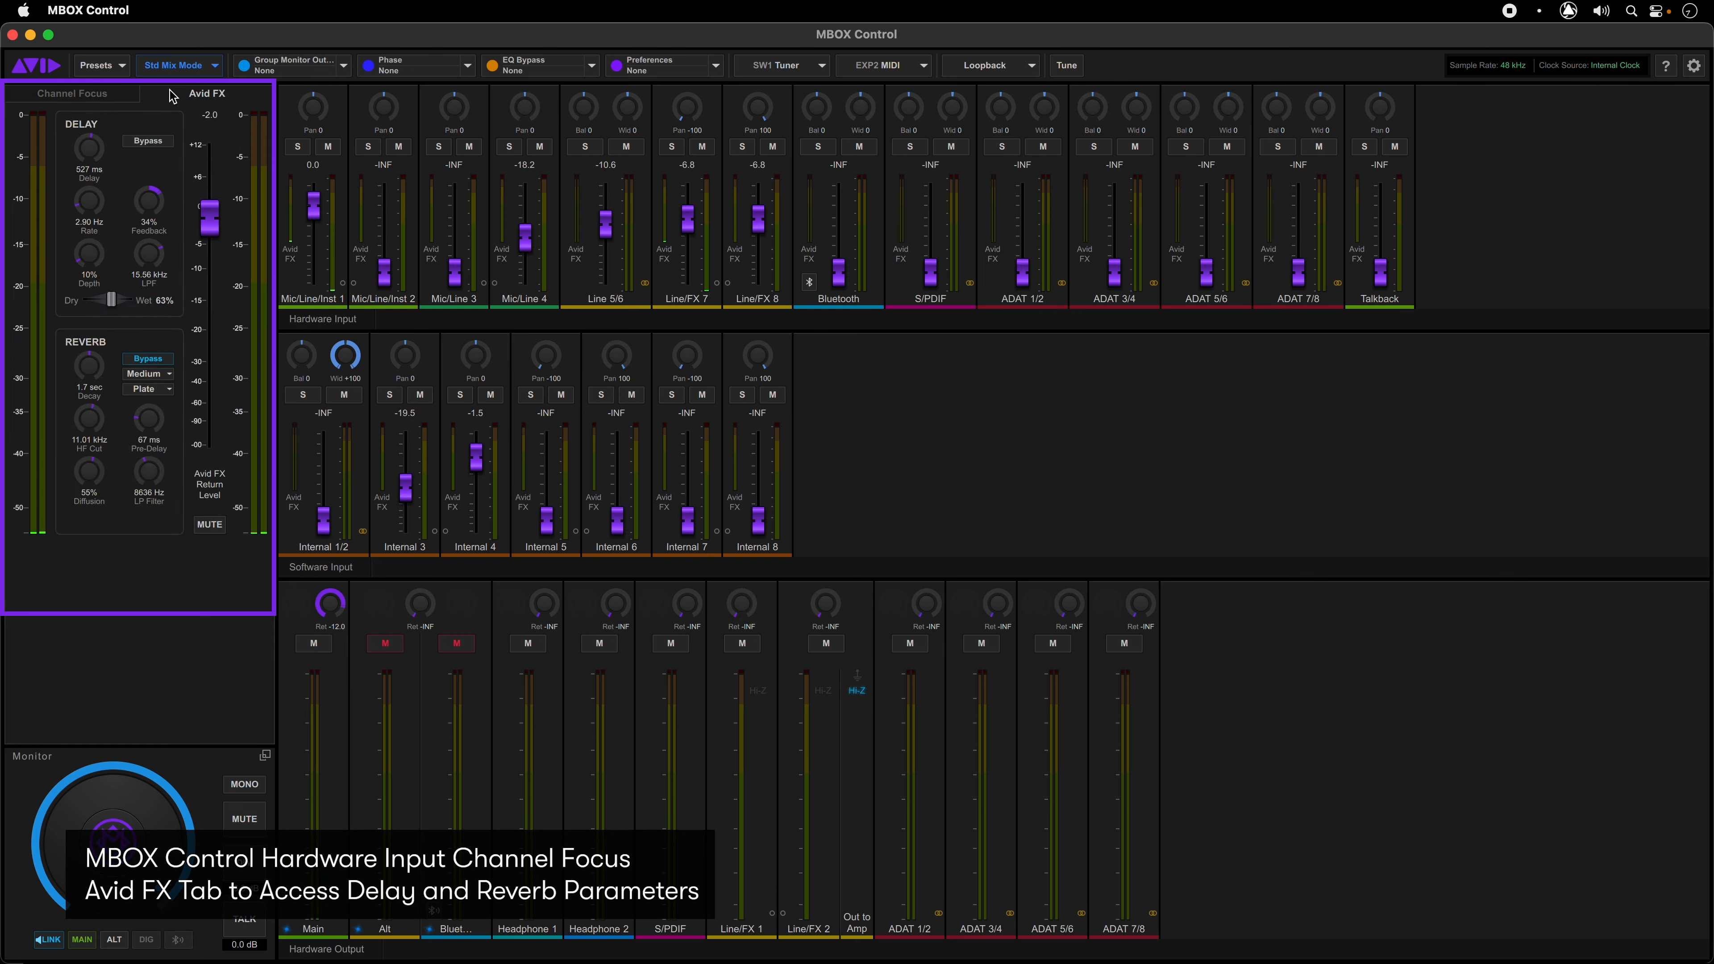
pyautogui.moveTo(184, 590)
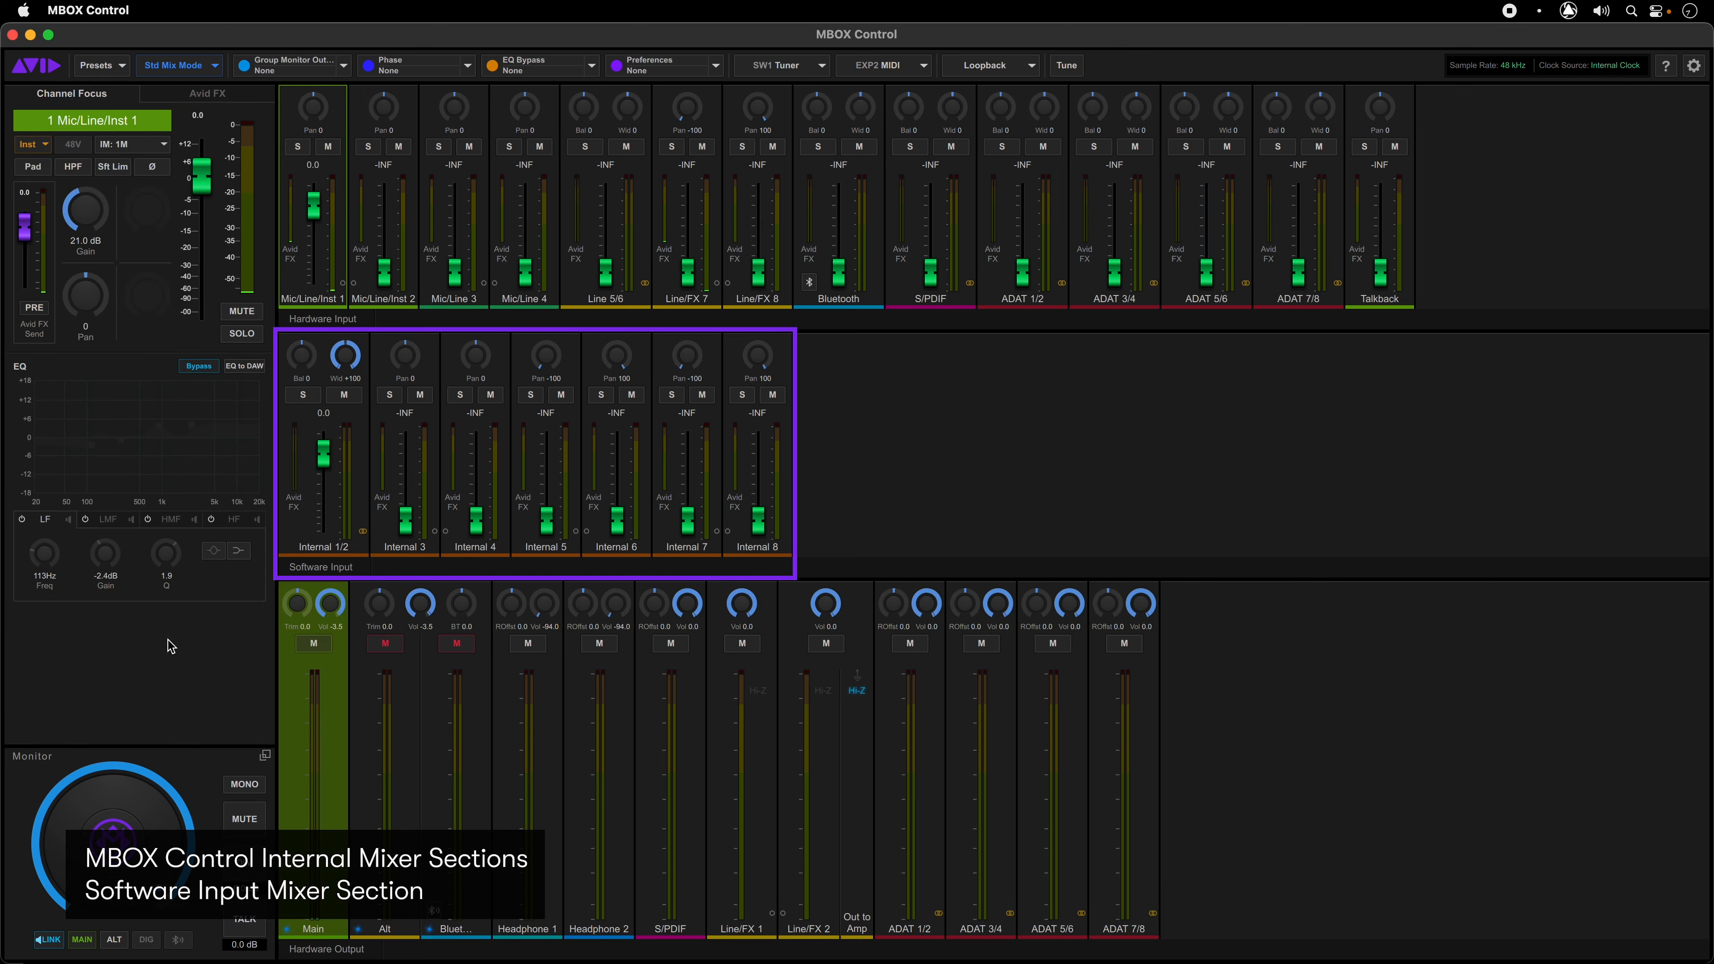
pyautogui.moveTo(546, 556)
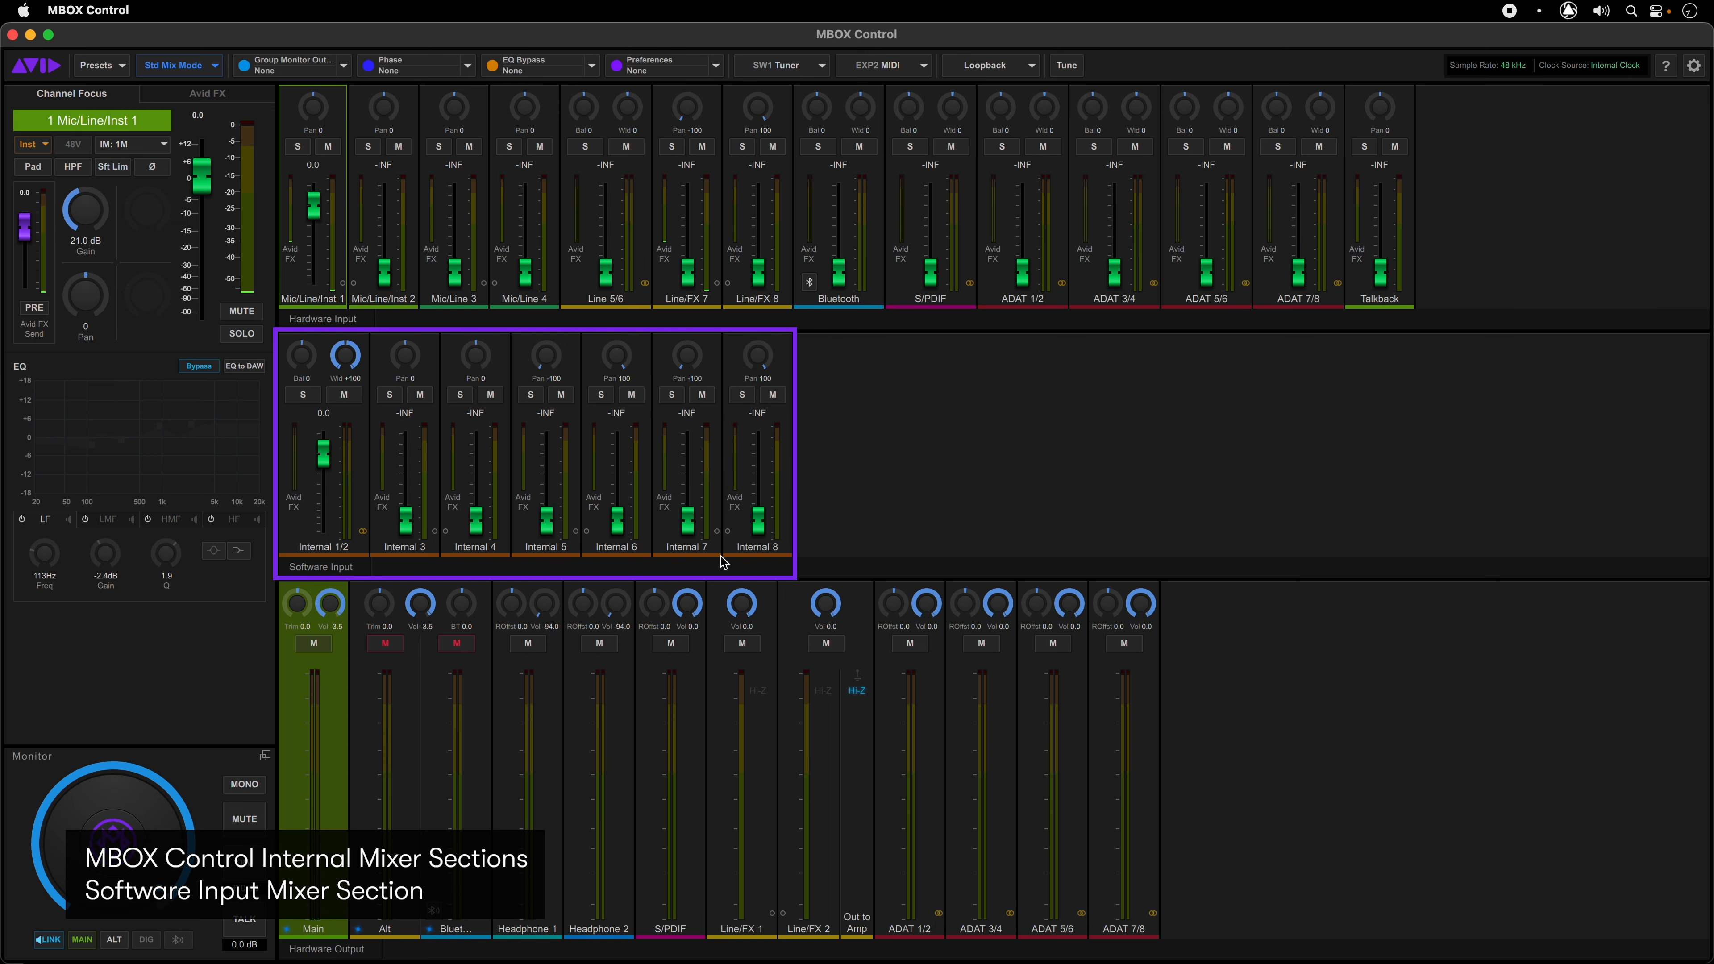
pyautogui.moveTo(822, 550)
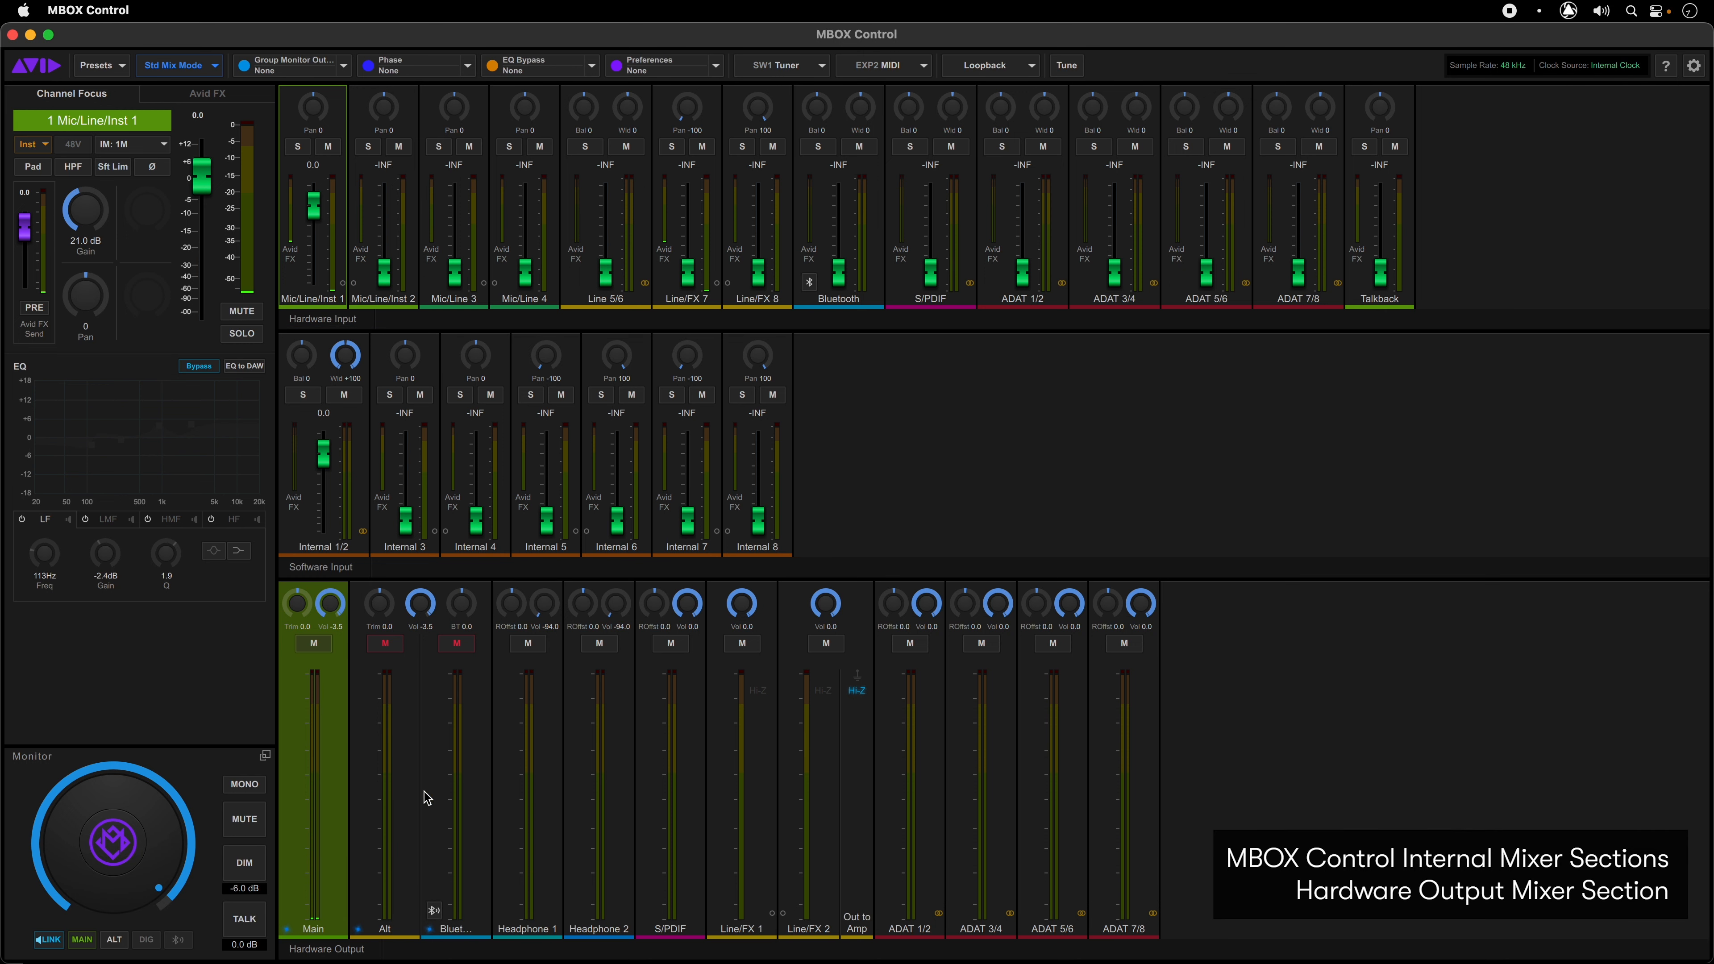
pyautogui.moveTo(408, 837)
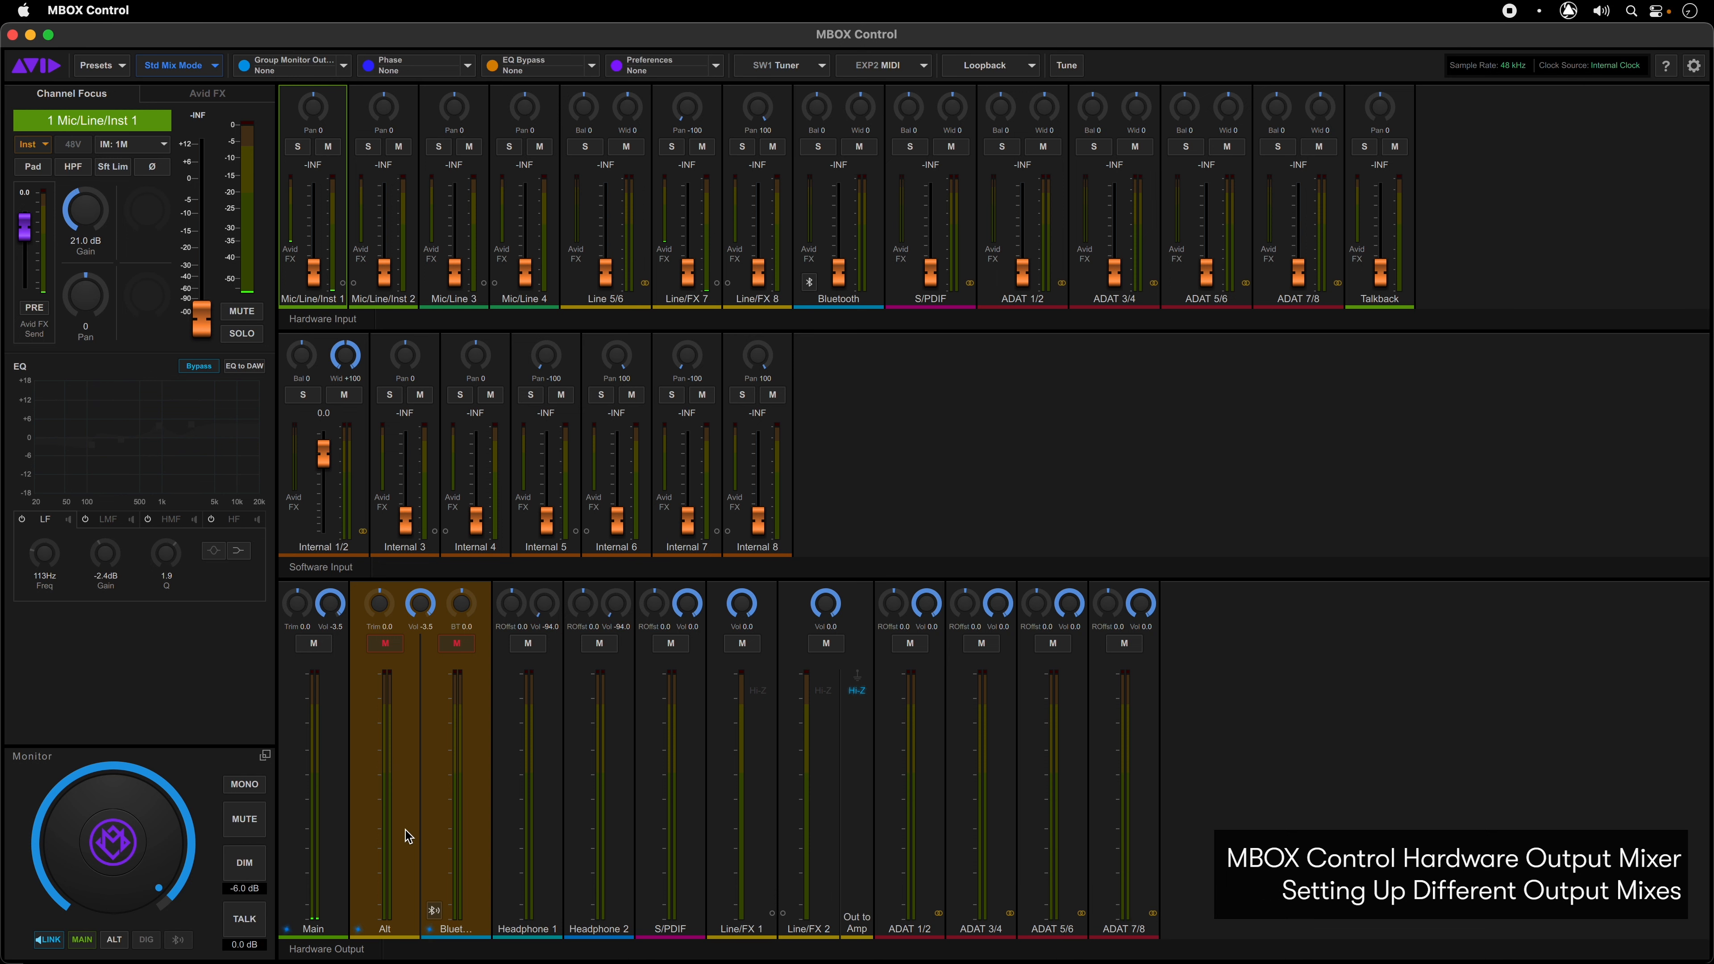
pyautogui.moveTo(553, 834)
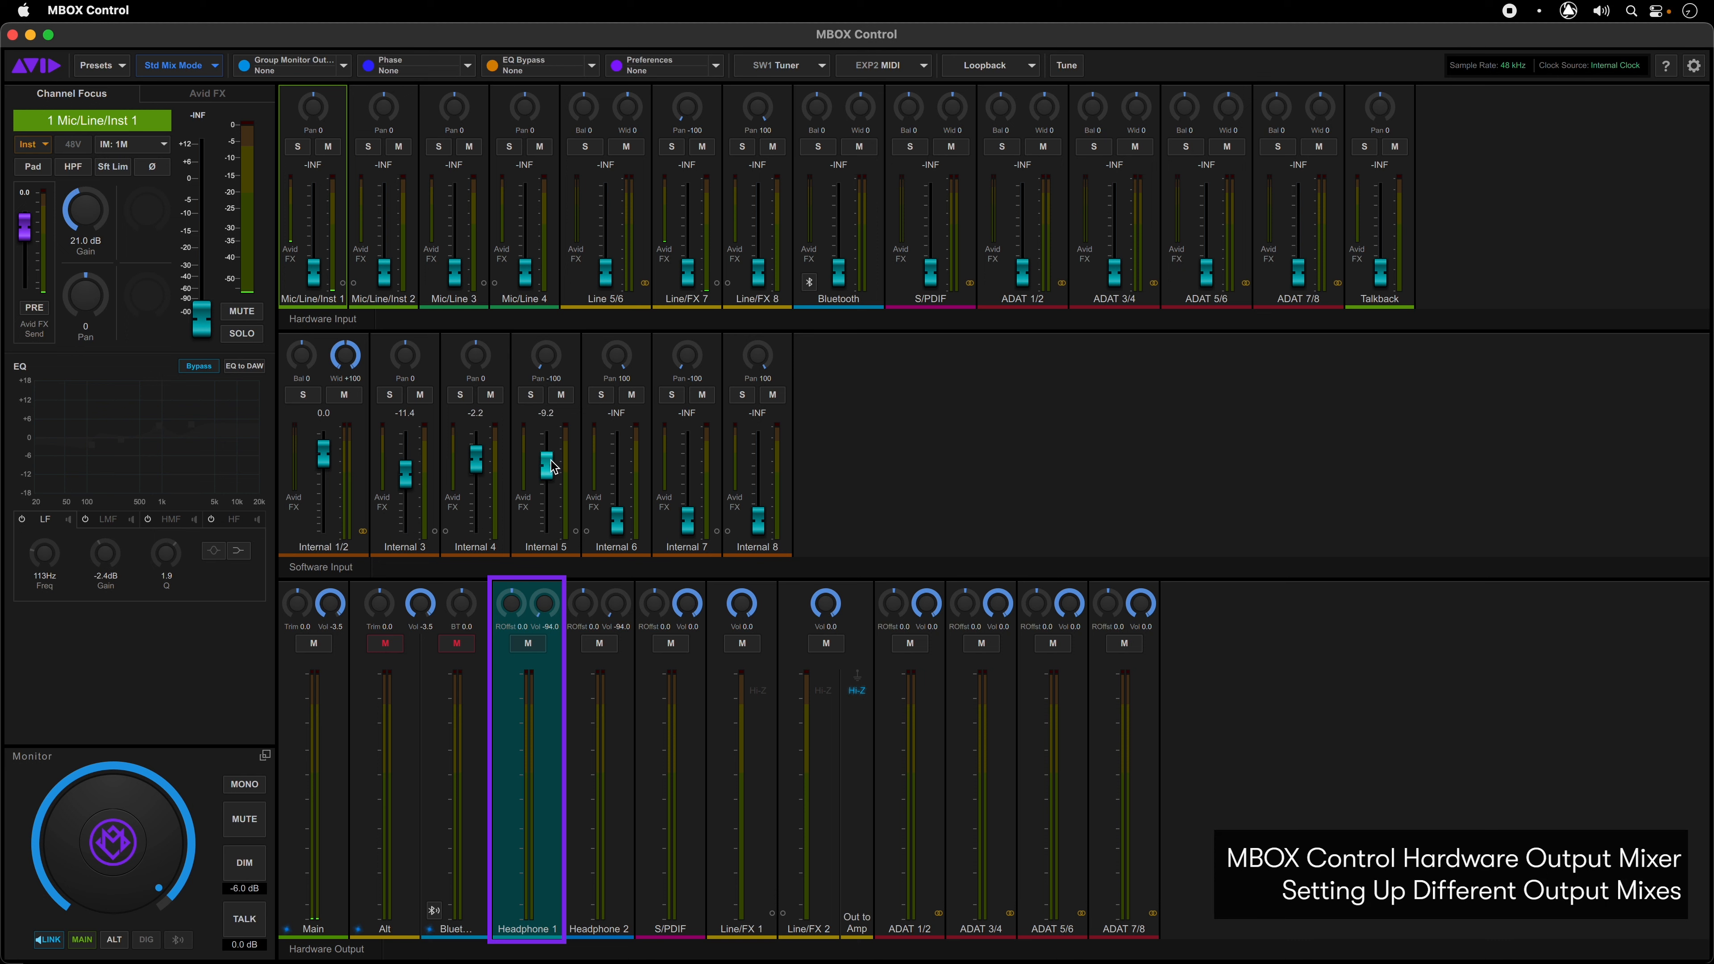
# Step: Raise Internal 5 in the Headphone 1 mix and pull Mic/Line 3 to about -15 dB for Headphone 2
pyautogui.moveTo(384, 219); pyautogui.dragTo(384, 240)
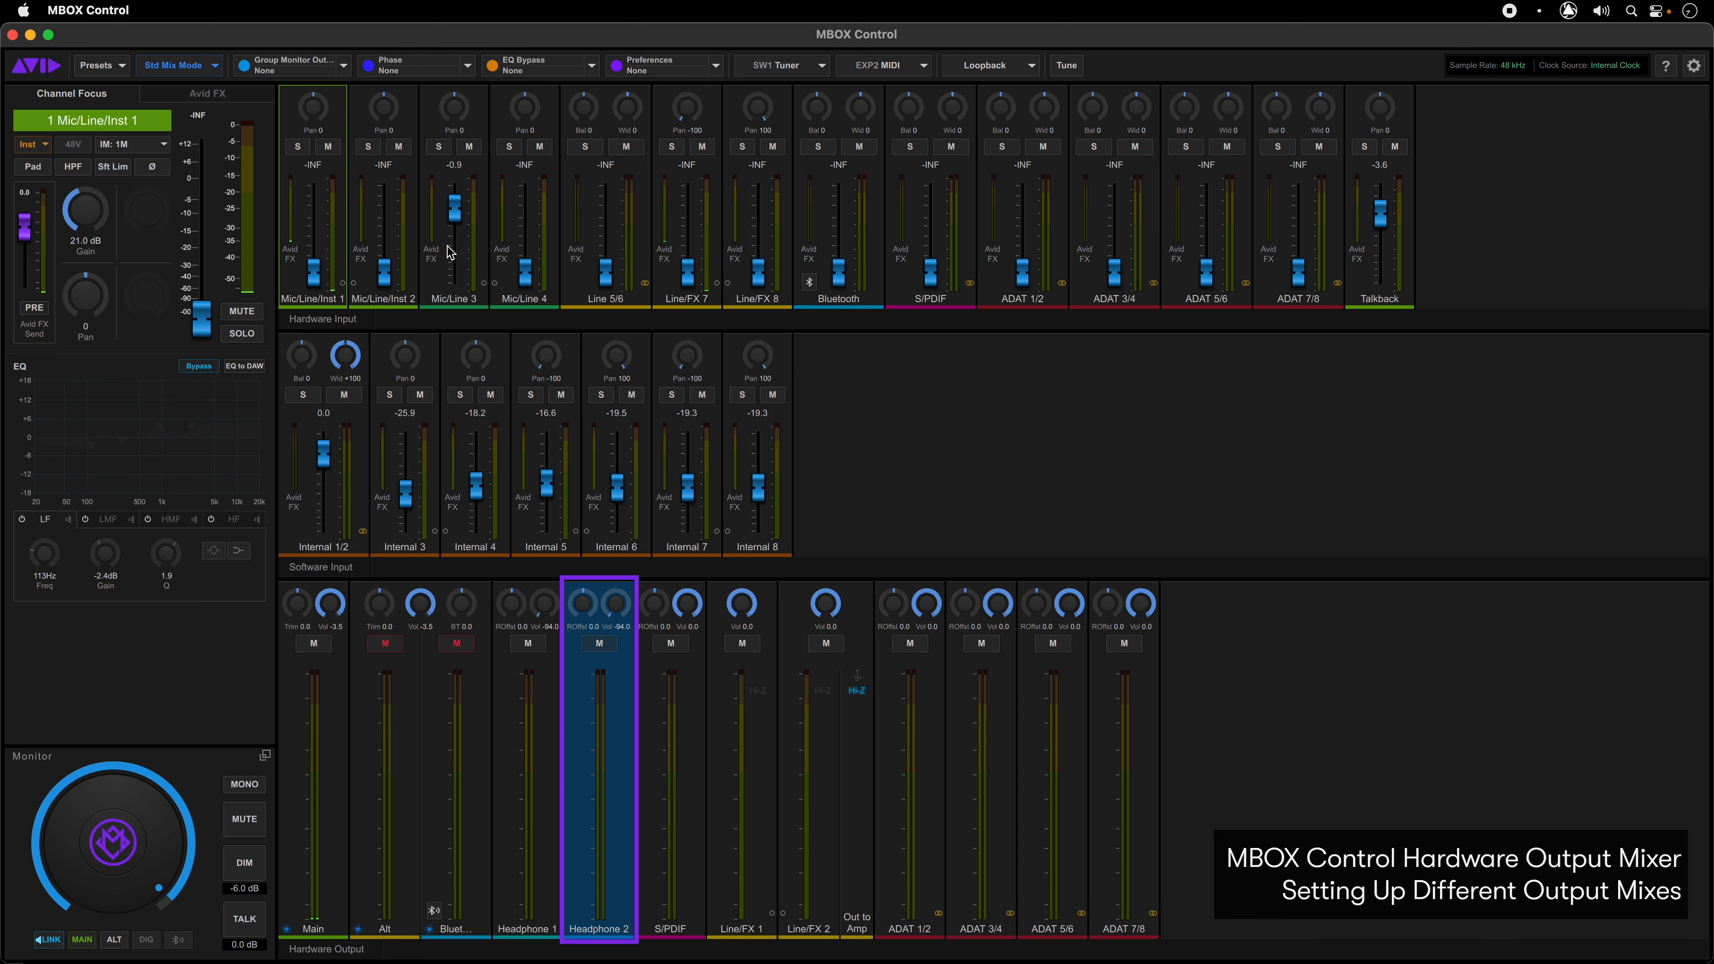
pyautogui.moveTo(453, 208); pyautogui.dragTo(453, 235)
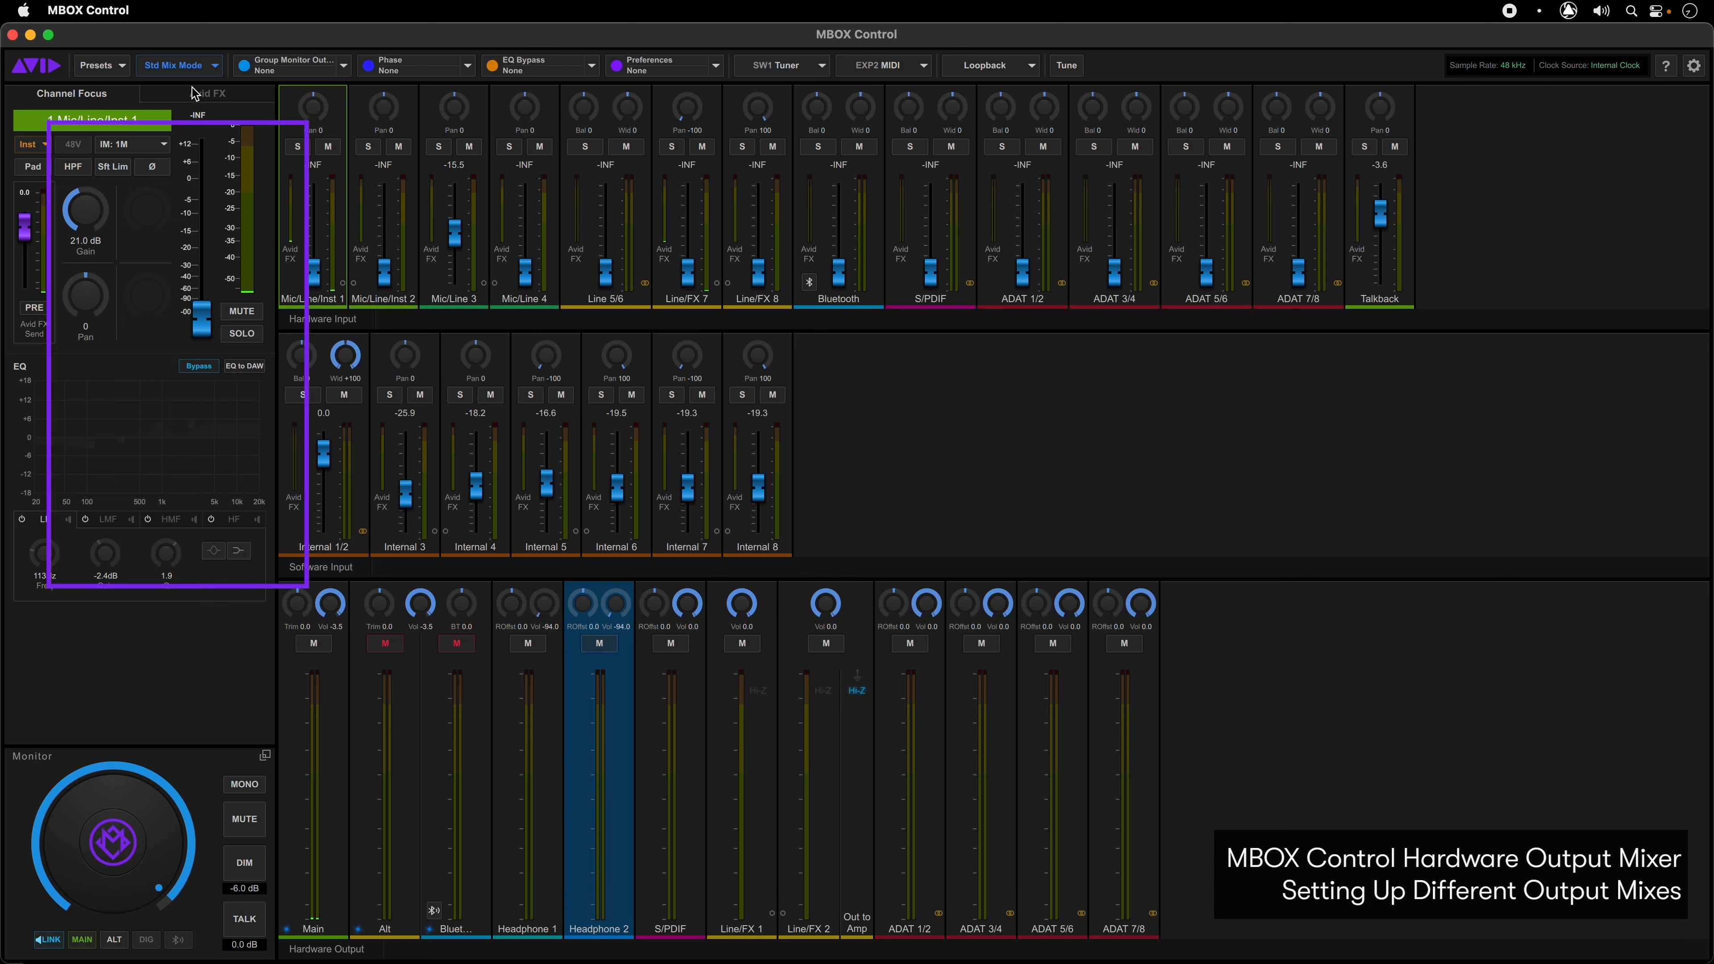
pyautogui.click(206, 93)
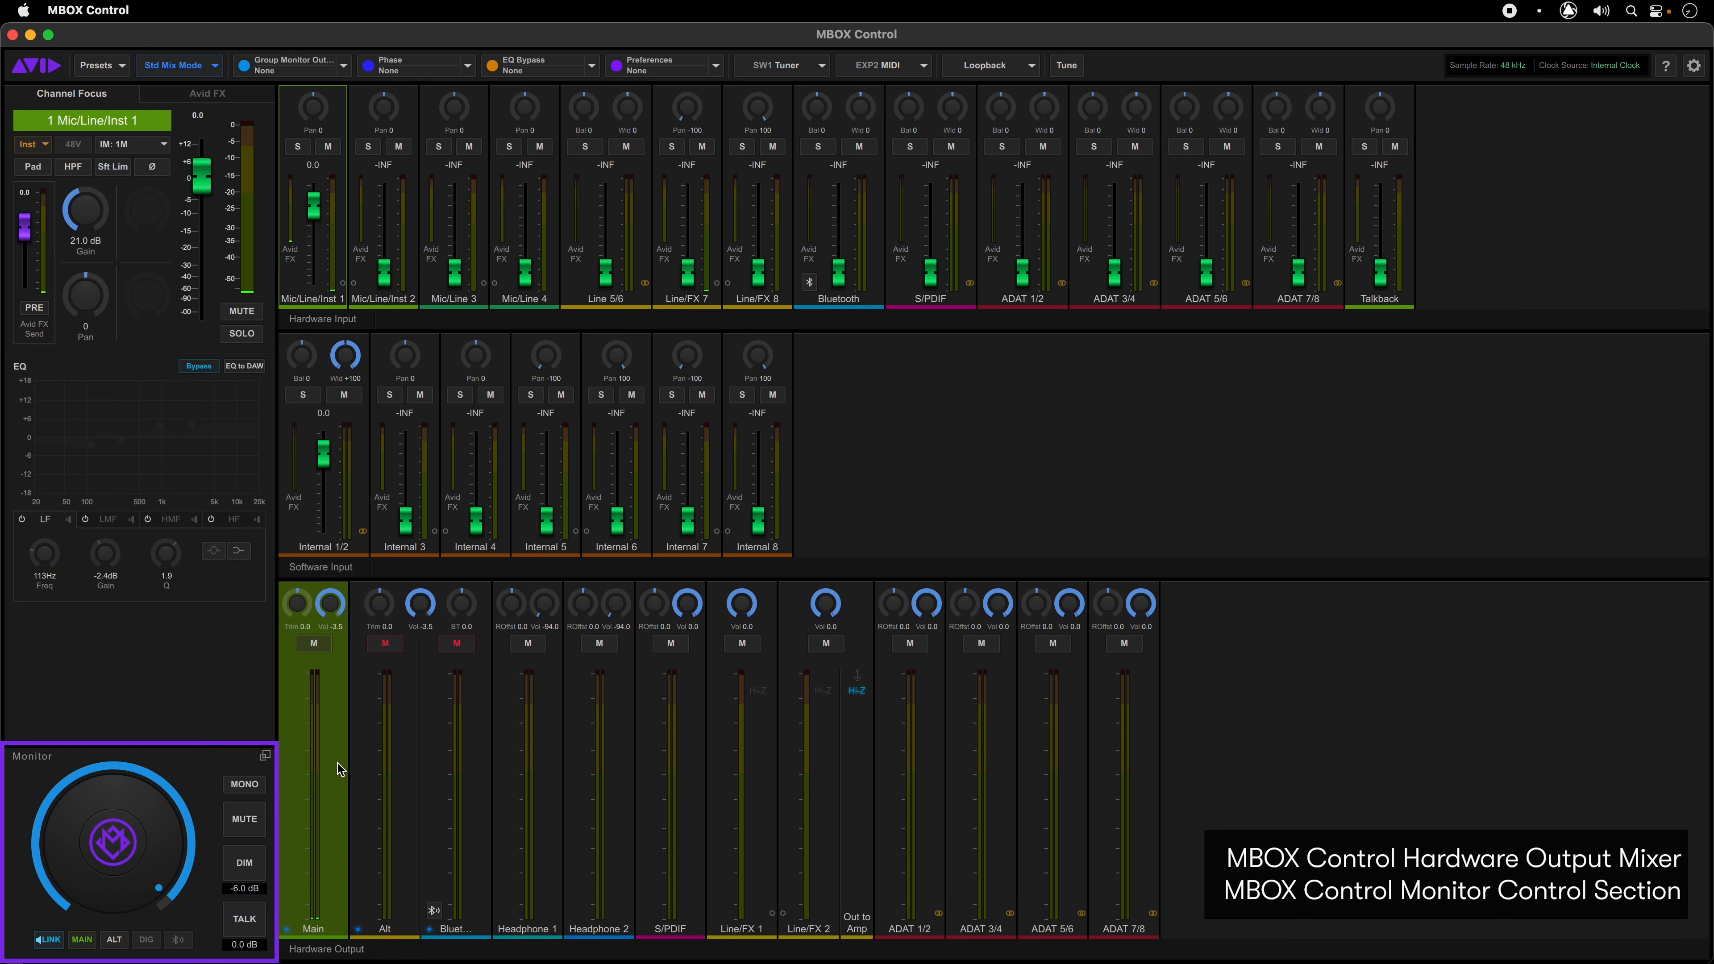
# Step: Select Headphone 1 in the Monitor section and pull its Talkback level down to about -18 dB
pyautogui.click(79, 939)
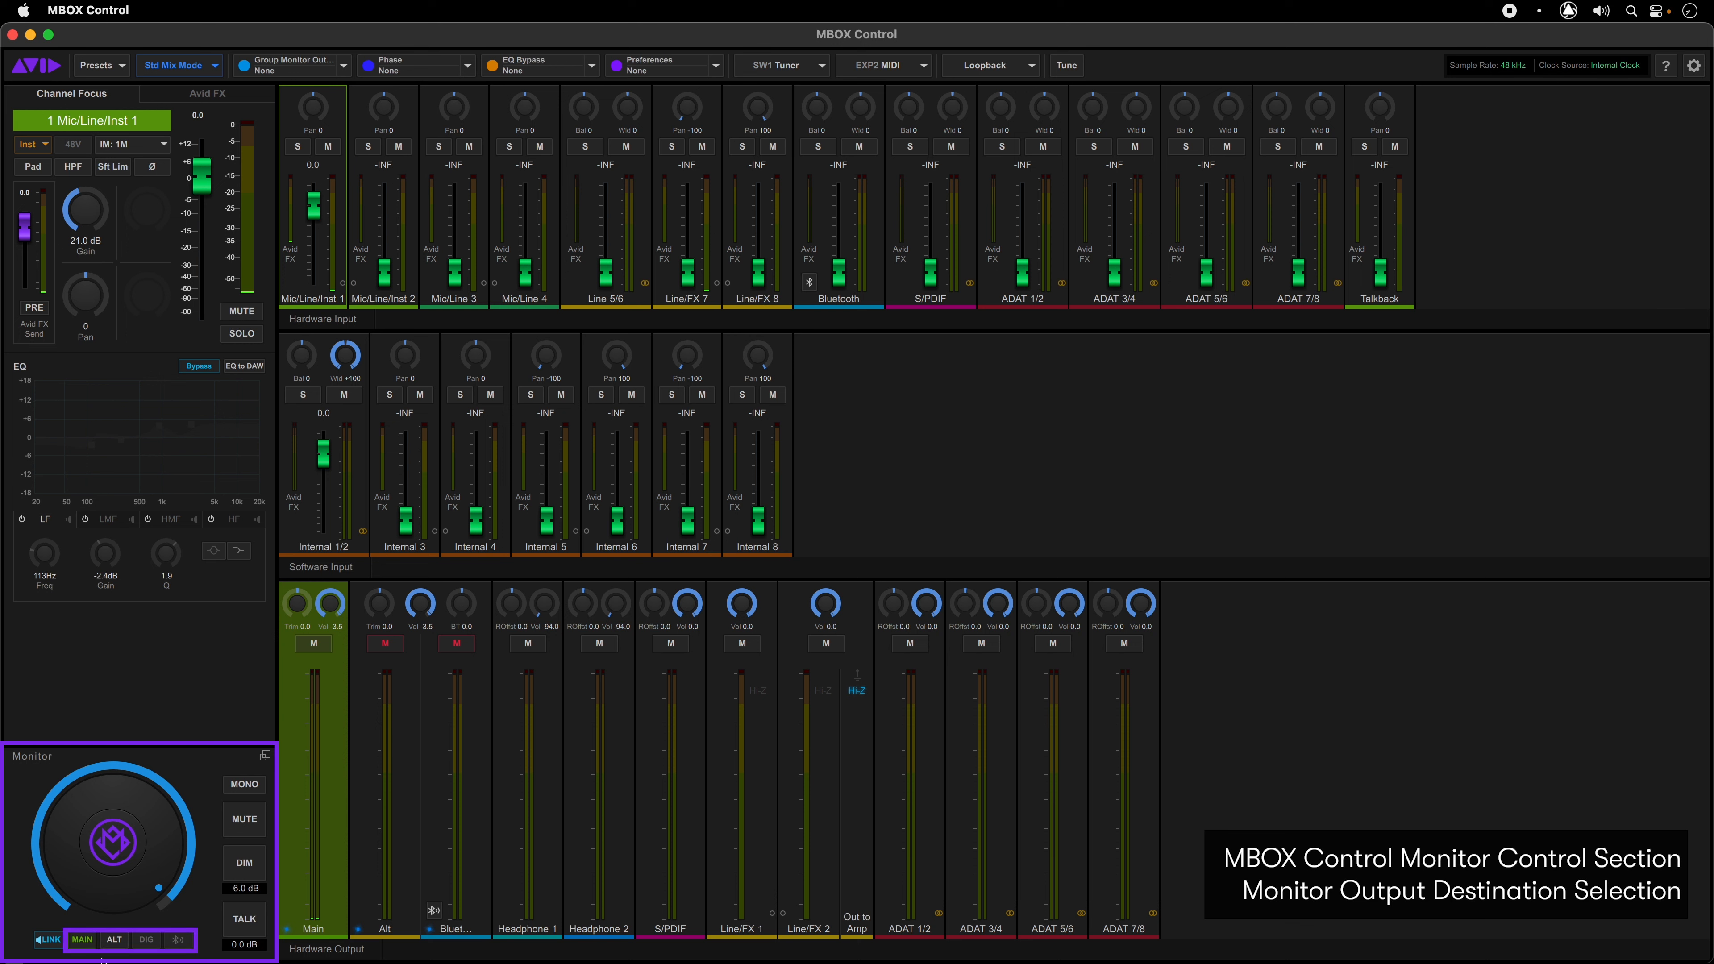
pyautogui.click(79, 939)
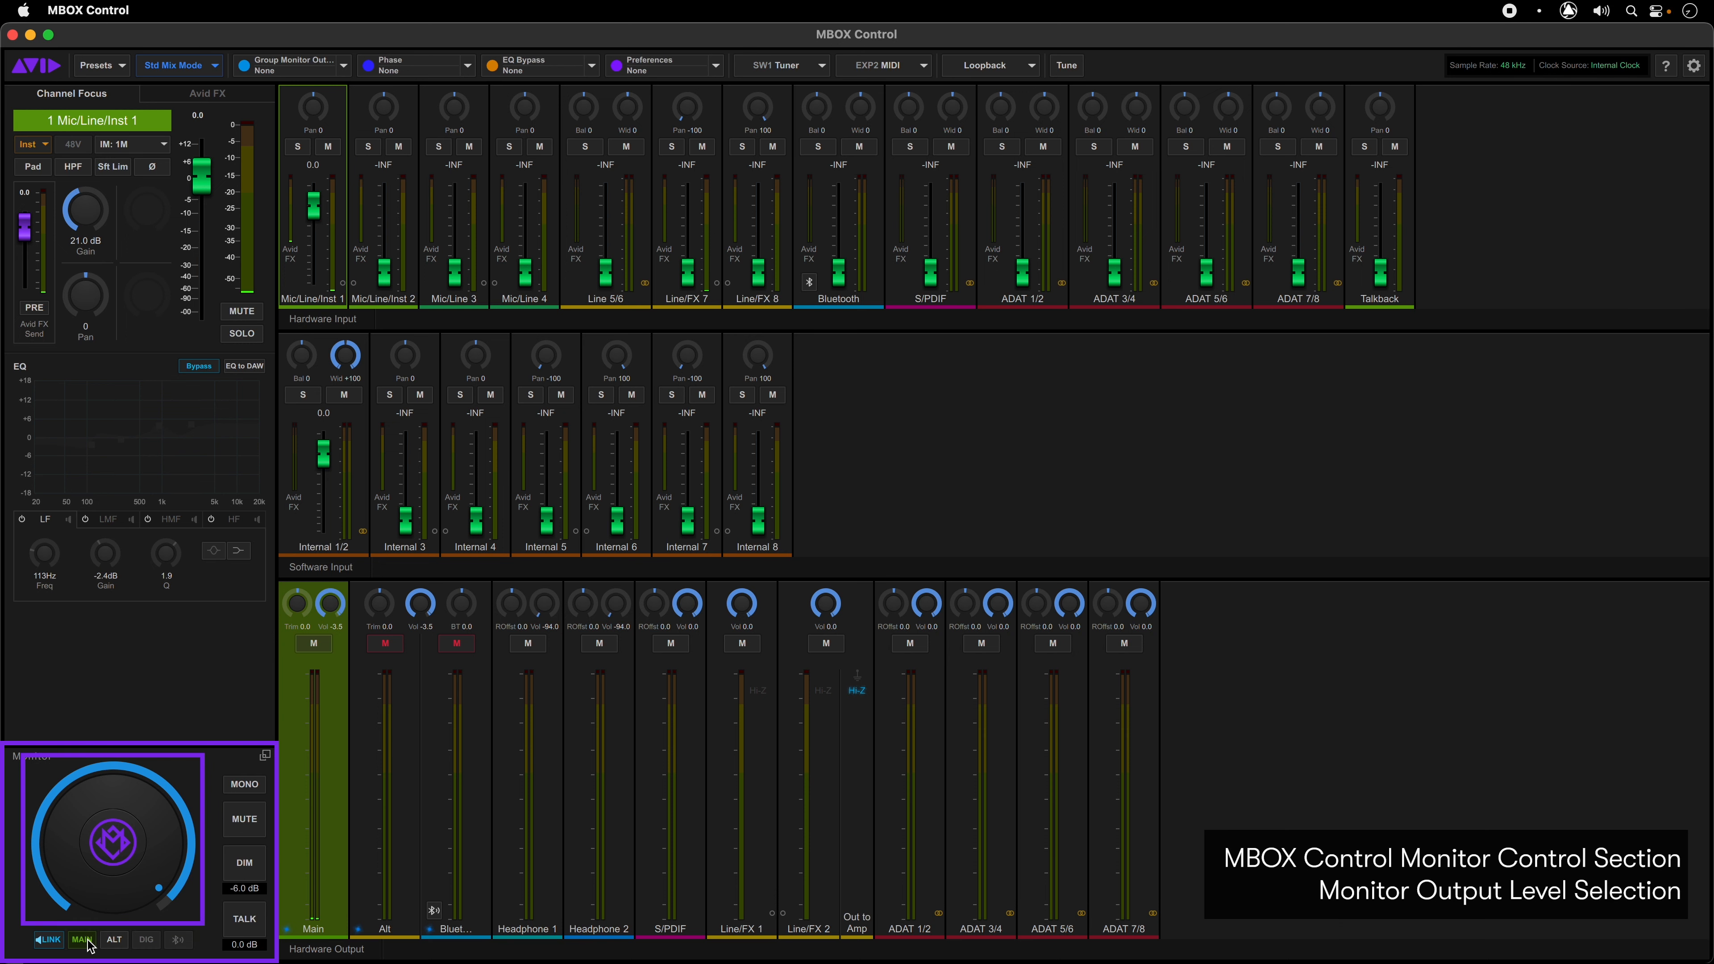
pyautogui.click(111, 939)
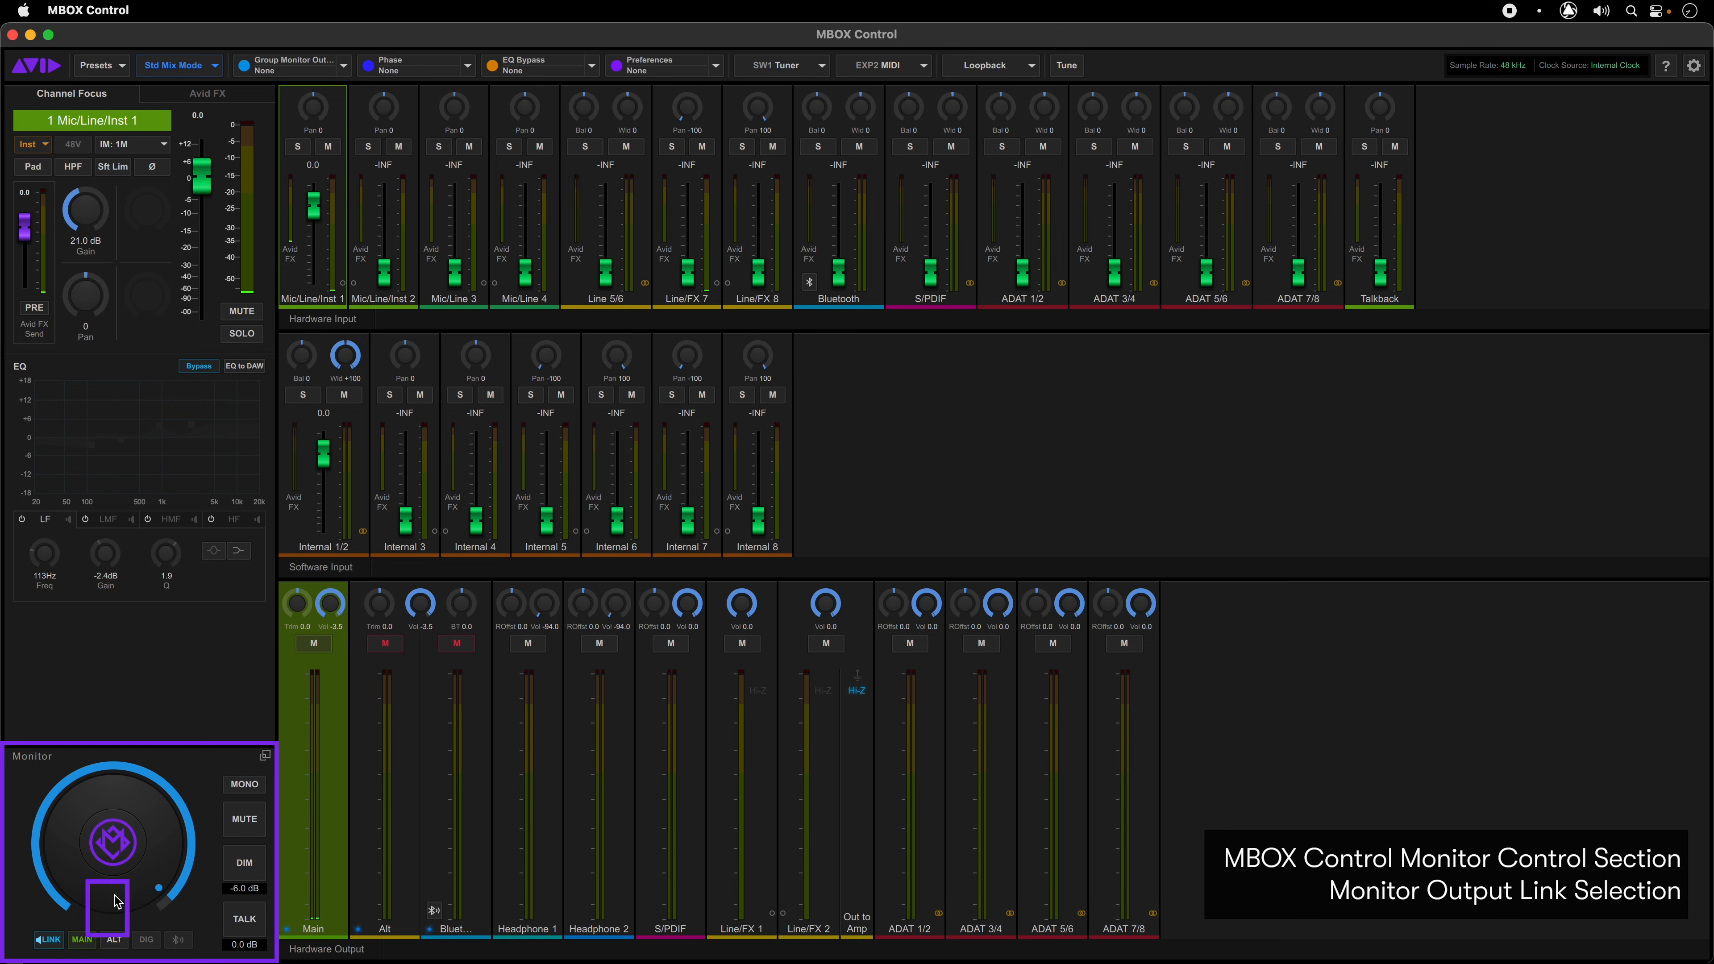
pyautogui.click(244, 785)
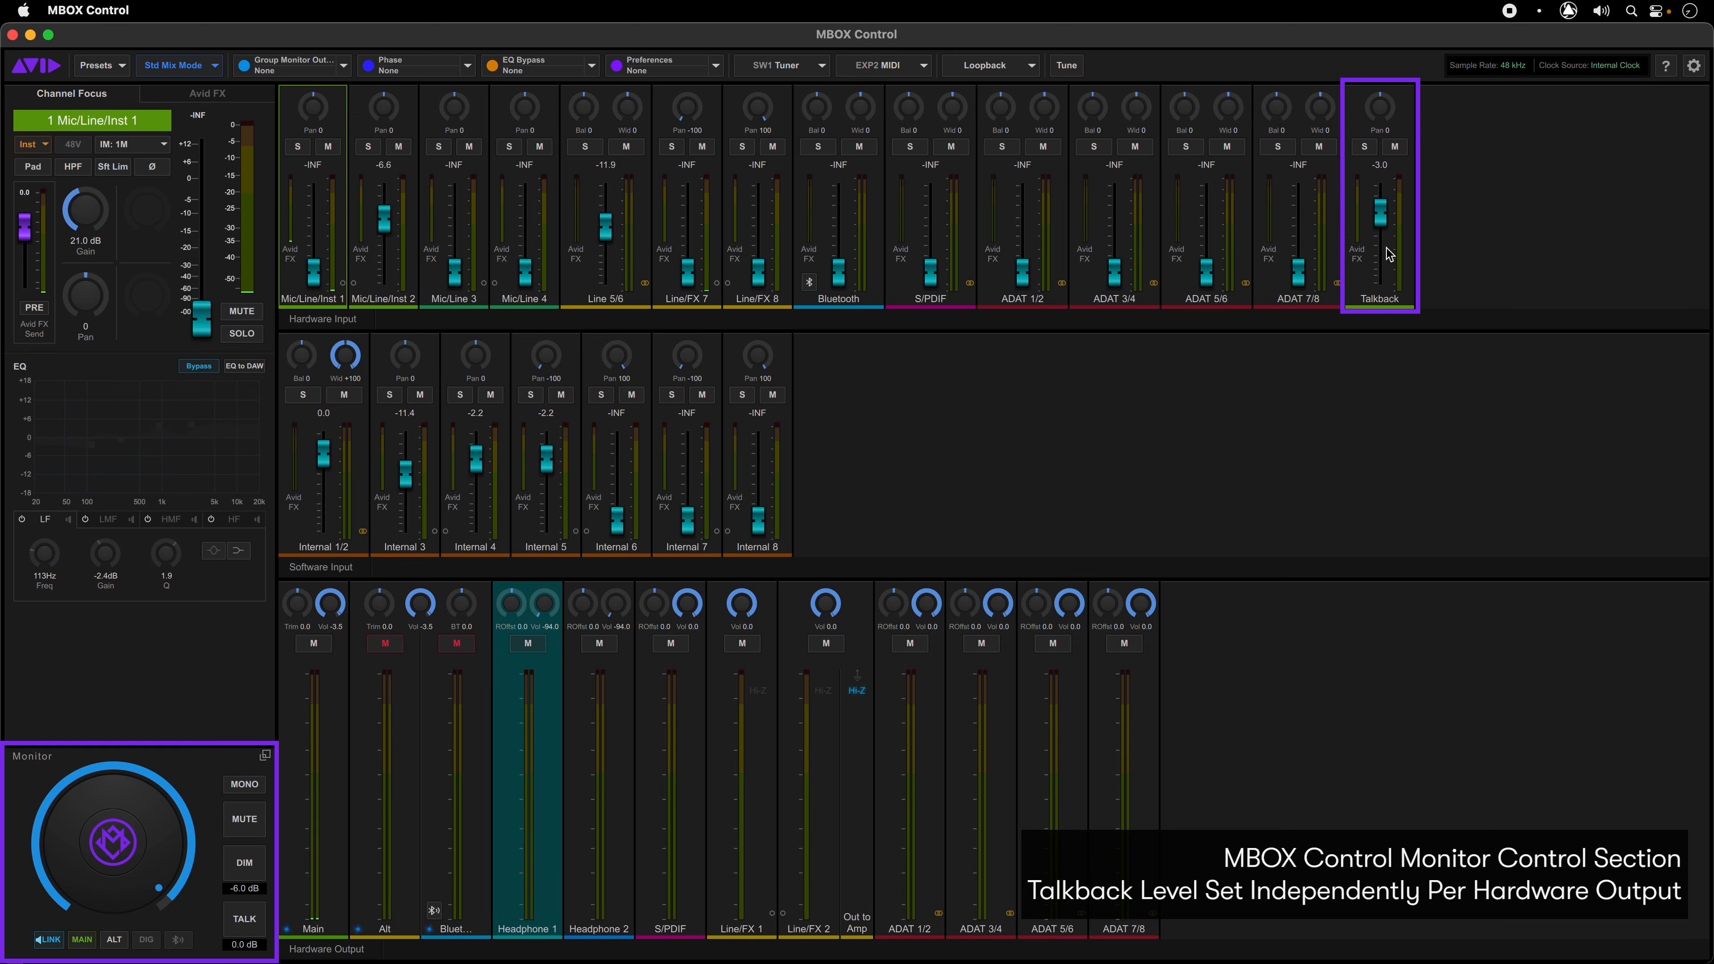
pyautogui.moveTo(1378, 203); pyautogui.dragTo(1379, 234)
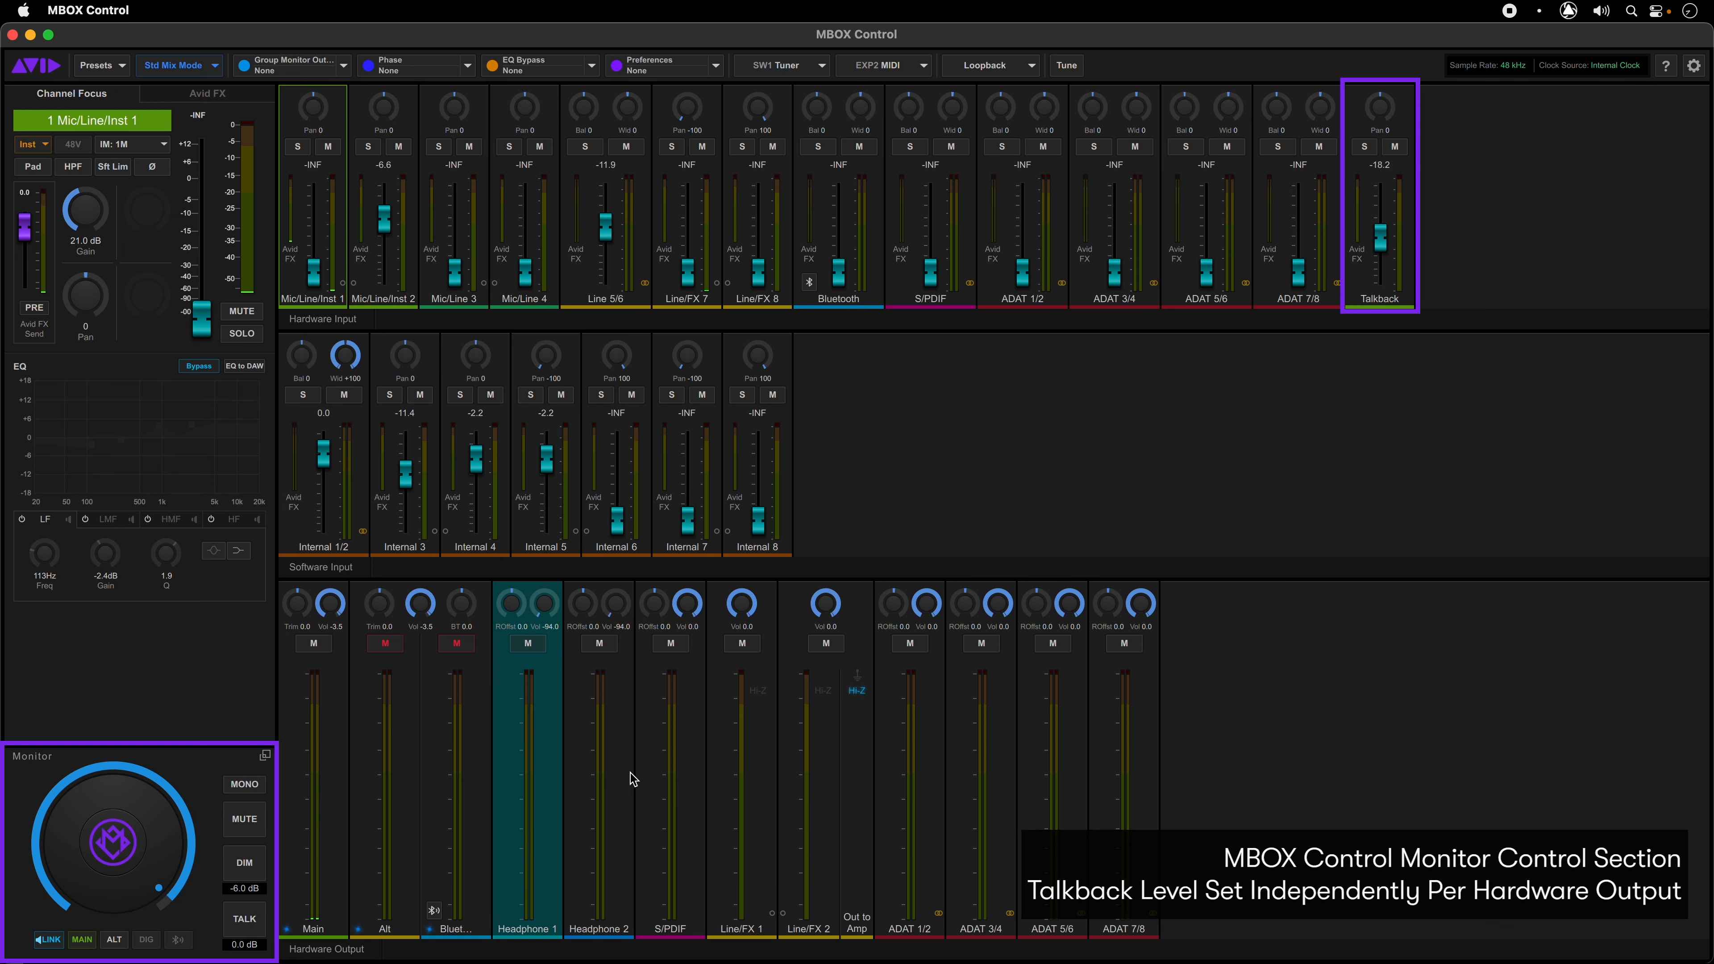